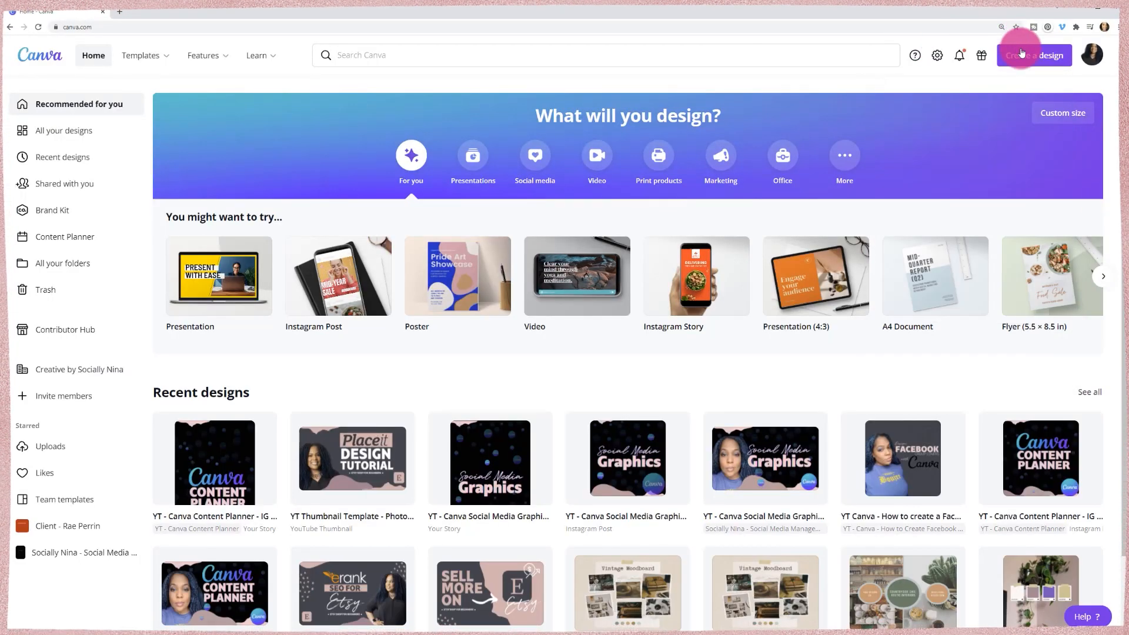
Create a new blank 1080 × 1080 px Instagram Post design from Create a design
click(1034, 55)
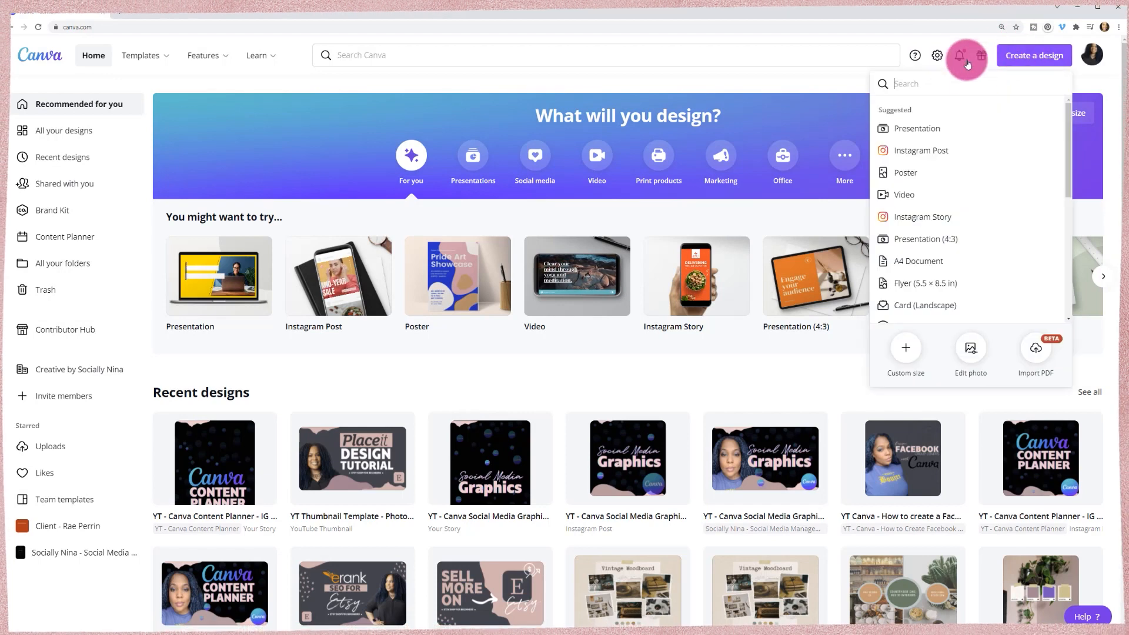
mouse_move(934, 151)
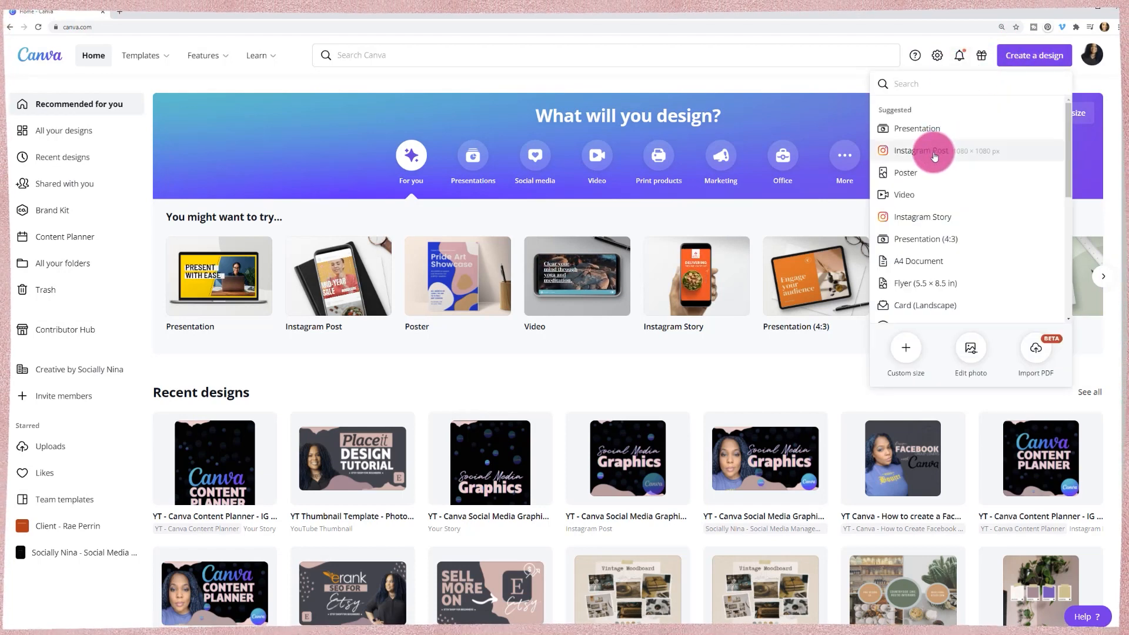
click(922, 151)
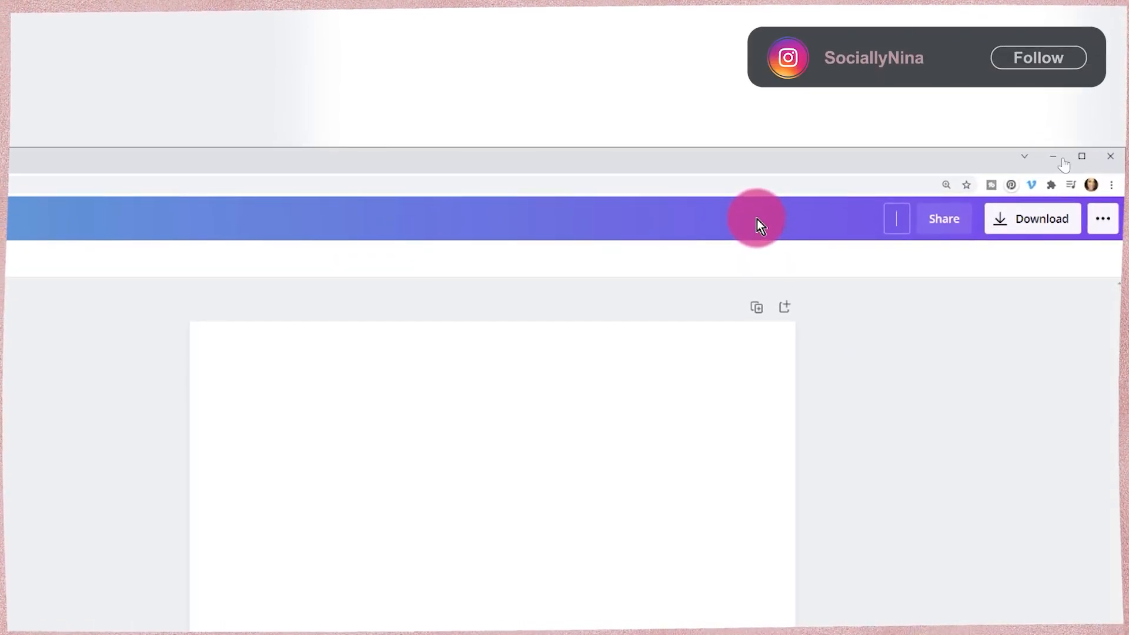
click(1038, 57)
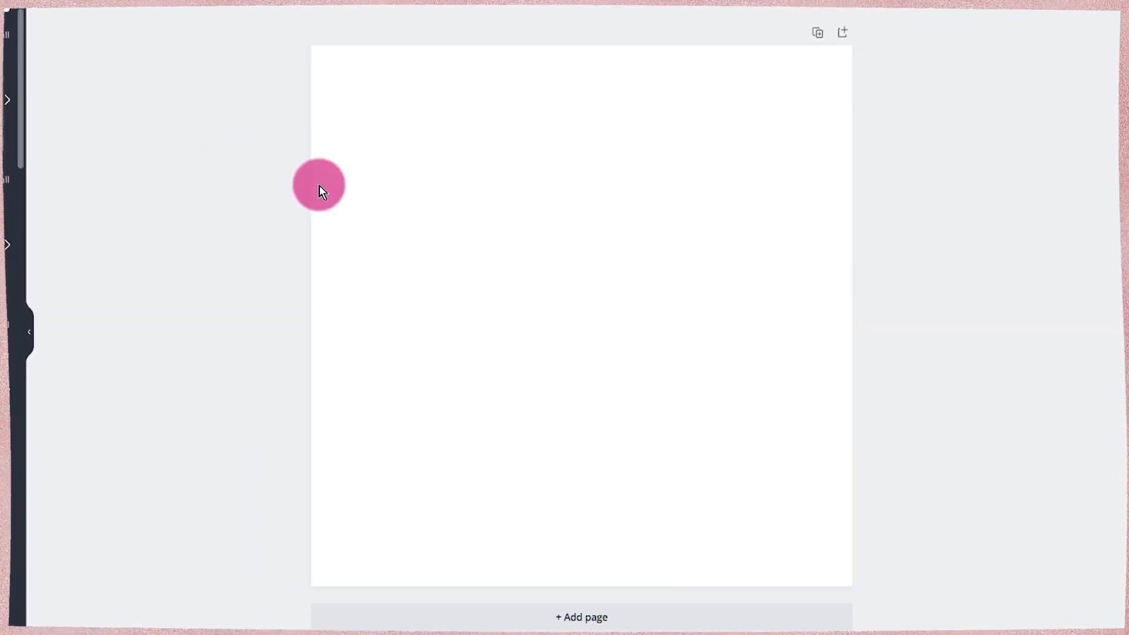
Add another page and title the pages 'Steps for' and 'Selfcare tips'
click(581, 617)
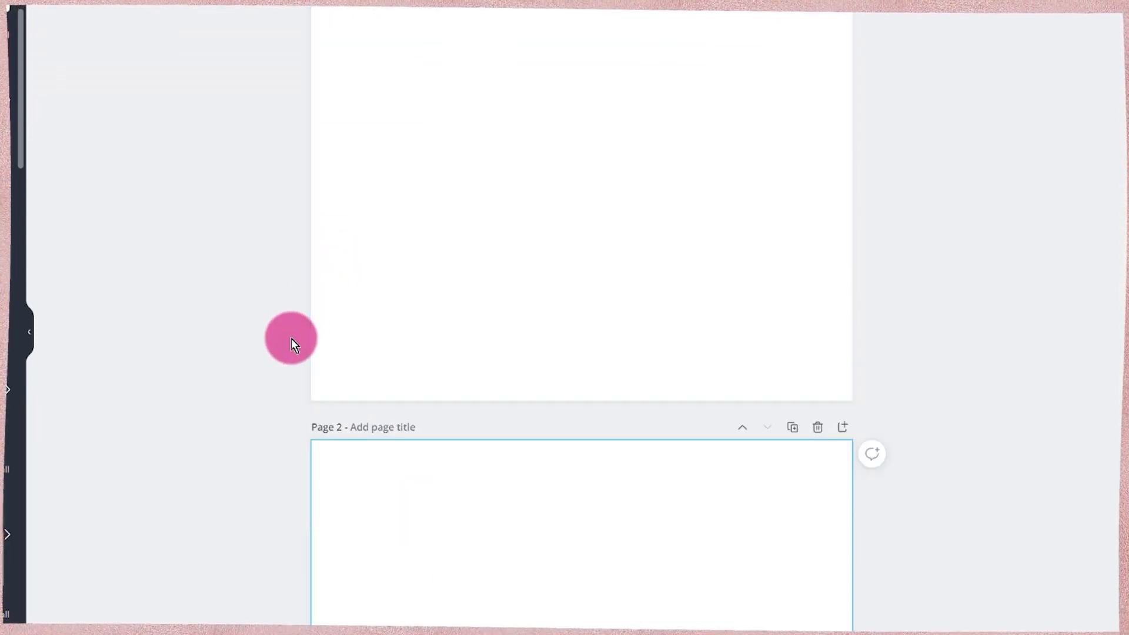
scroll(up, 3)
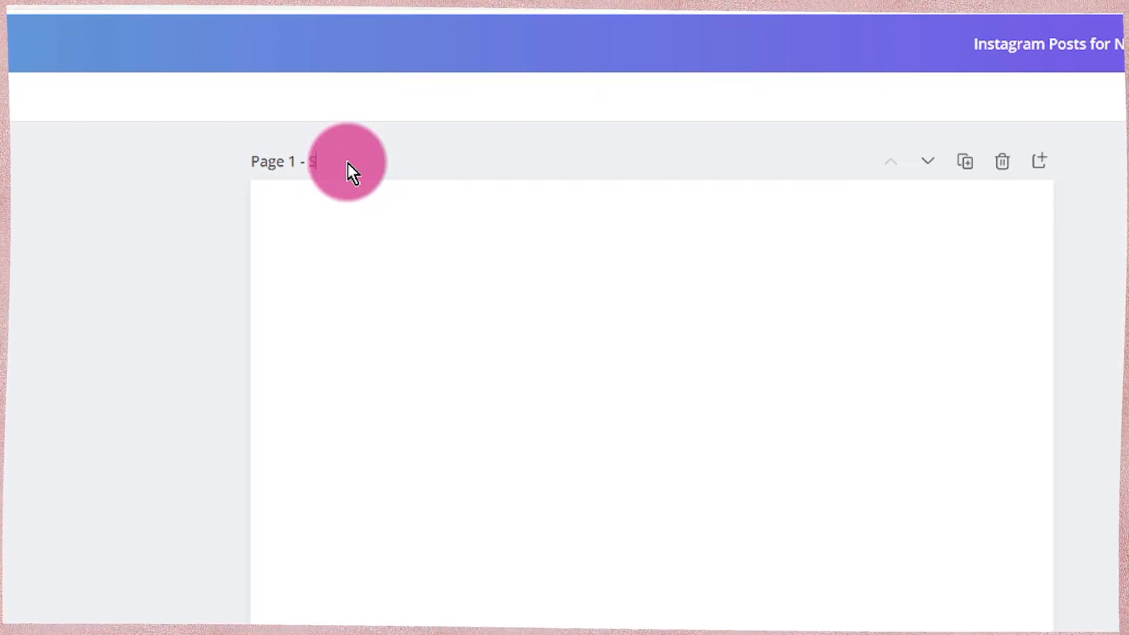
text(Steps for)
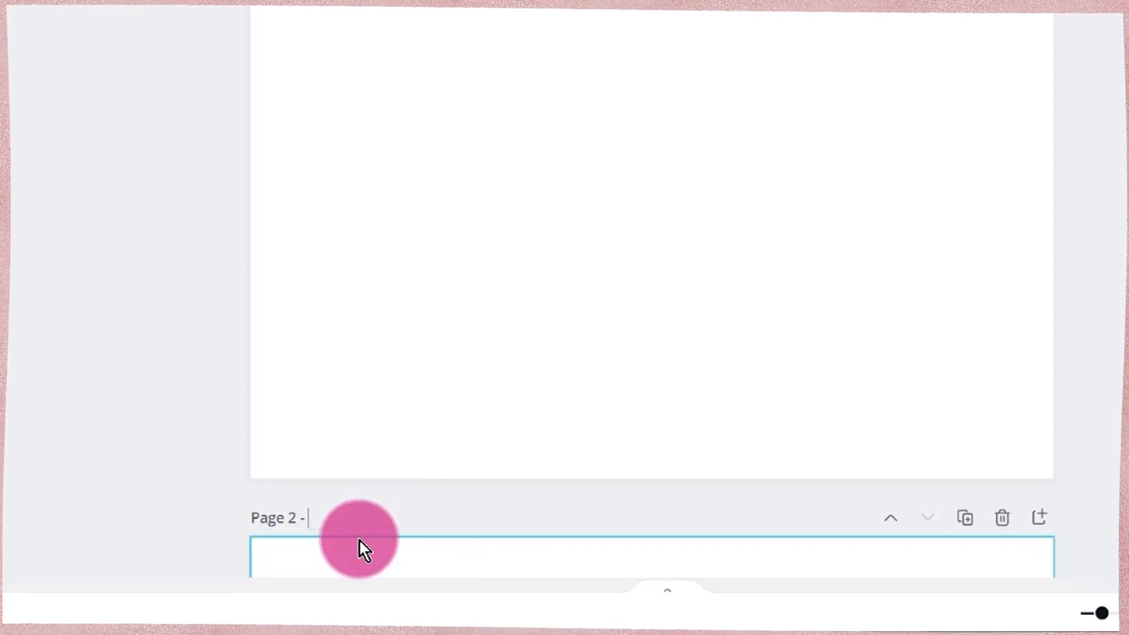
text(Selfcare tips)
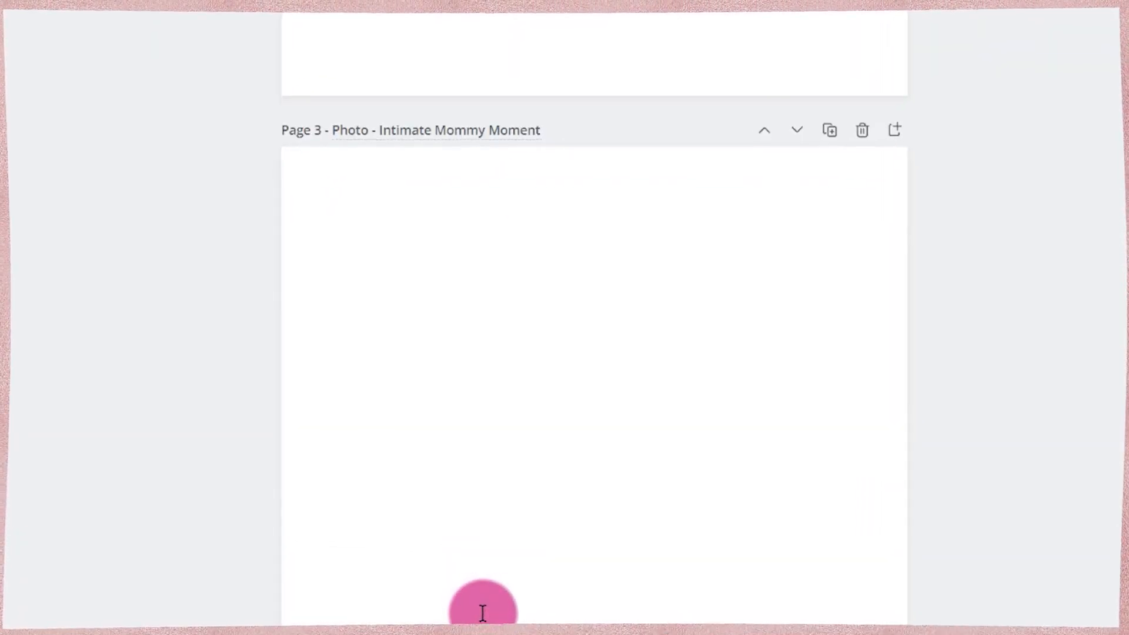
scroll(down, 3)
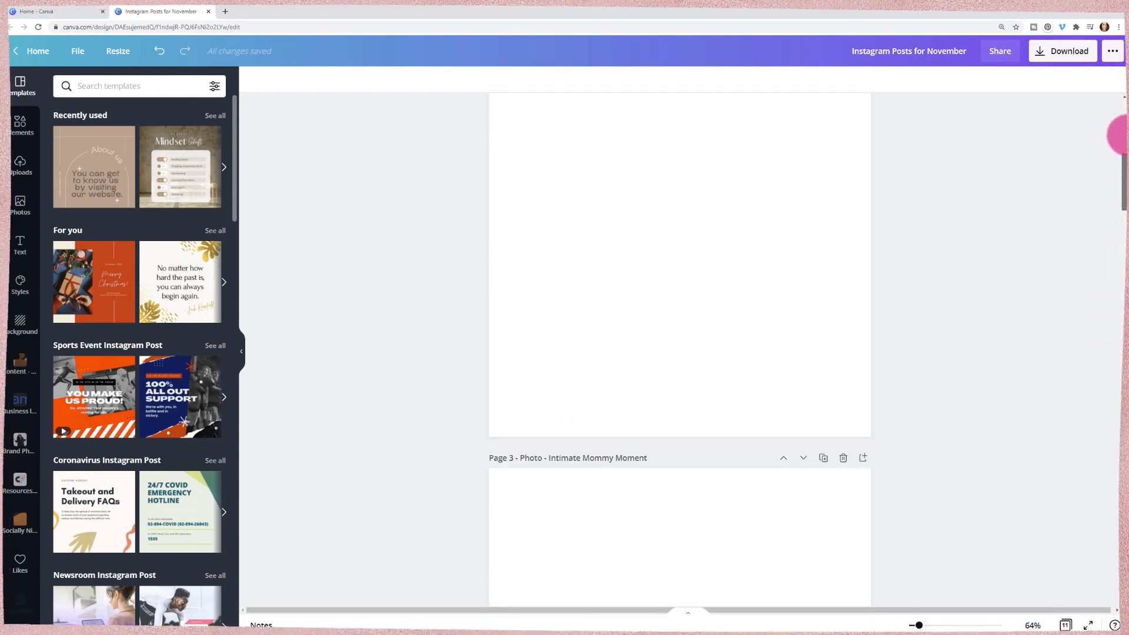
scroll(up, 3)
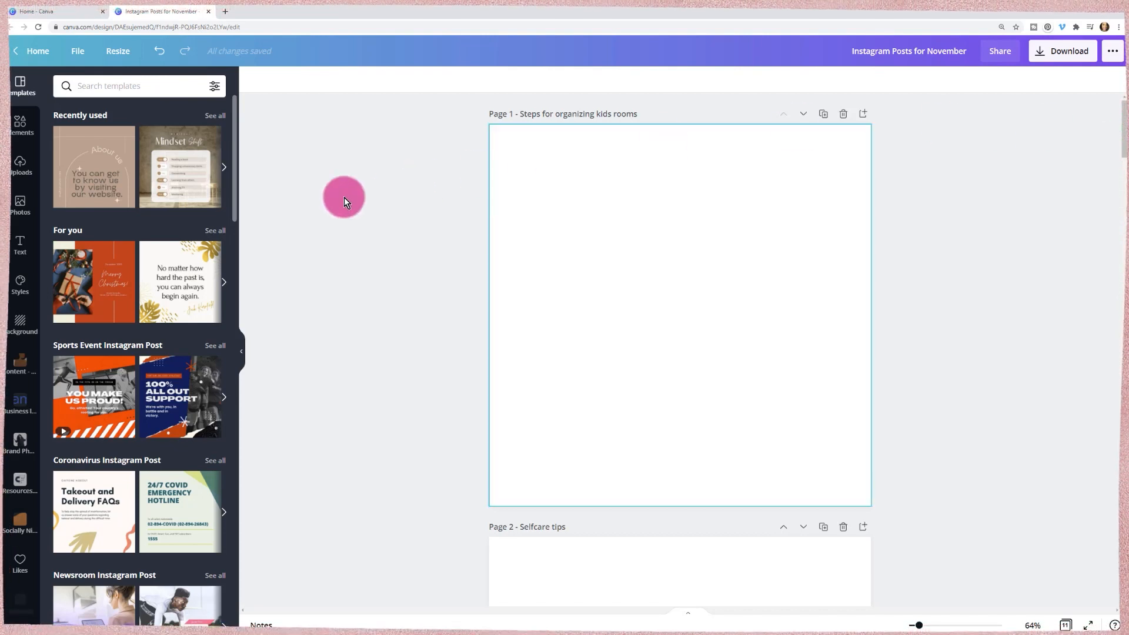
mouse_move(618, 218)
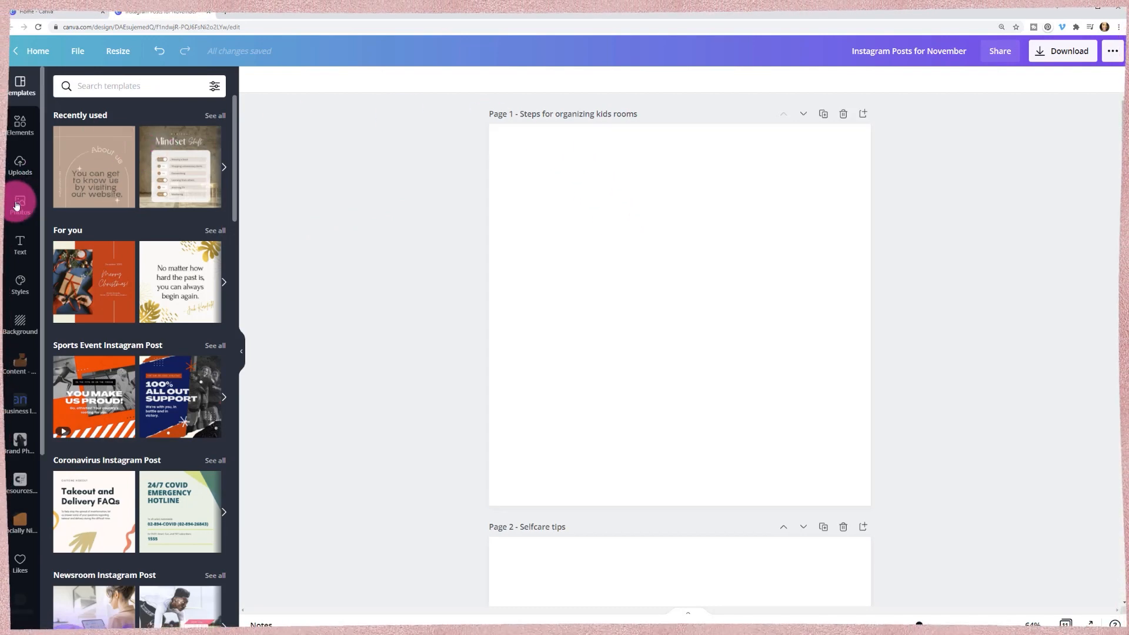
Search photos for 'African american mom' and place the mom-reading-with-toddler photo on page 5
click(19, 206)
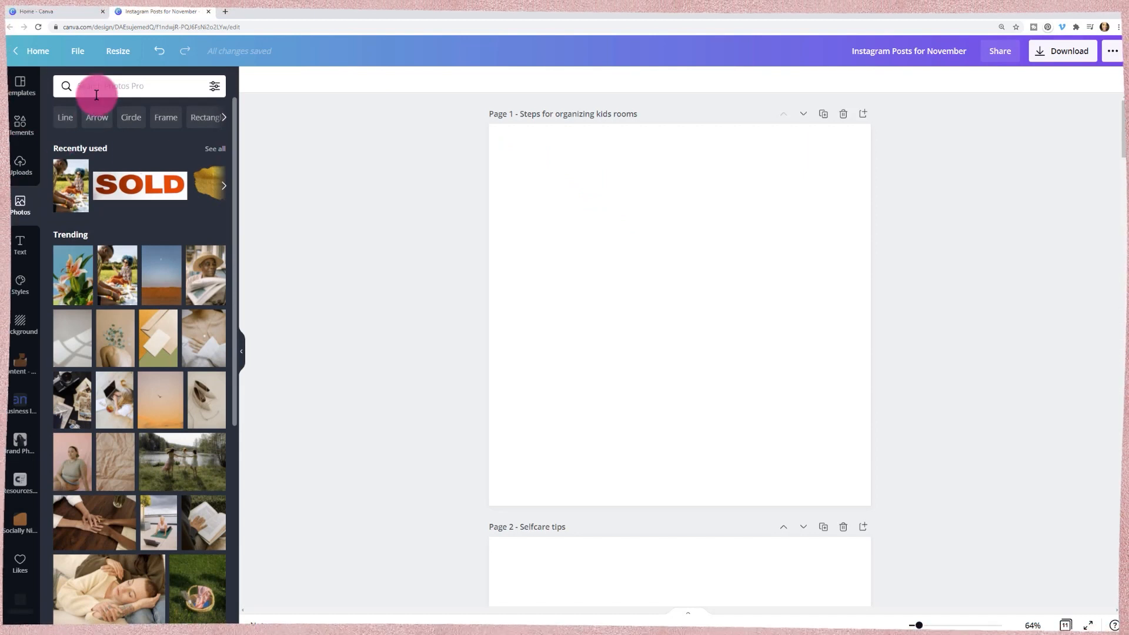
click(137, 86)
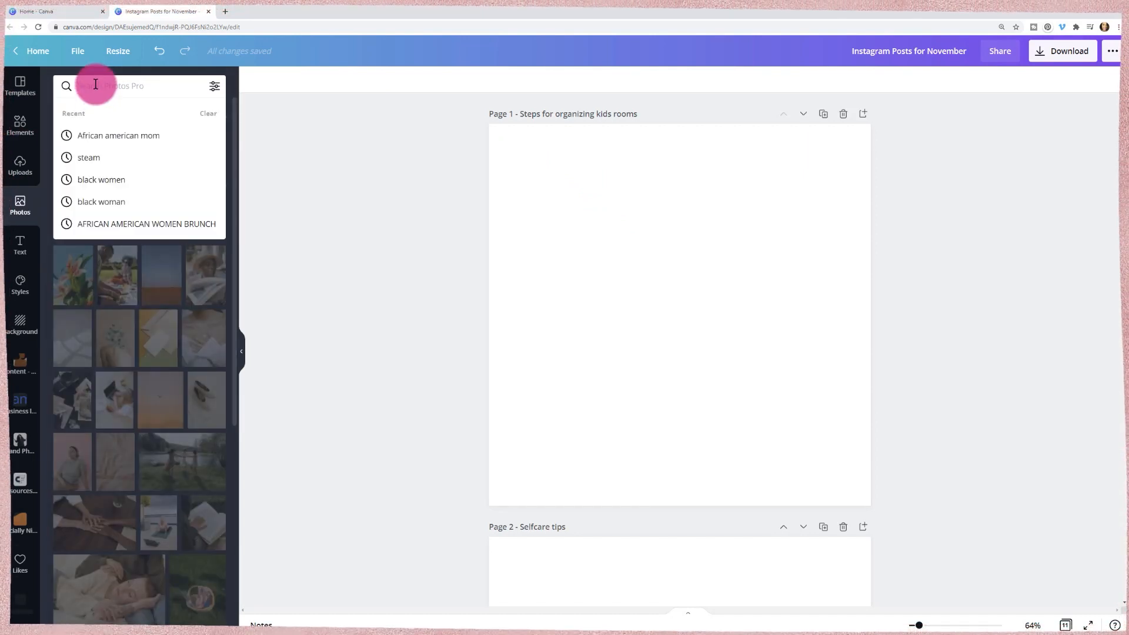
click(118, 135)
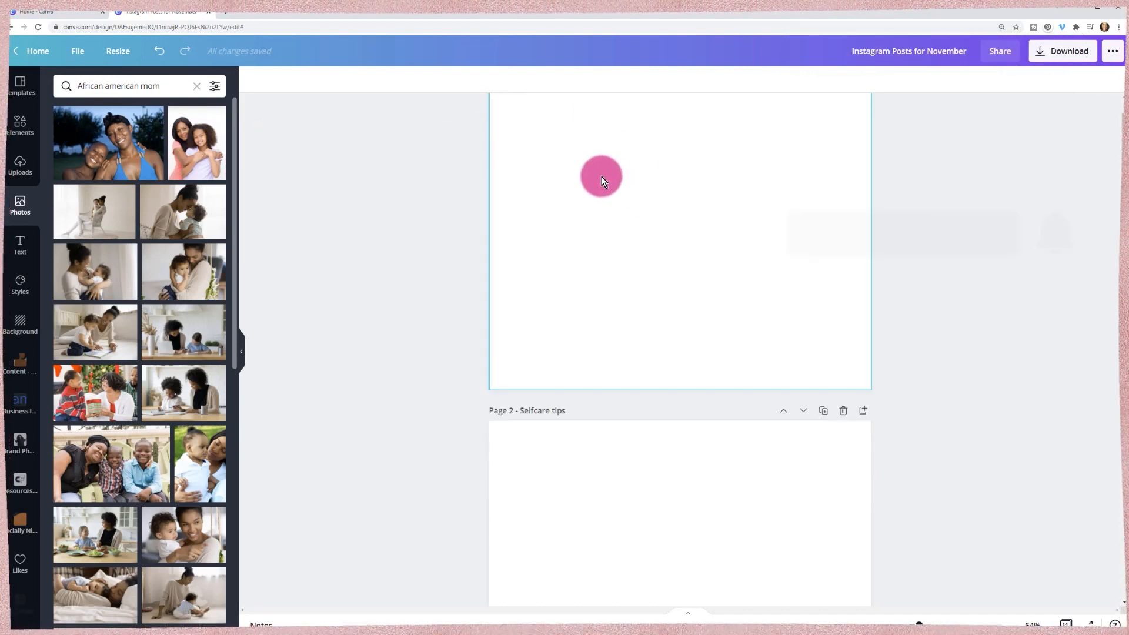
scroll(down, 3)
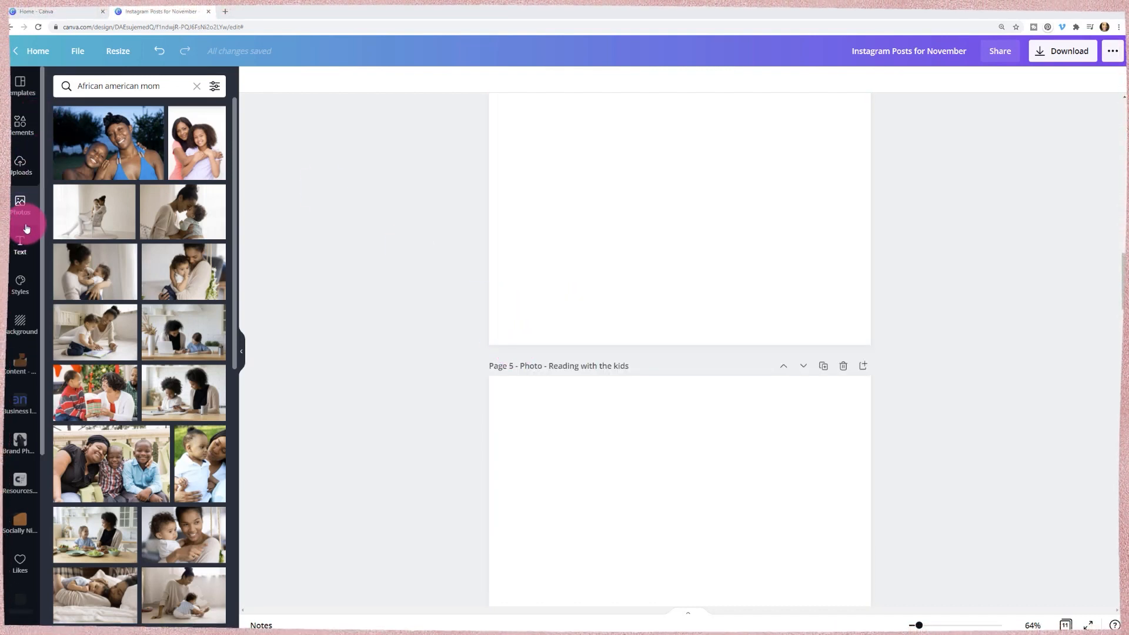
mouse_move(183, 273)
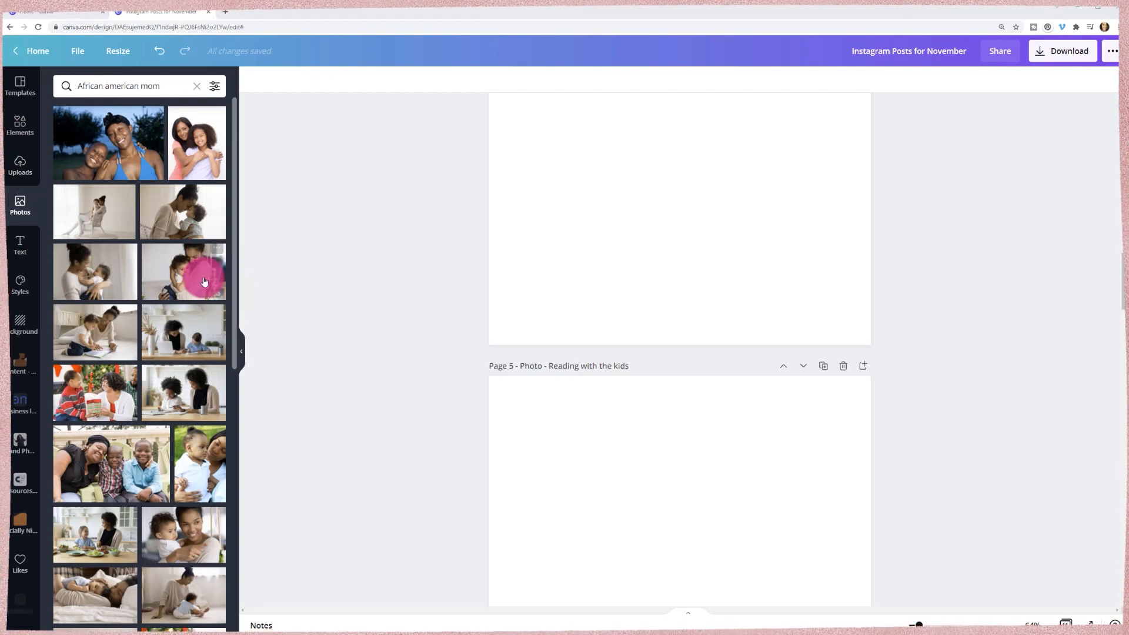
scroll(up, 3)
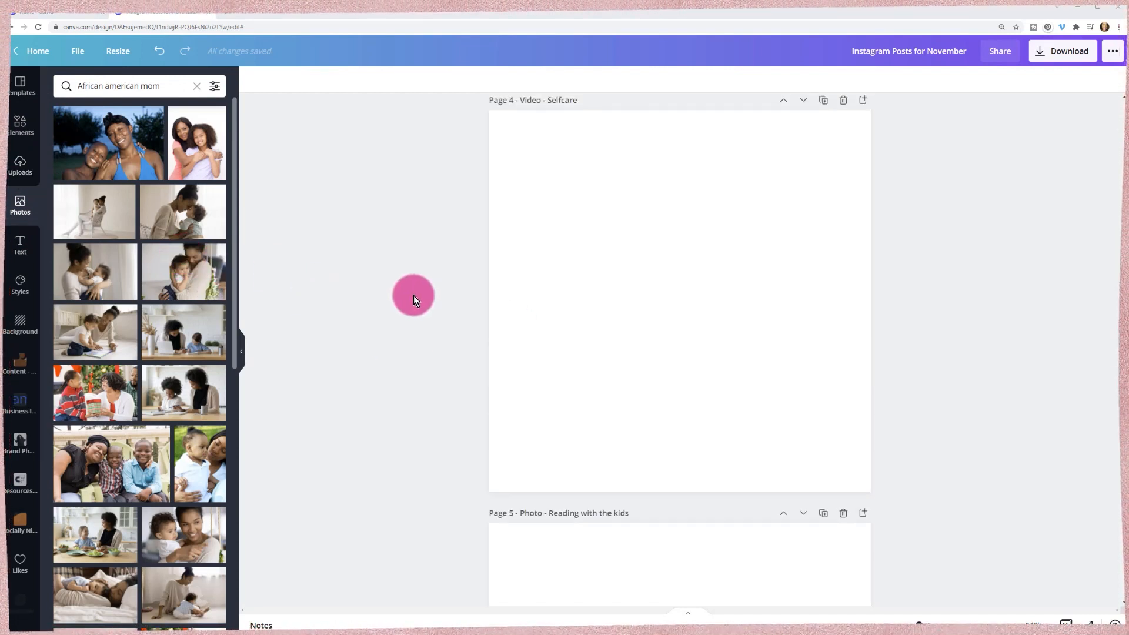
scroll(down, 3)
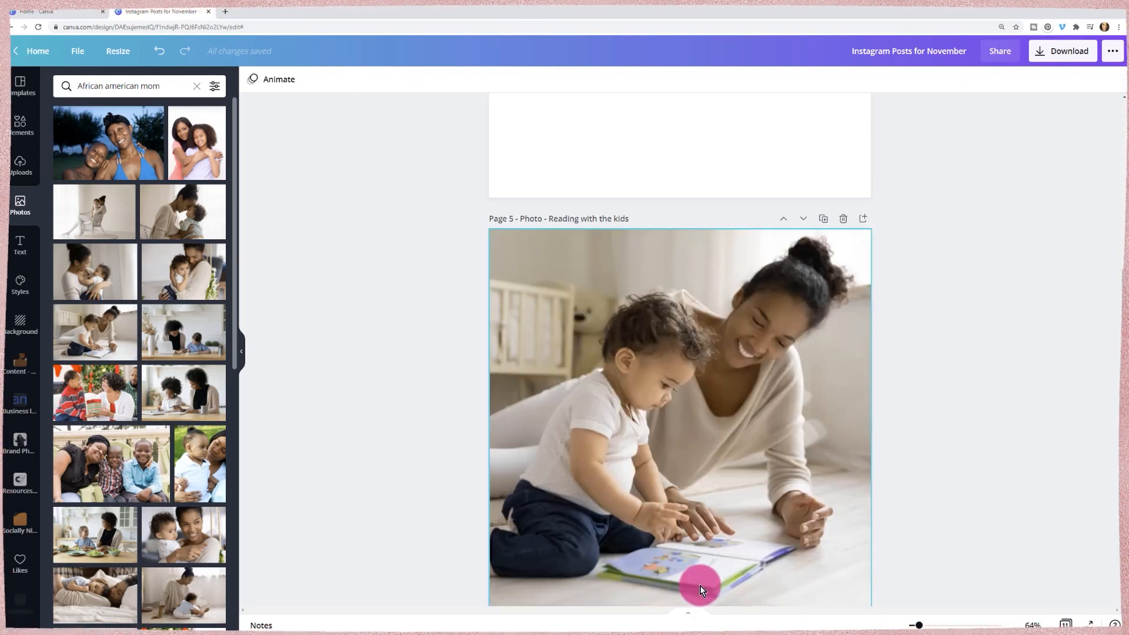
mouse_move(315, 339)
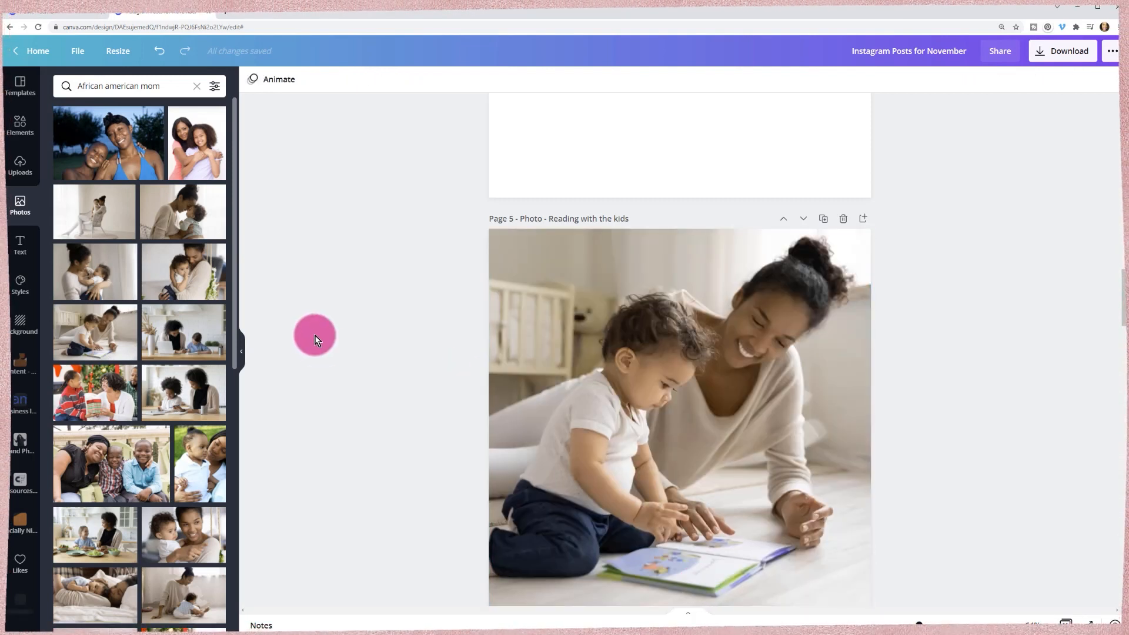
mouse_move(113, 190)
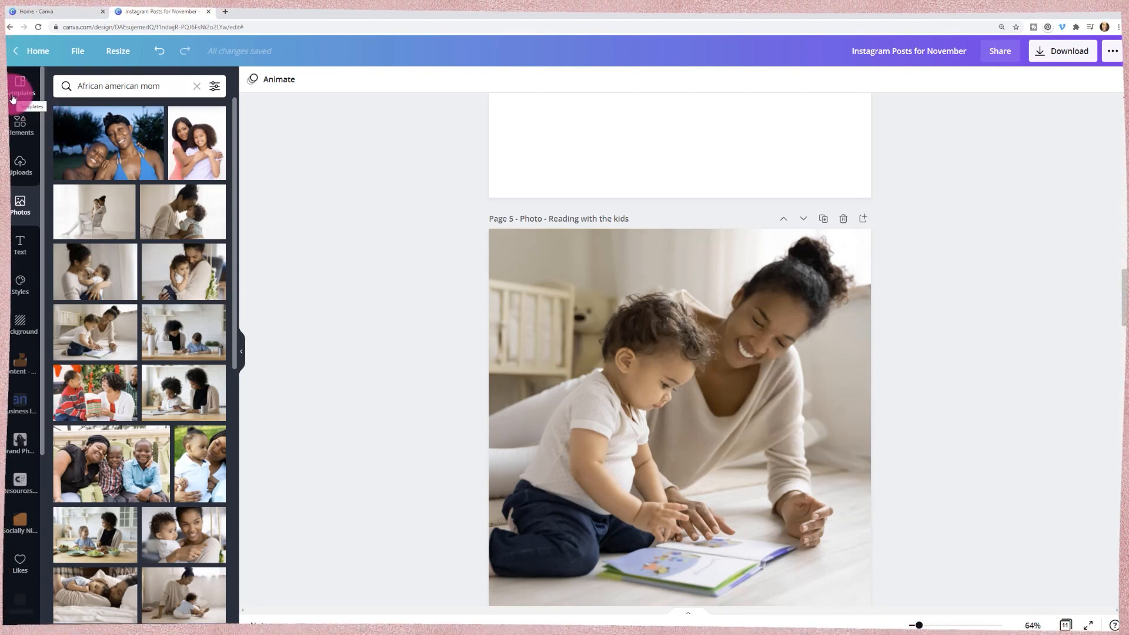
Apply a Soft filter from the Photogenic set to the reading photo on page 5
click(652, 335)
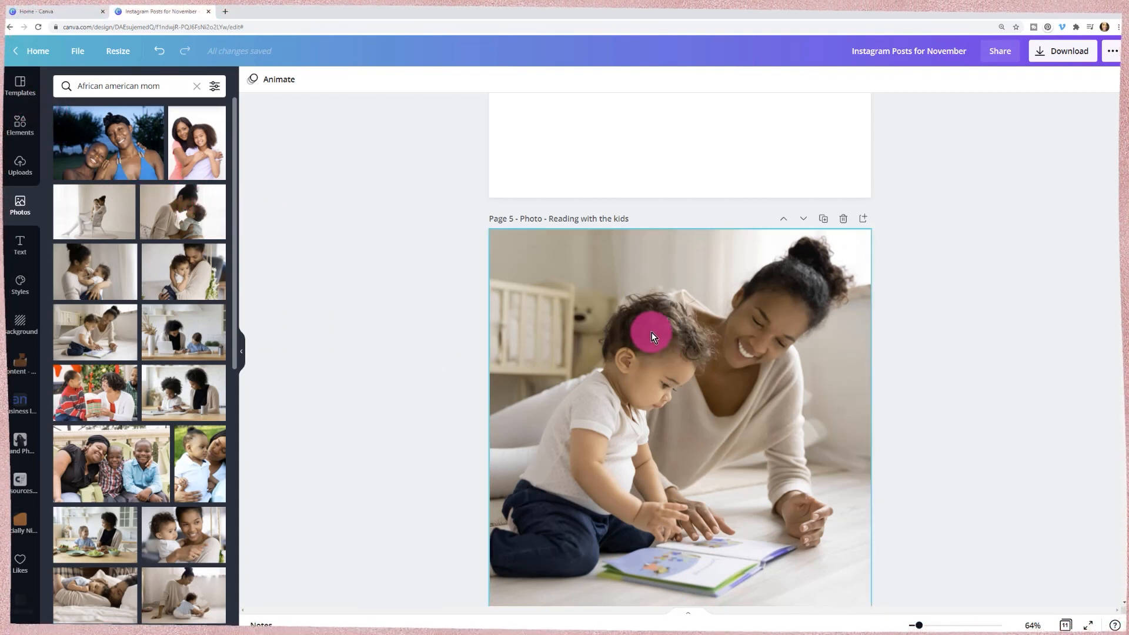
click(651, 337)
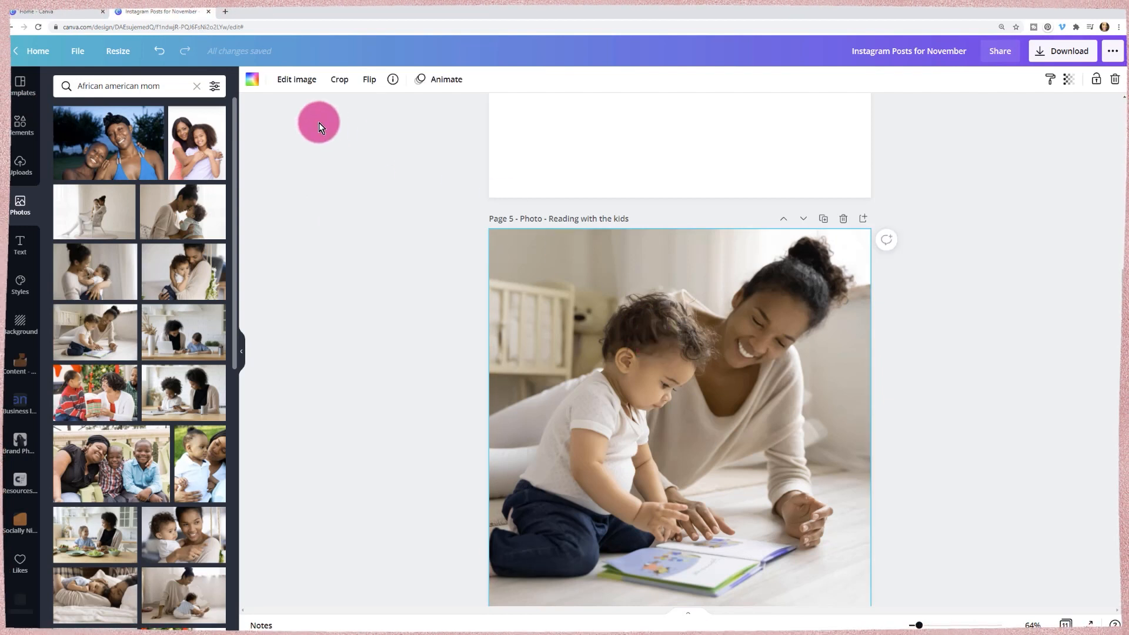
click(296, 79)
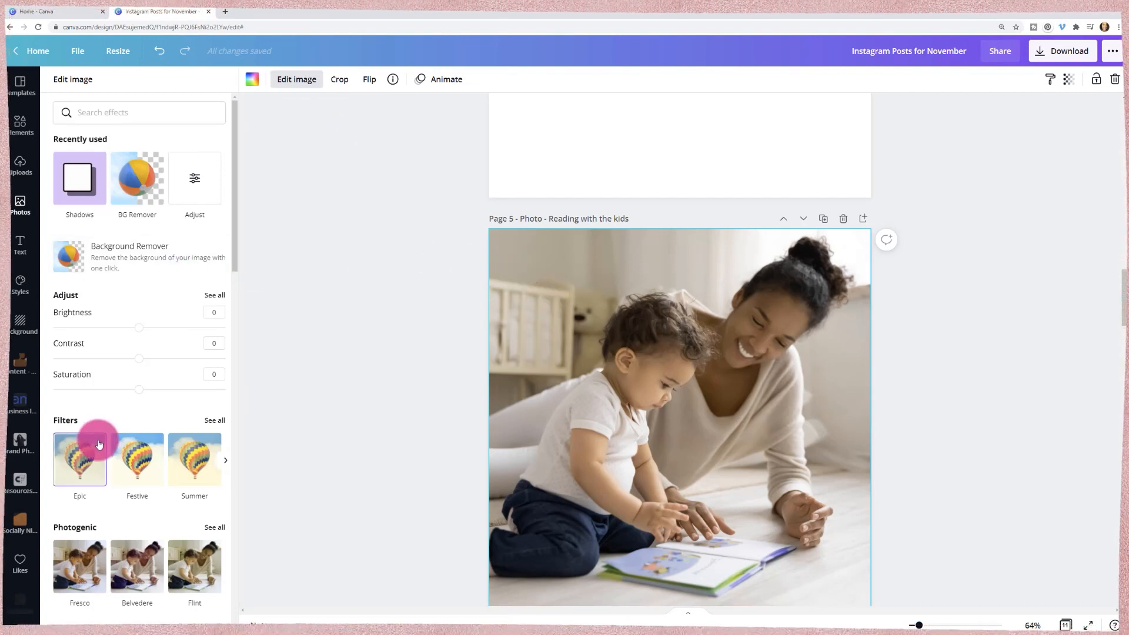
scroll(down, 3)
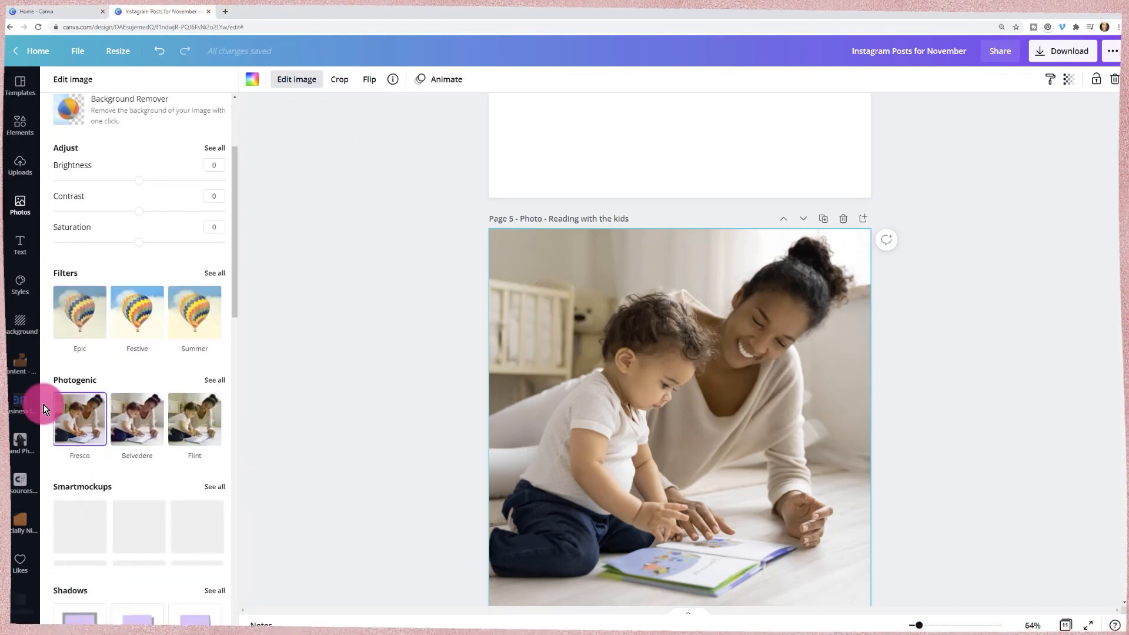
mouse_move(211, 380)
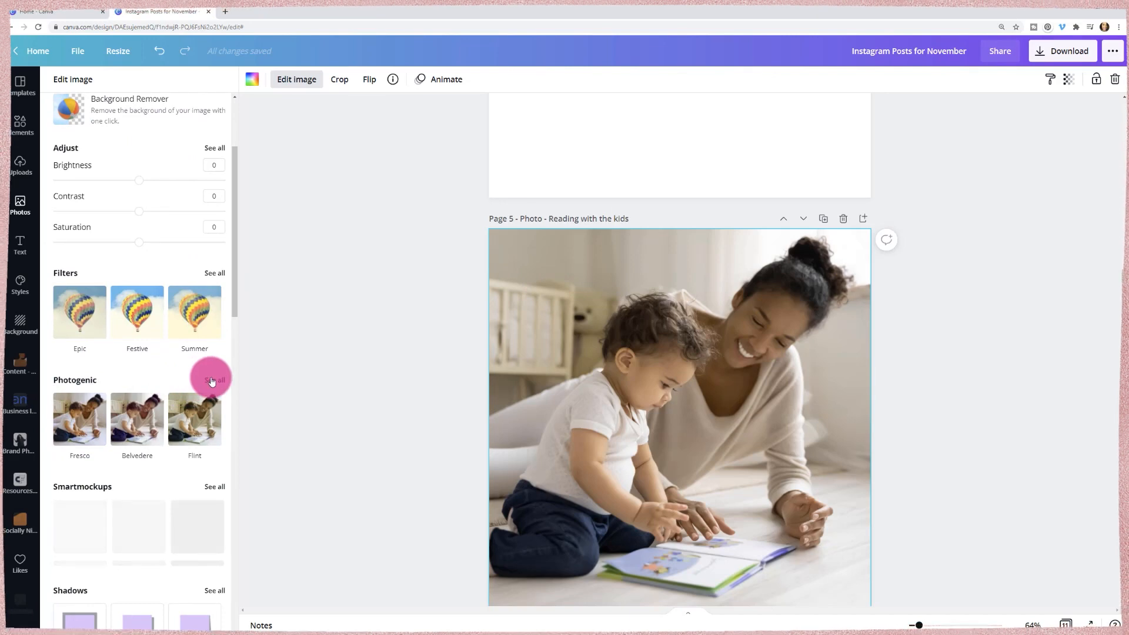
click(214, 379)
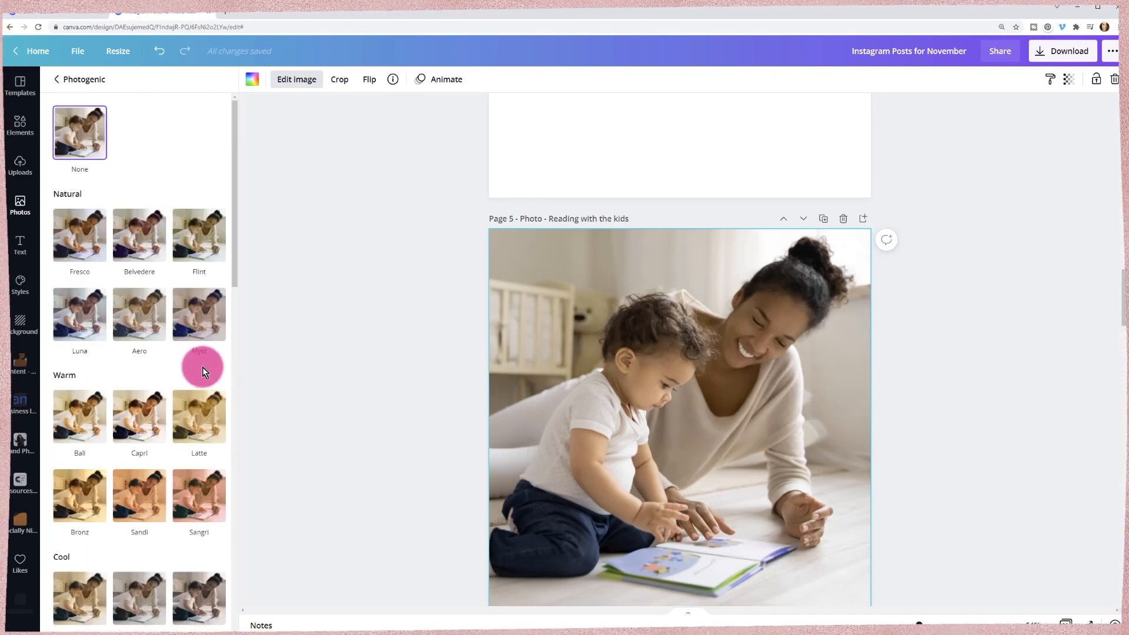
scroll(down, 3)
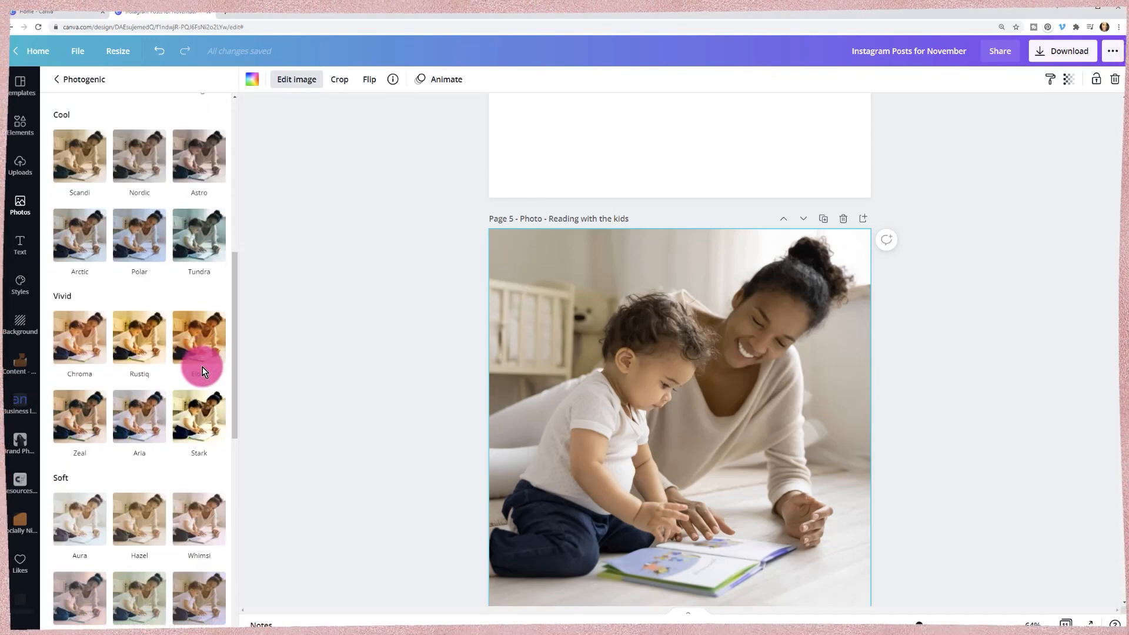
scroll(down, 3)
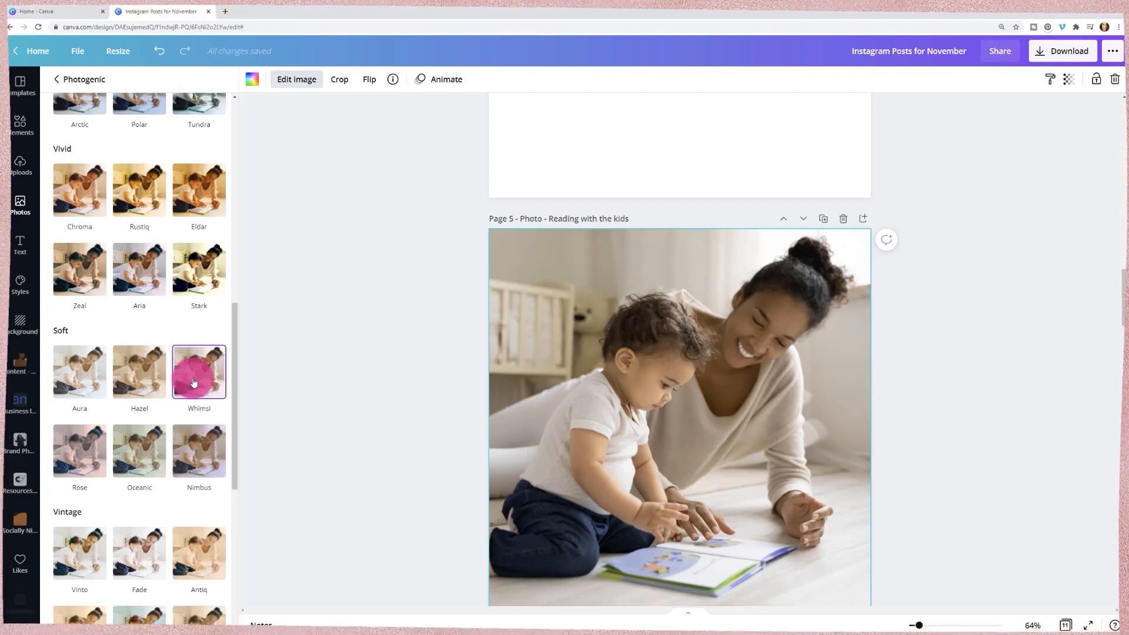
scroll(down, 3)
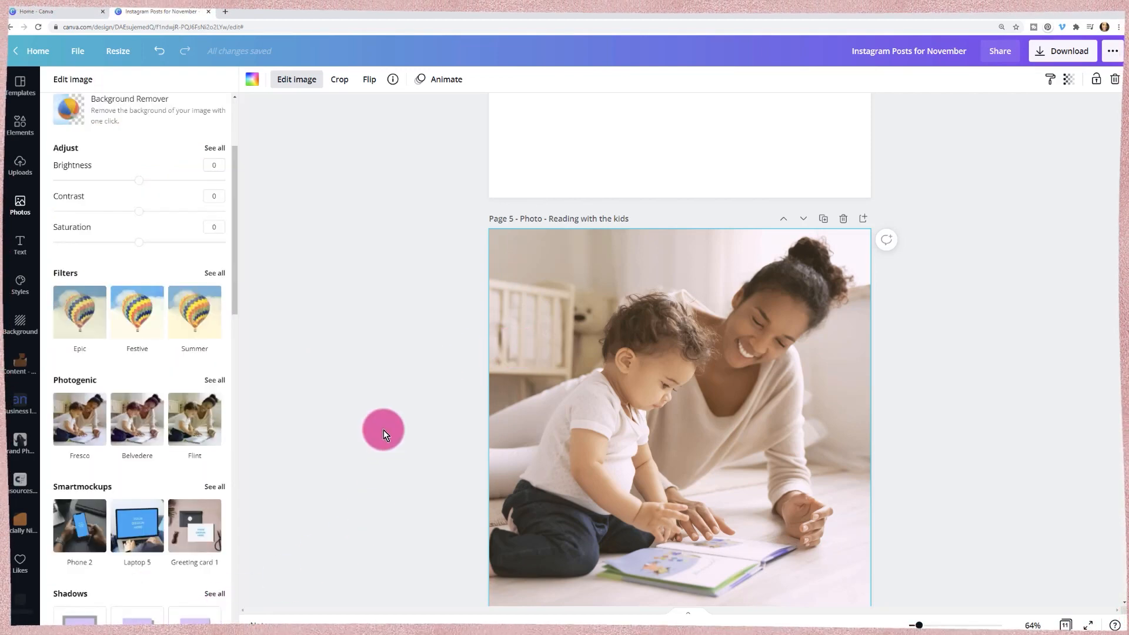
click(20, 204)
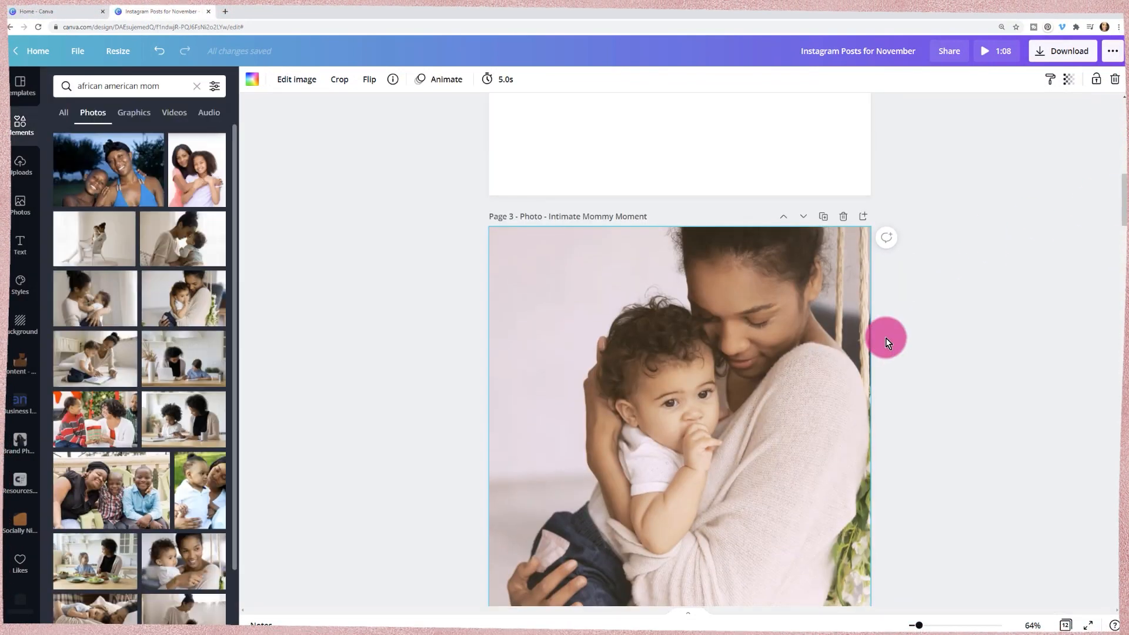
scroll(down, 3)
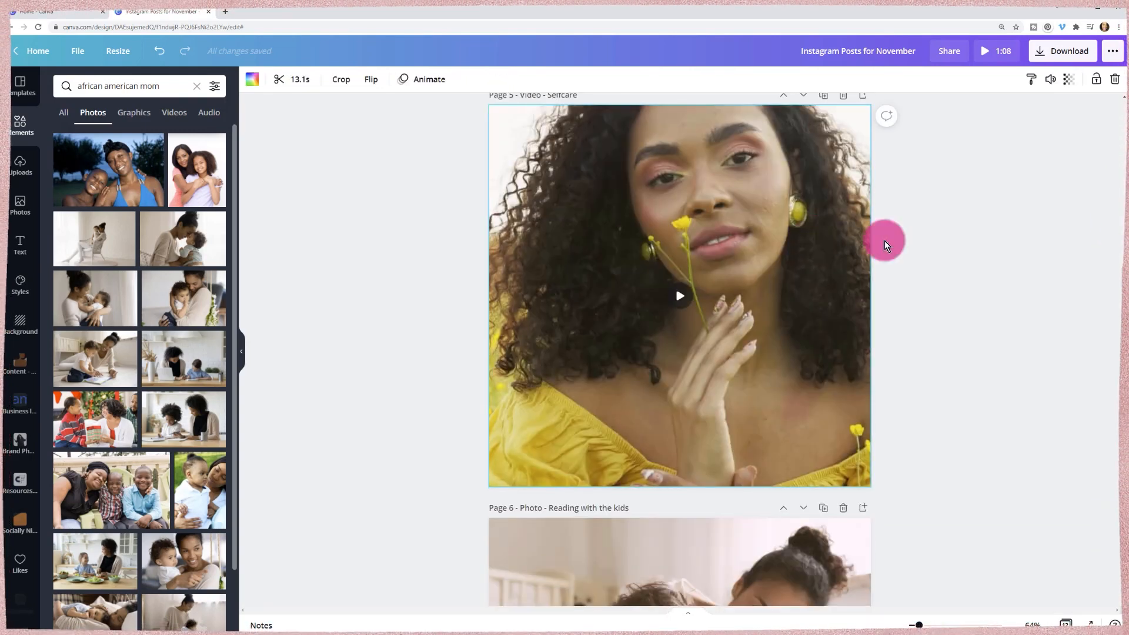
scroll(down, 3)
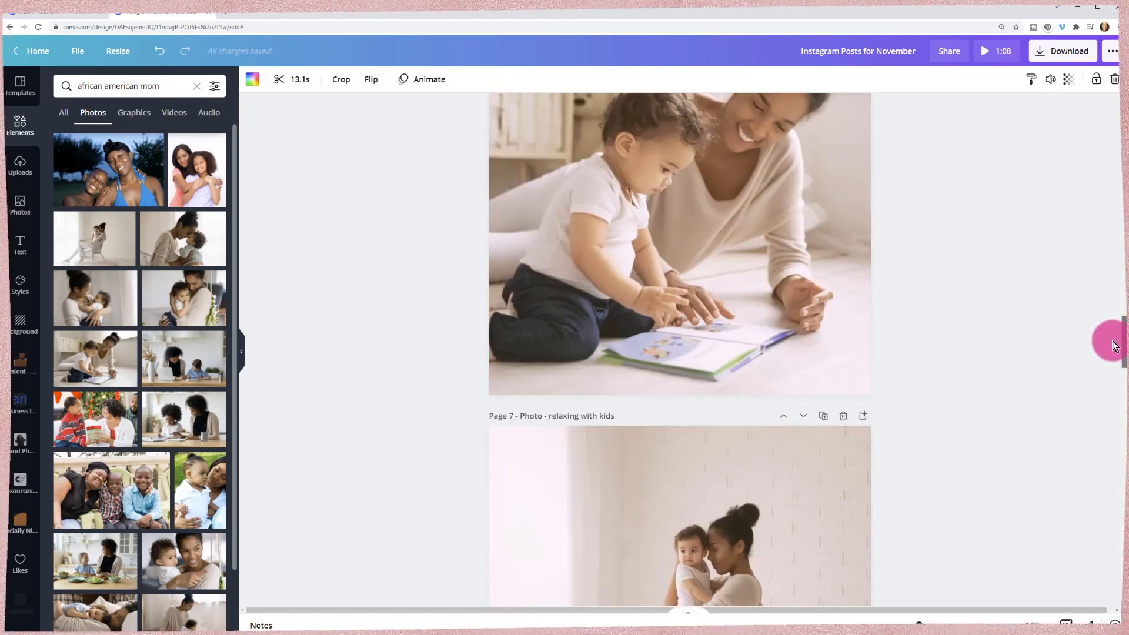
scroll(down, 3)
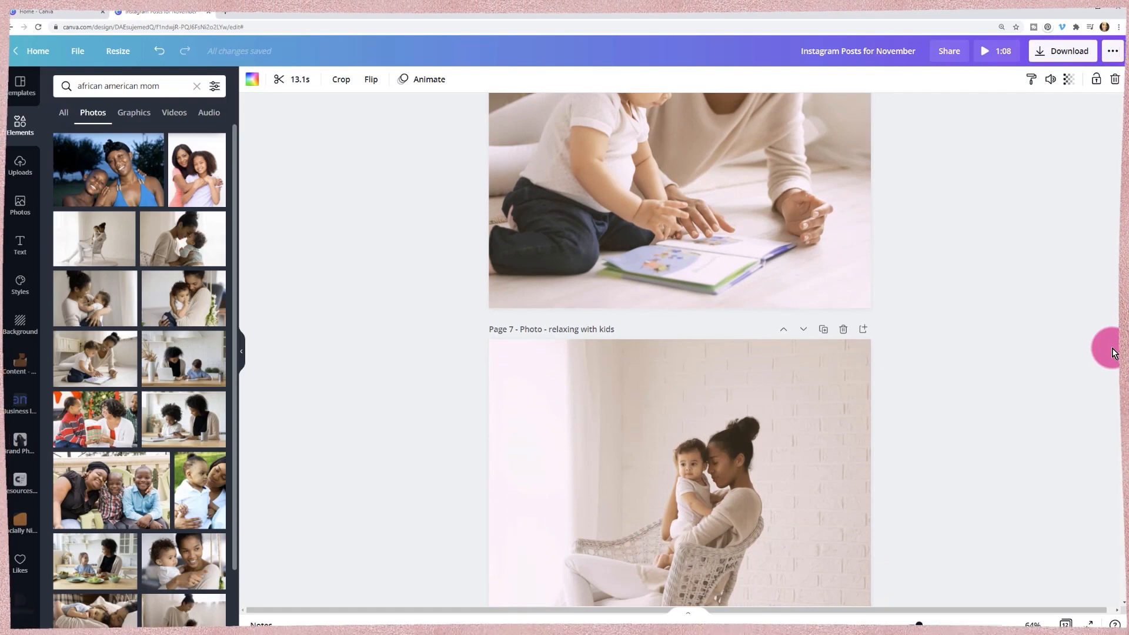
scroll(down, 3)
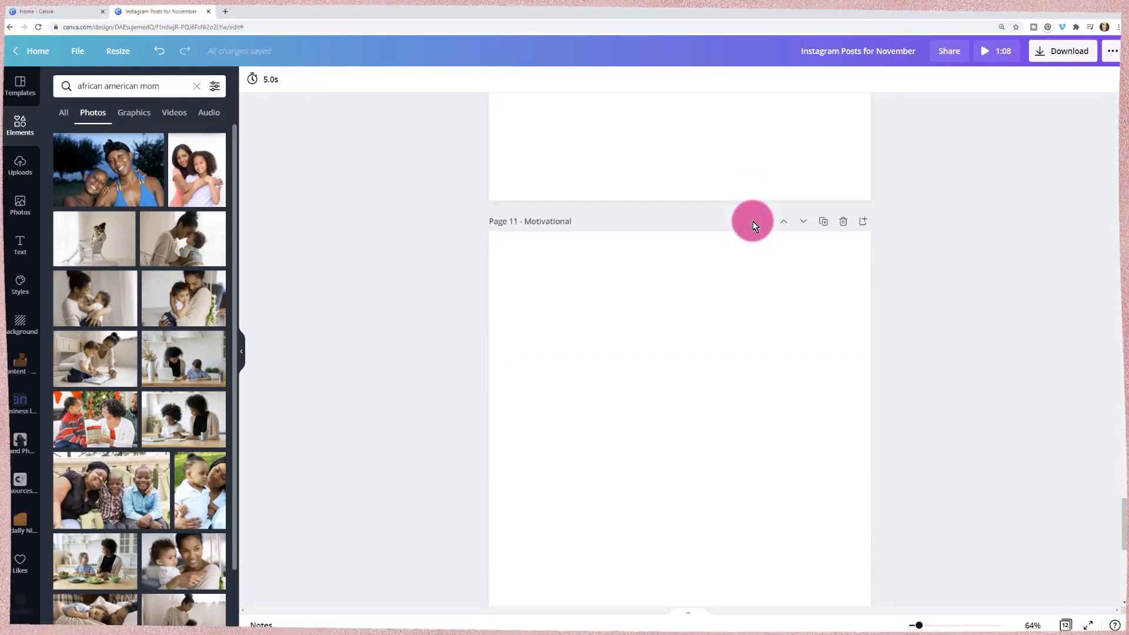
scroll(up, 3)
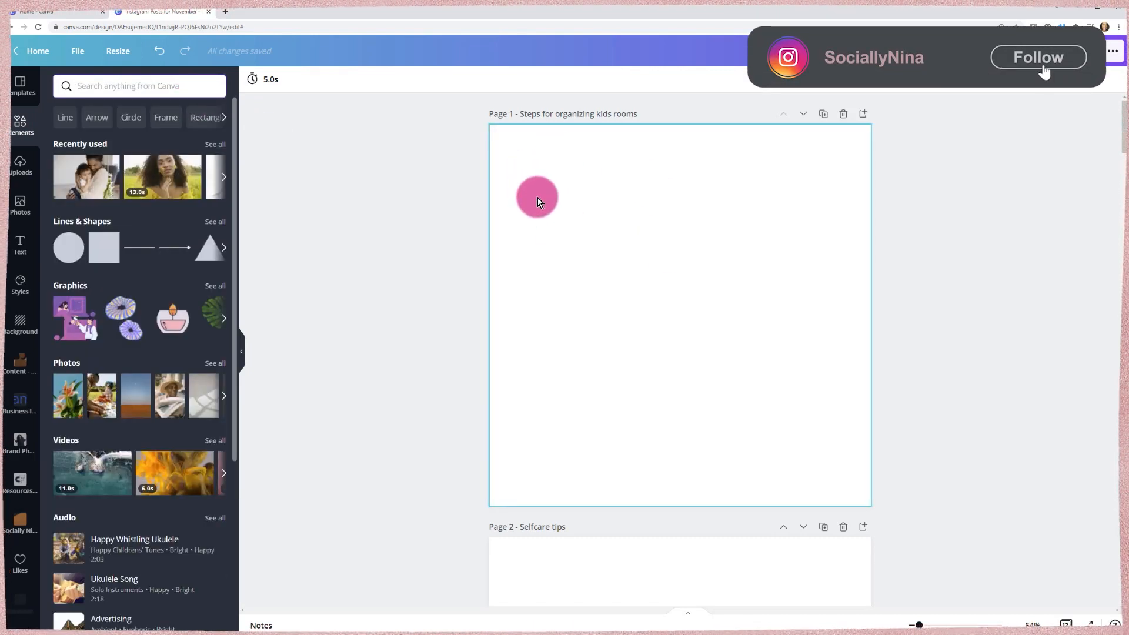
Apply only the style of the True or False 'flow' template to page 1
click(1038, 60)
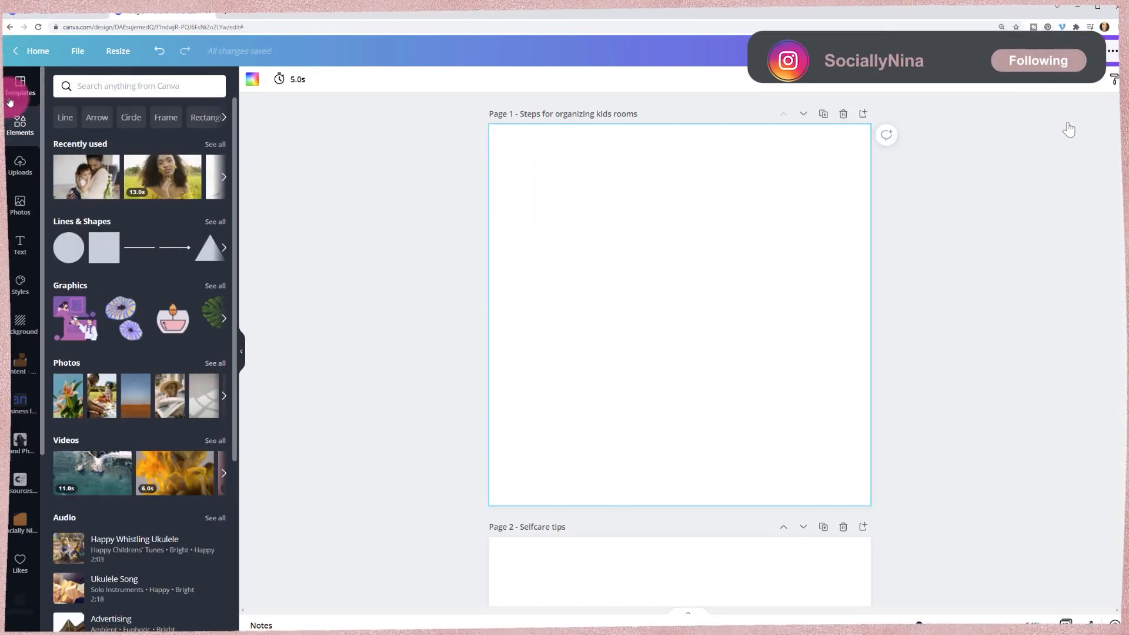
click(20, 85)
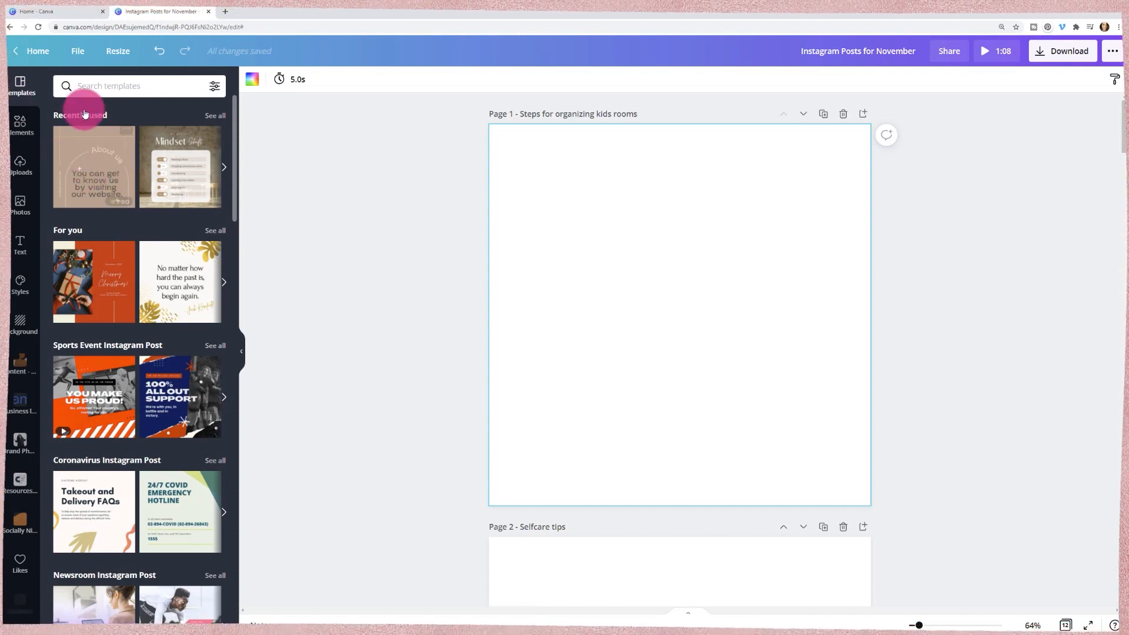
click(129, 86)
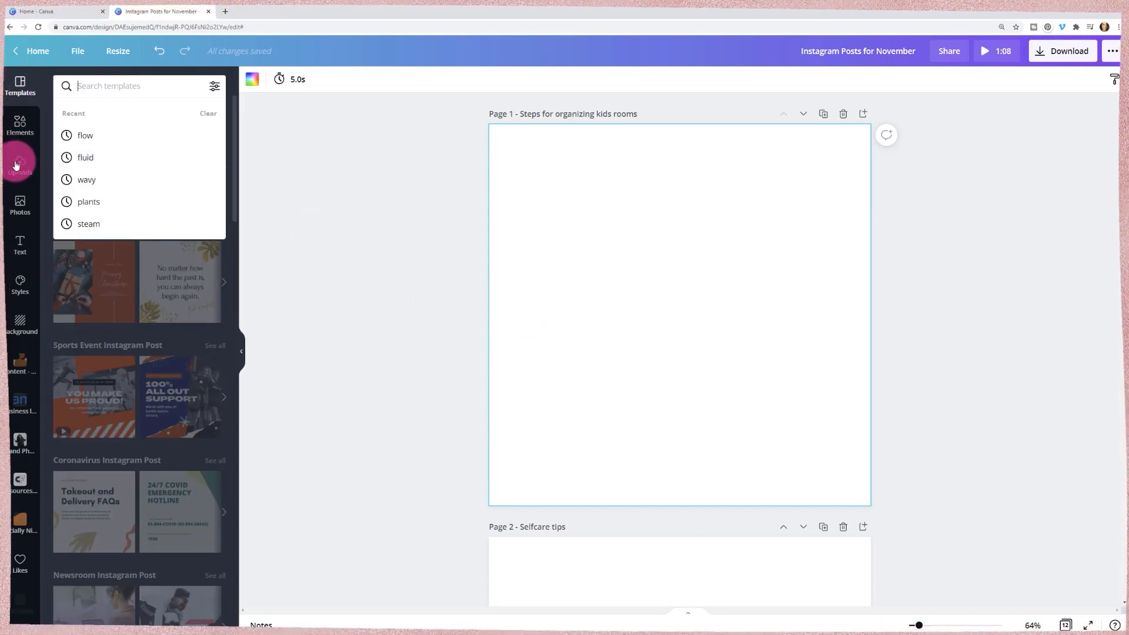
click(84, 136)
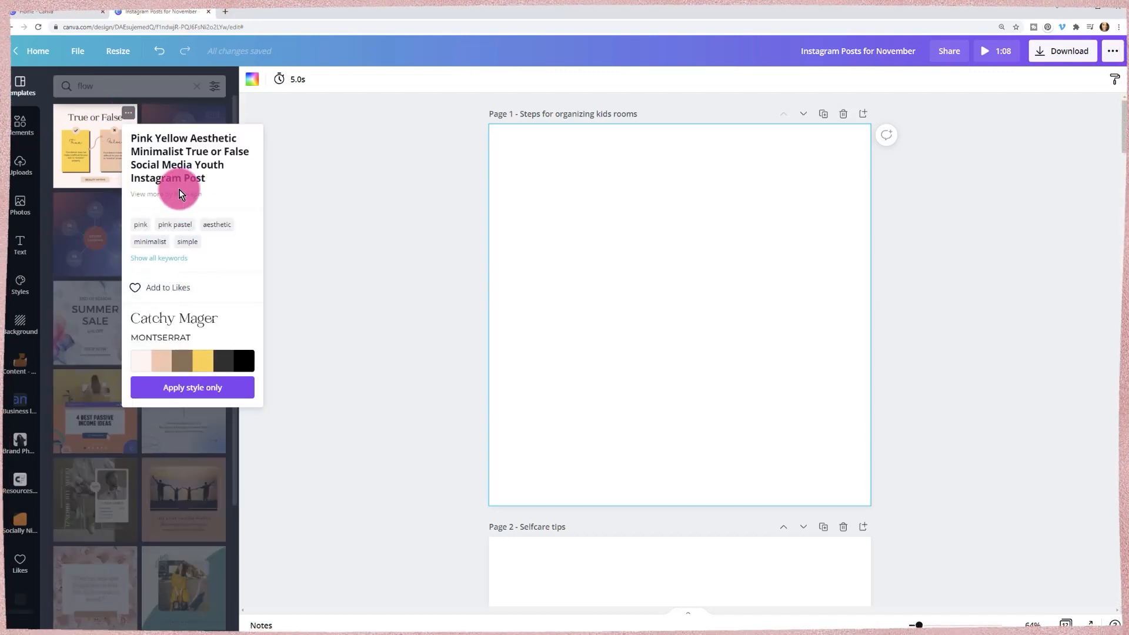
mouse_move(151, 297)
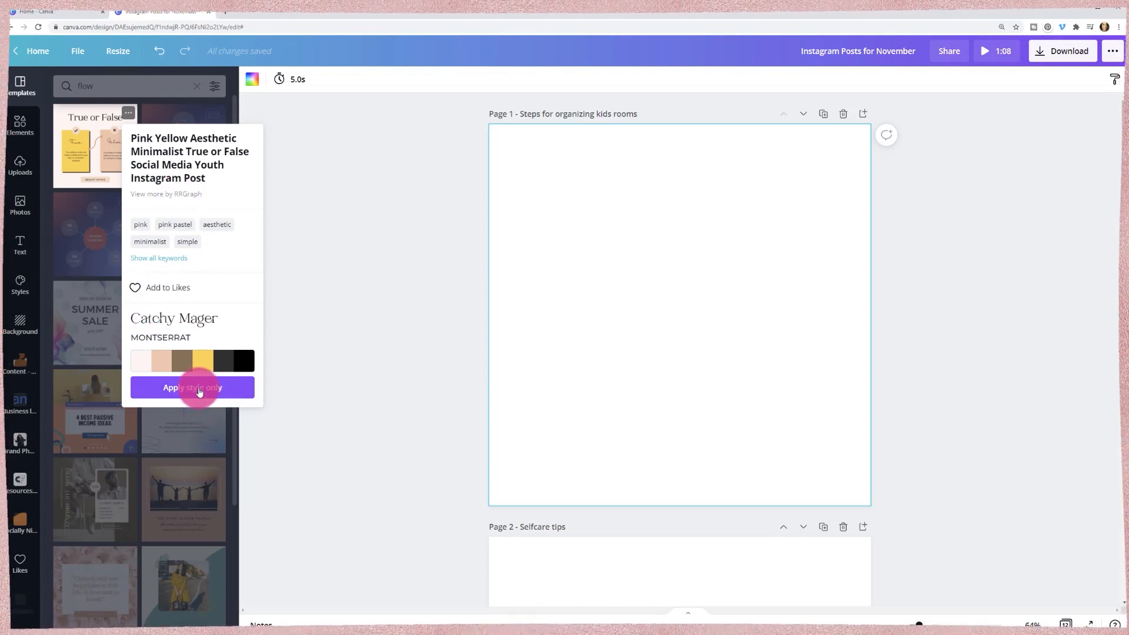
click(193, 388)
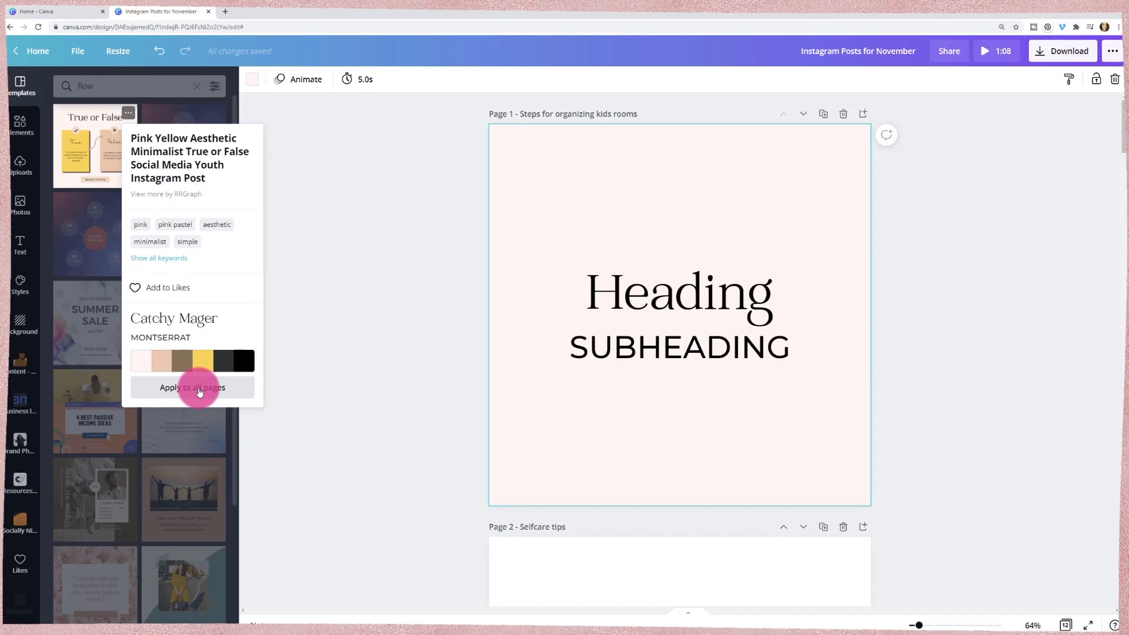
scroll(down, 3)
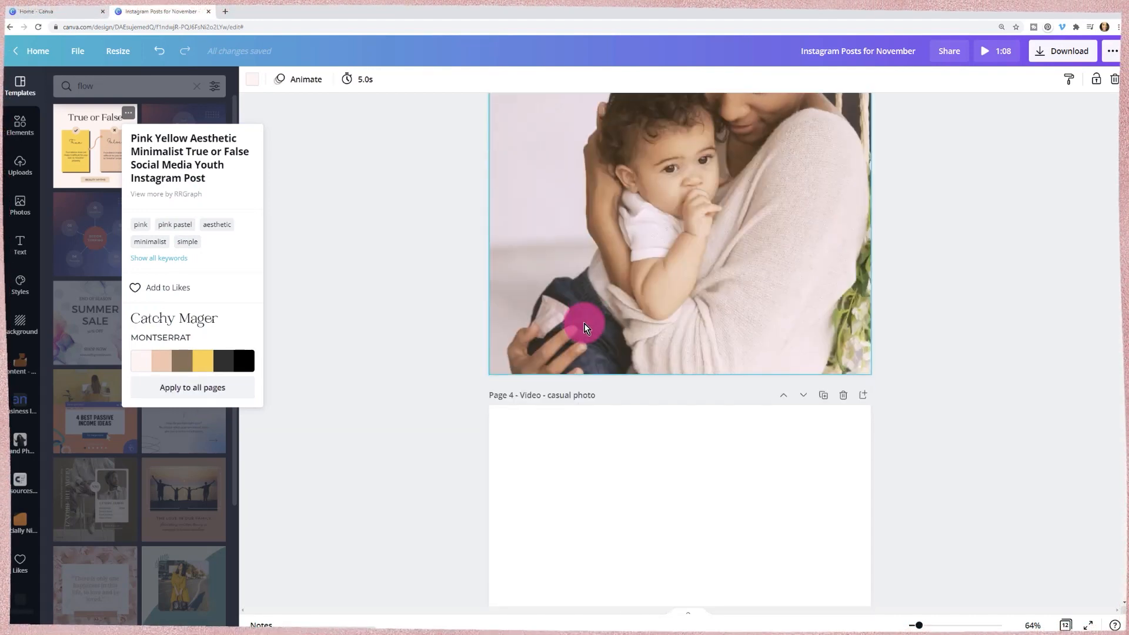
scroll(up, 3)
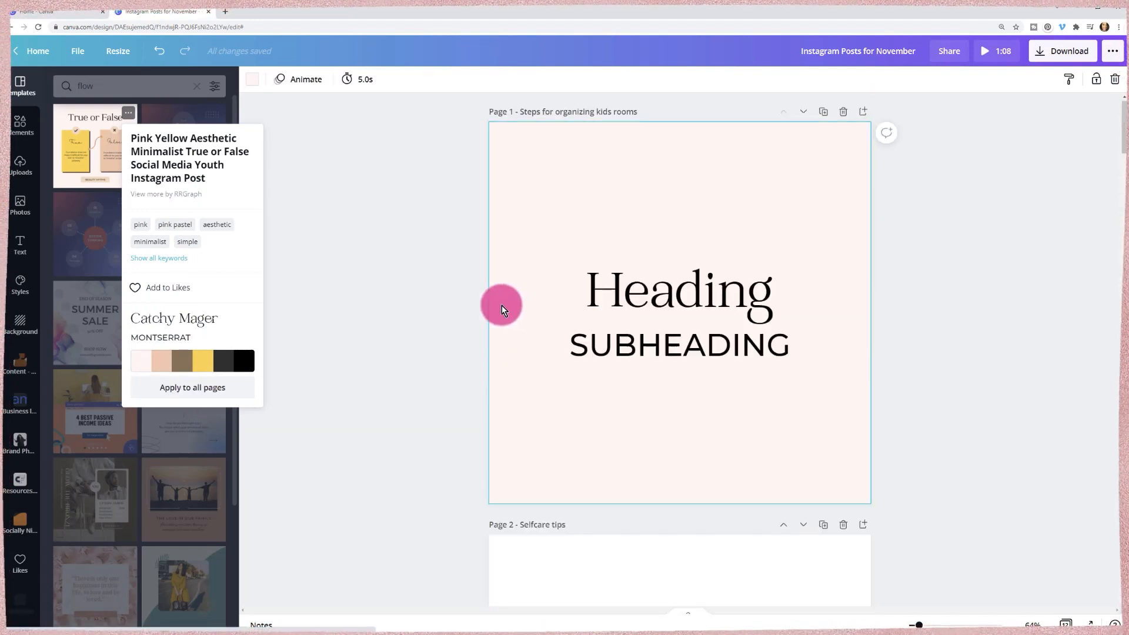
mouse_move(167, 264)
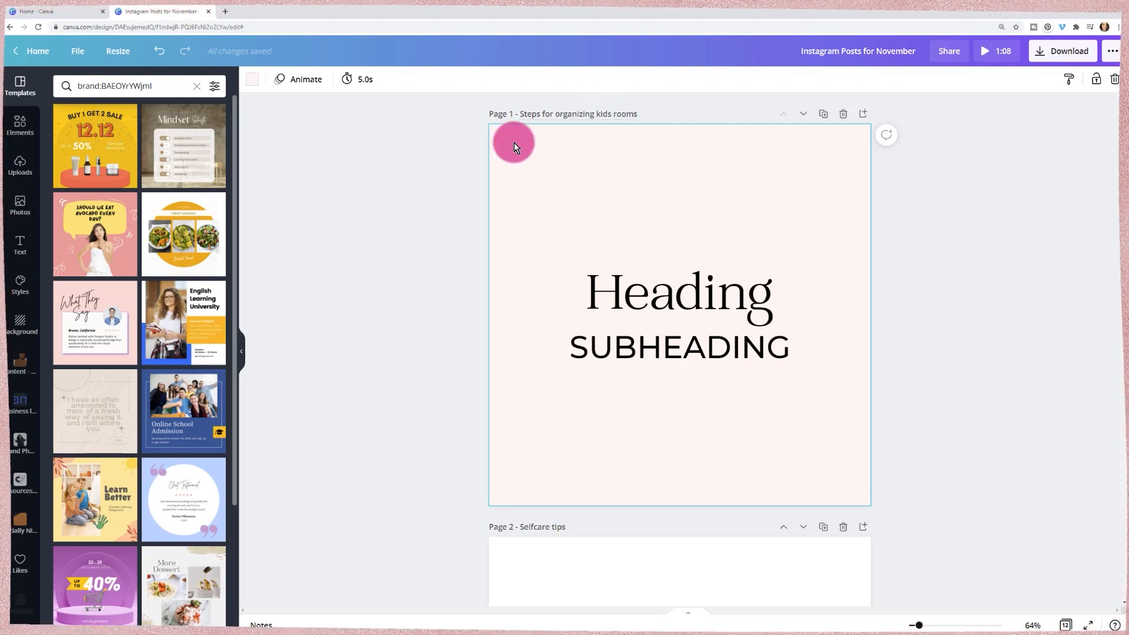
Place the peach numbered-tips template on page 1 and True or False on page 2
scroll(down, 3)
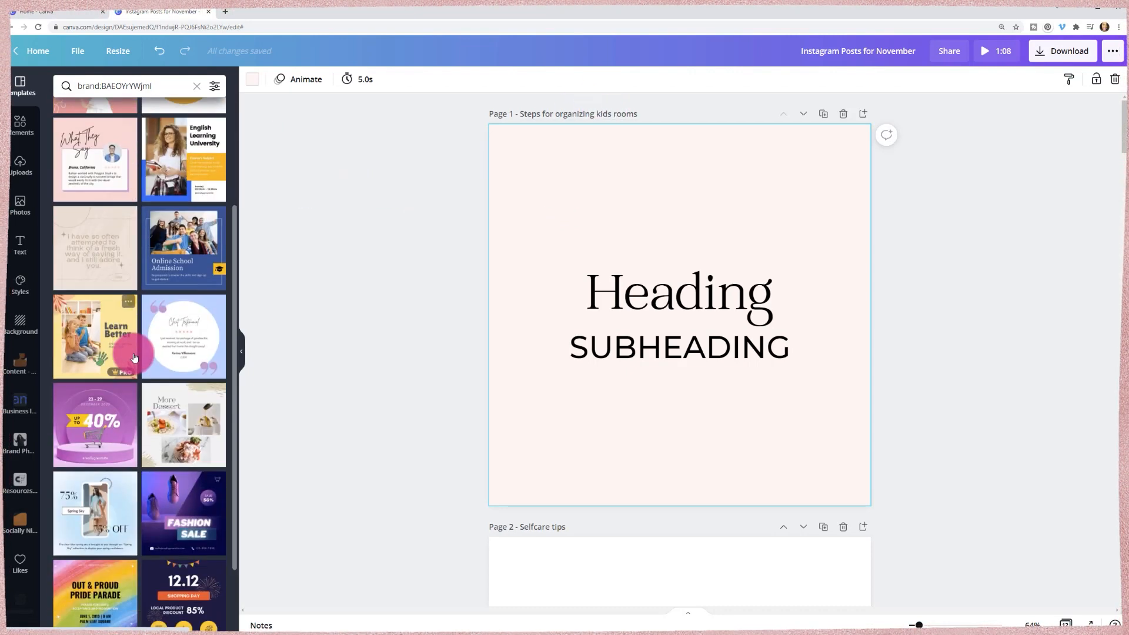
scroll(down, 3)
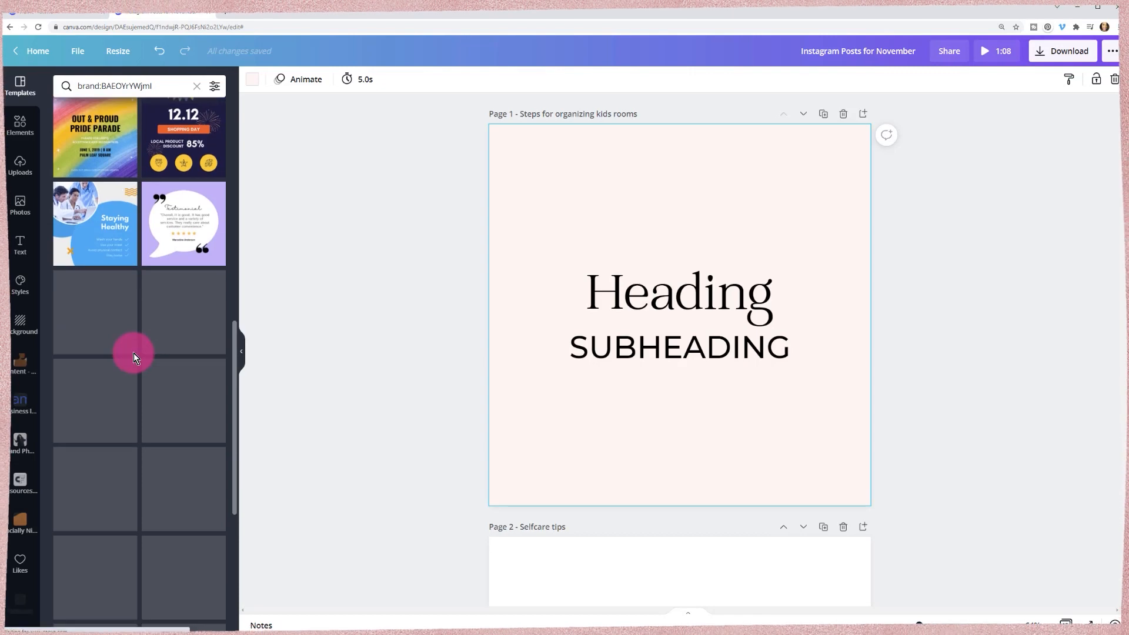
scroll(down, 3)
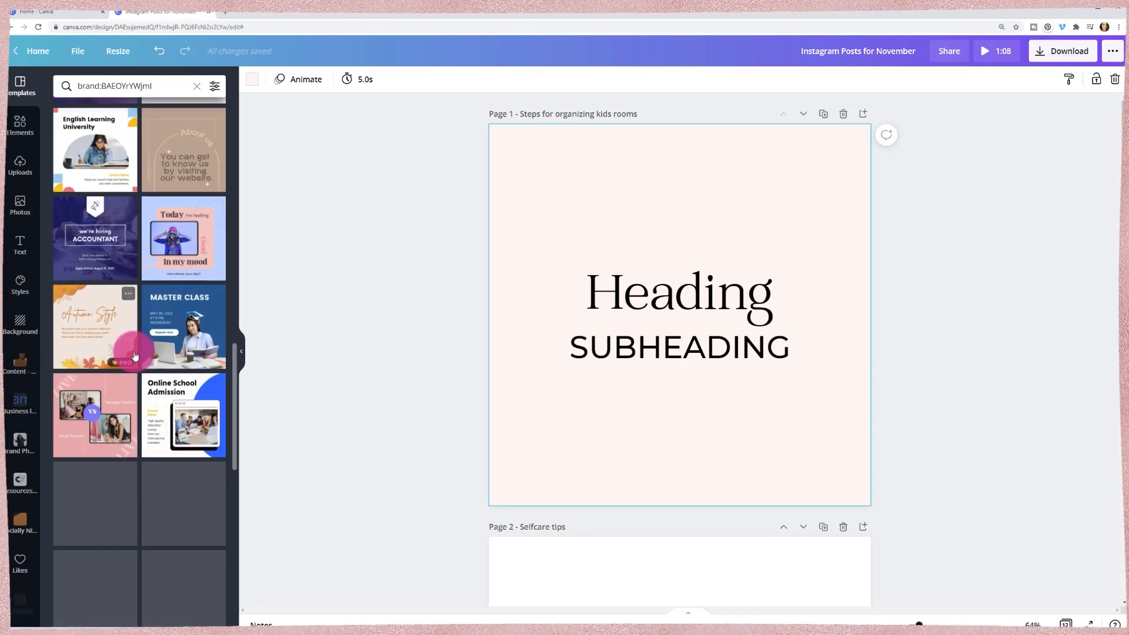
scroll(down, 3)
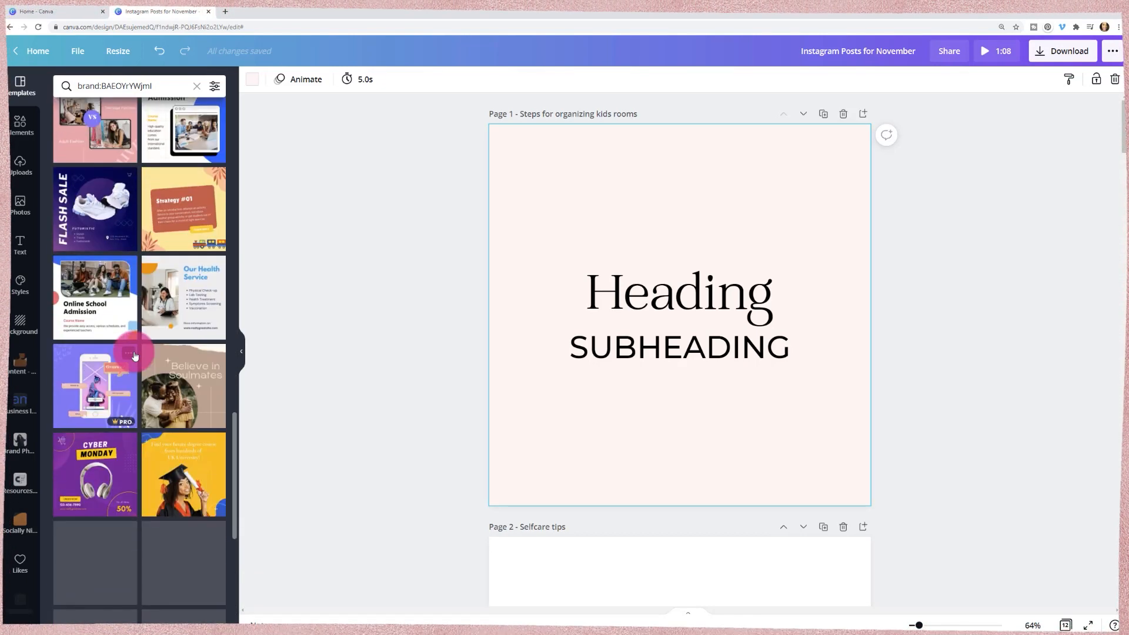
scroll(down, 3)
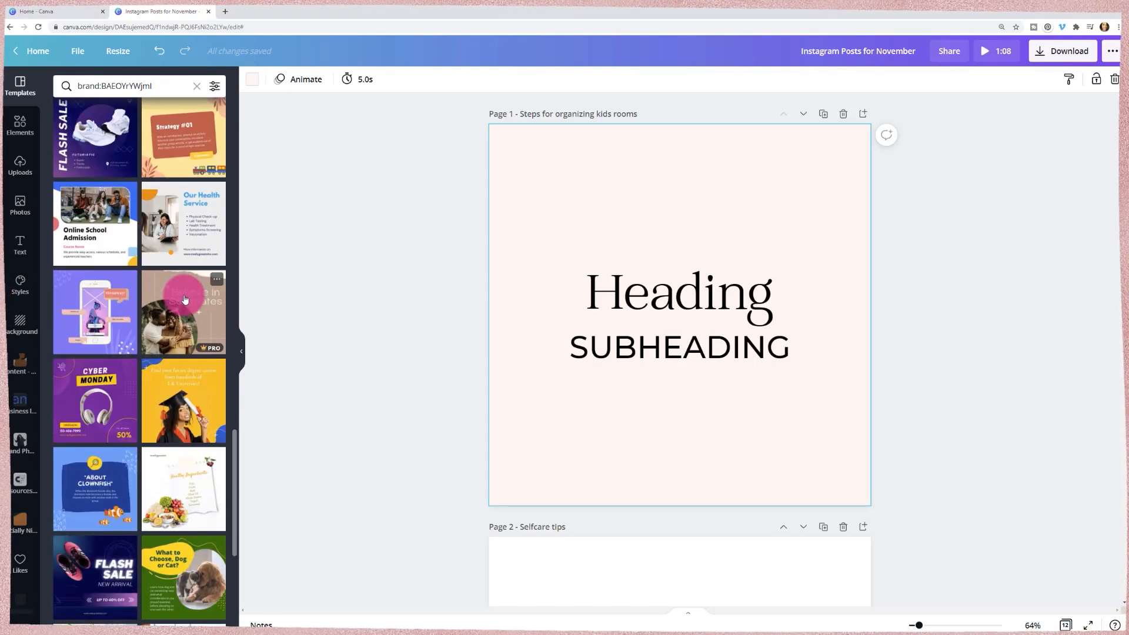
scroll(down, 3)
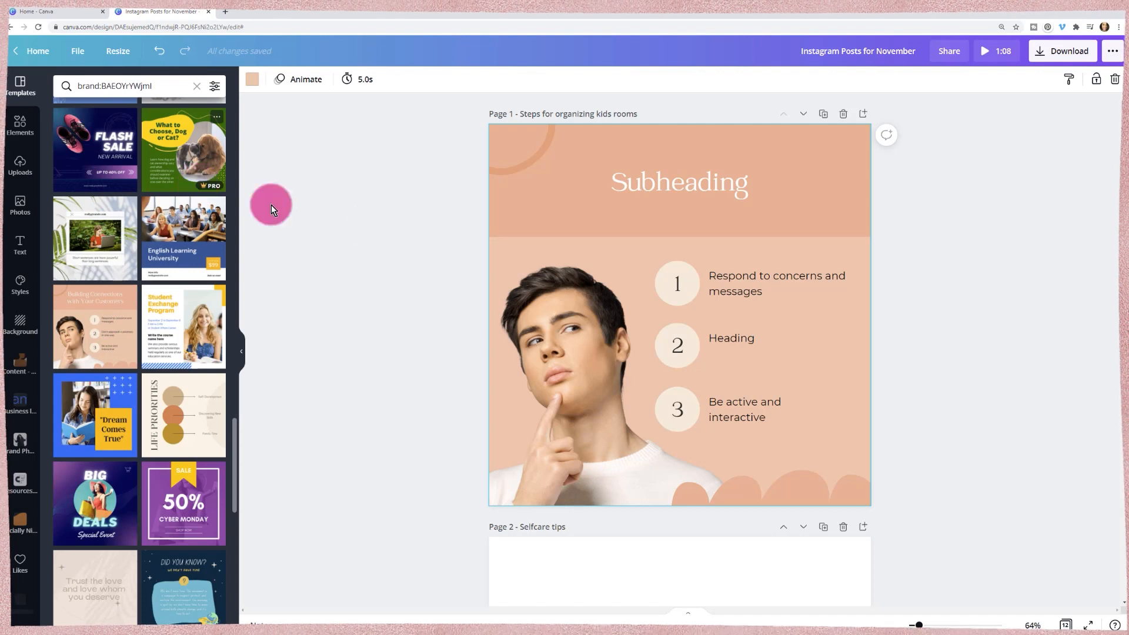
mouse_move(358, 196)
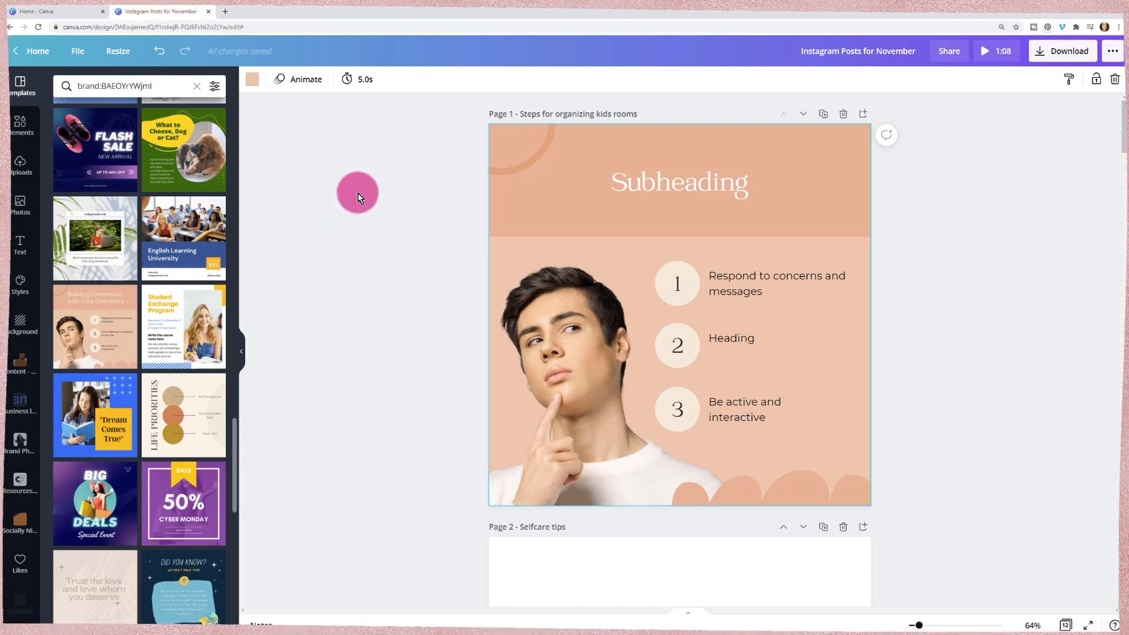
scroll(down, 3)
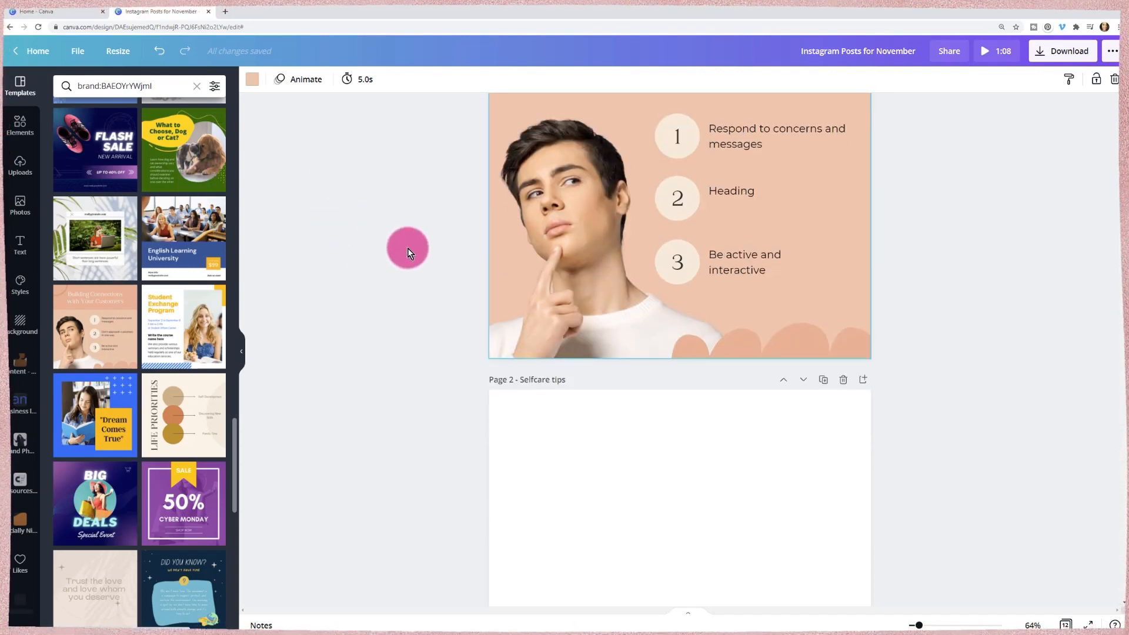
scroll(up, 3)
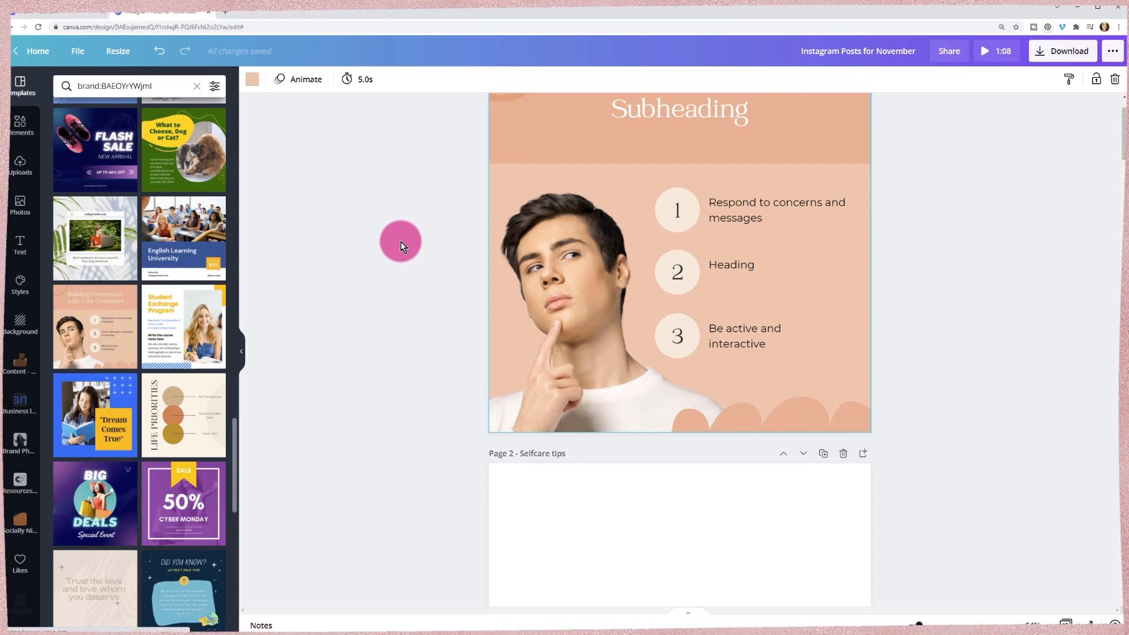
mouse_move(388, 258)
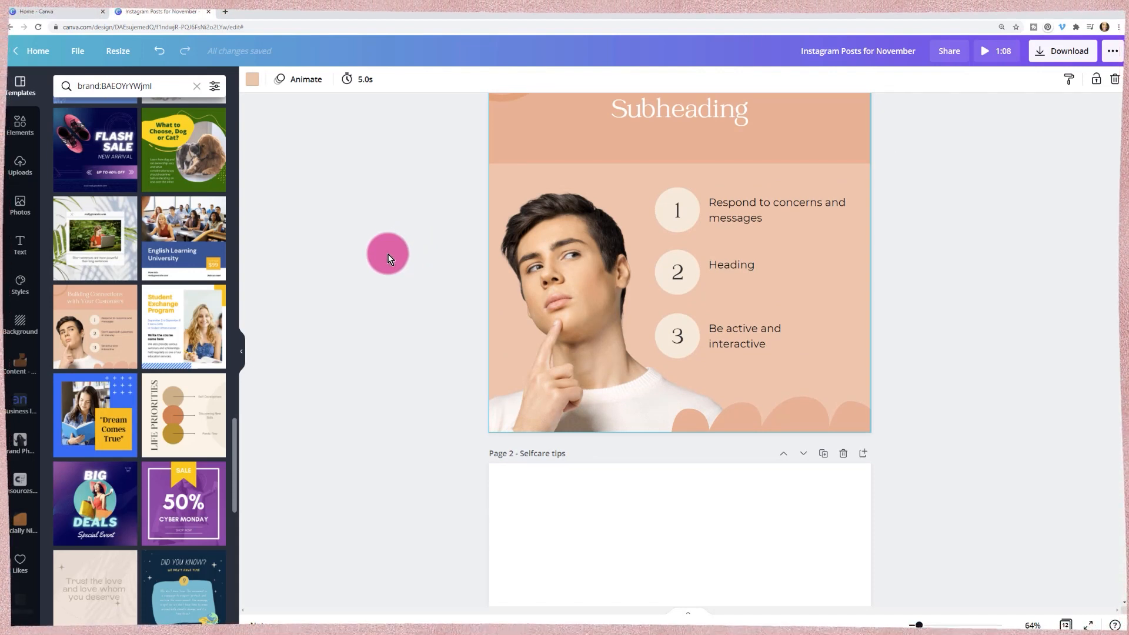
scroll(down, 3)
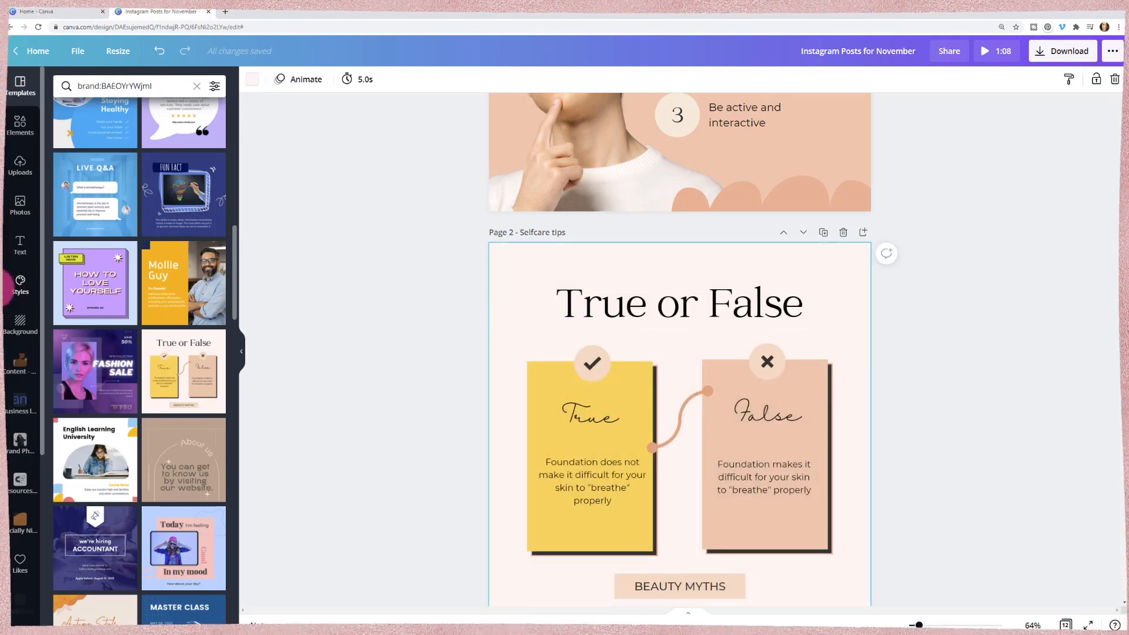
scroll(up, 3)
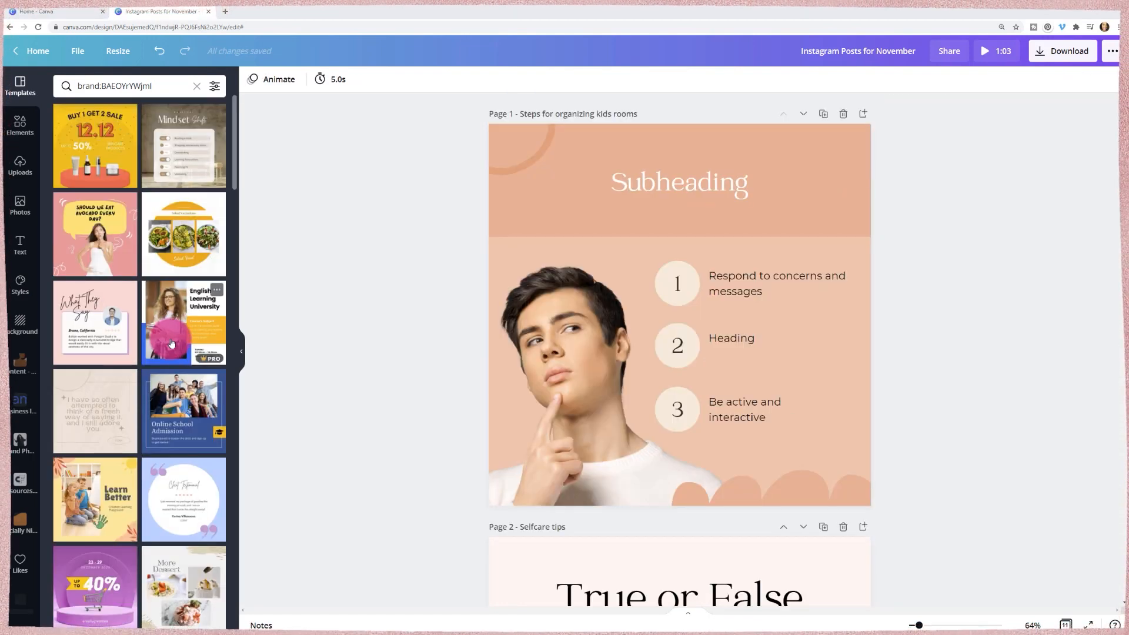
Group the copied number circle with its tip text below the list on page 1
click(677, 182)
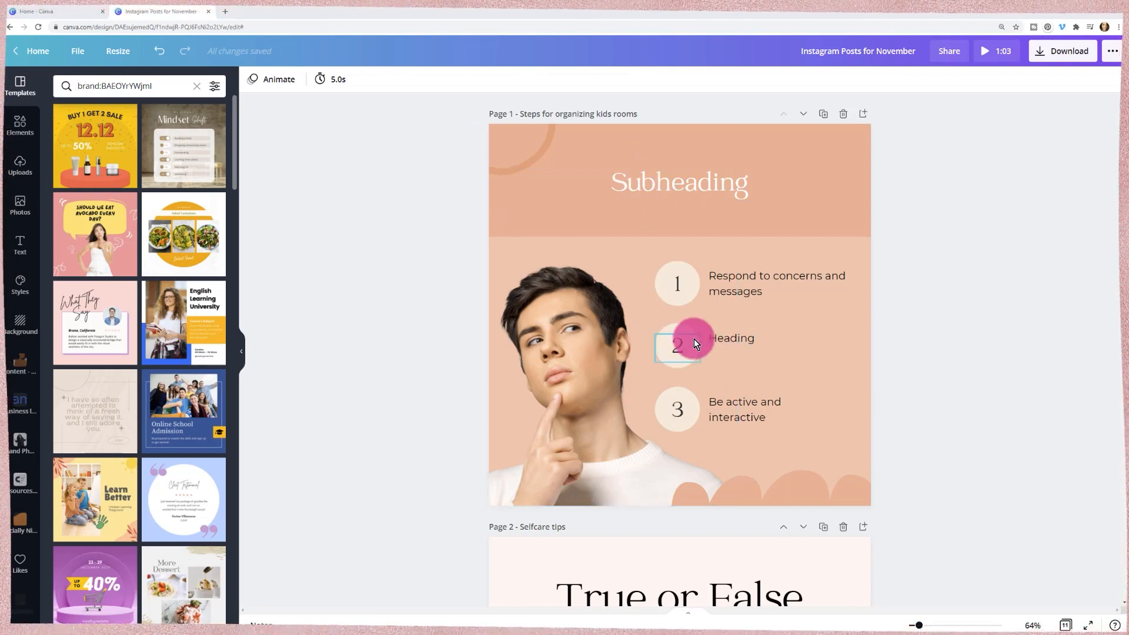
click(677, 283)
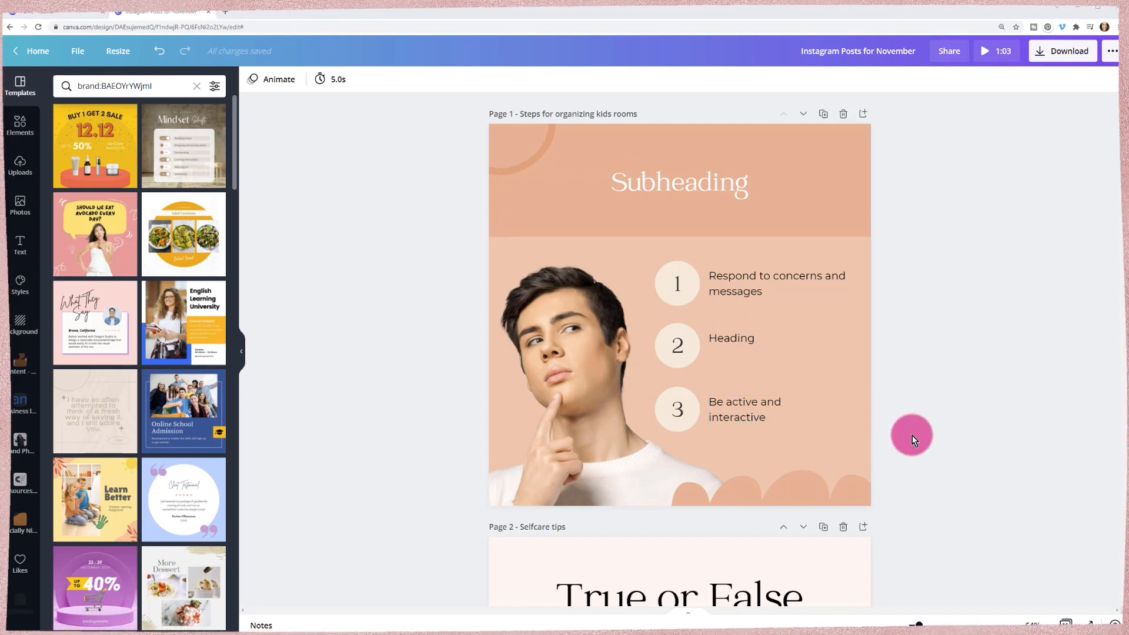
click(688, 402)
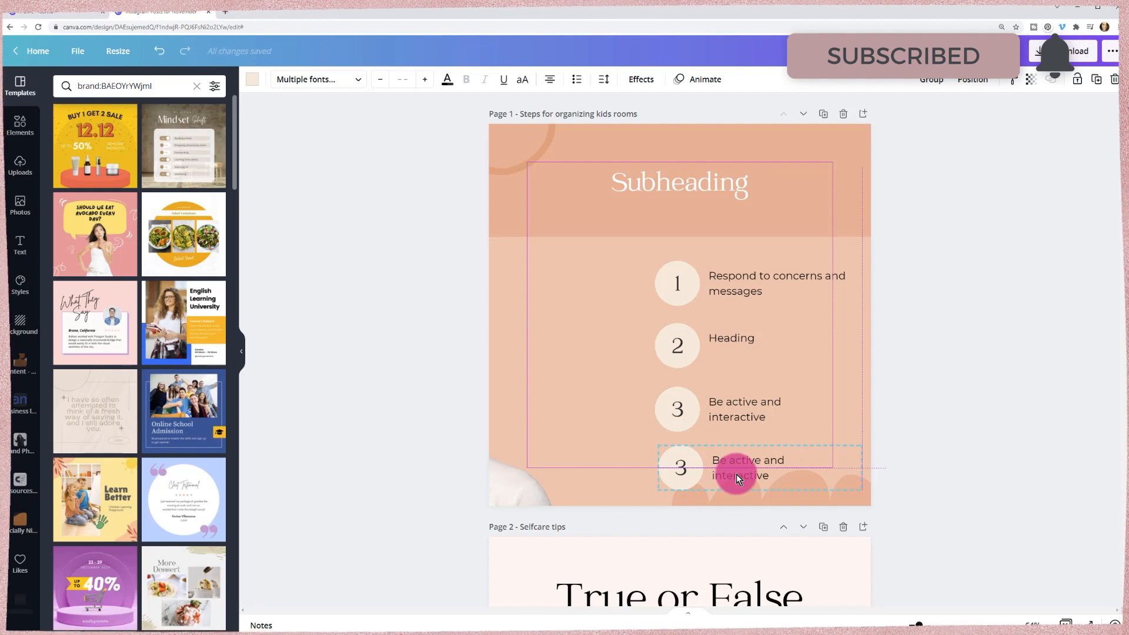
click(735, 468)
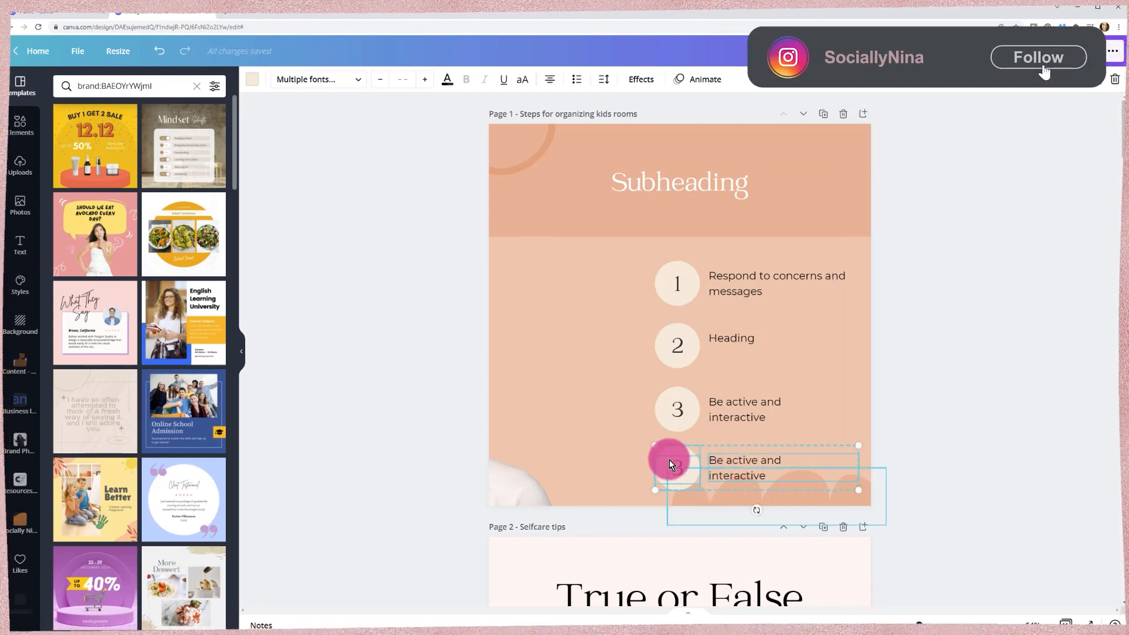
click(1038, 57)
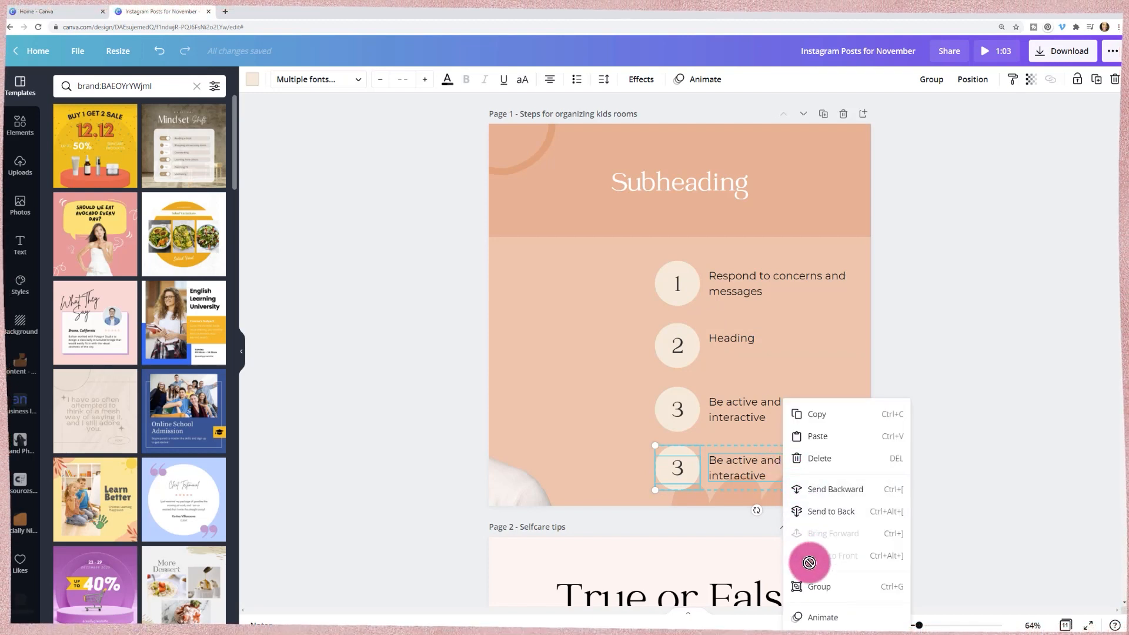
click(819, 587)
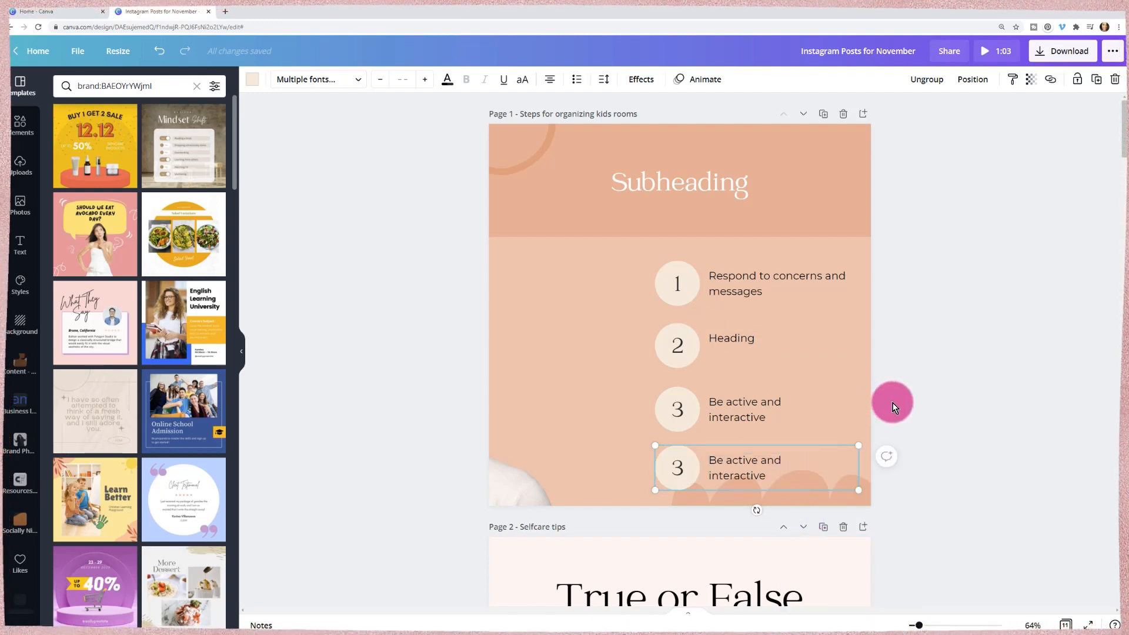
Group the first number circle with its text and move the item higher
right_click(756, 409)
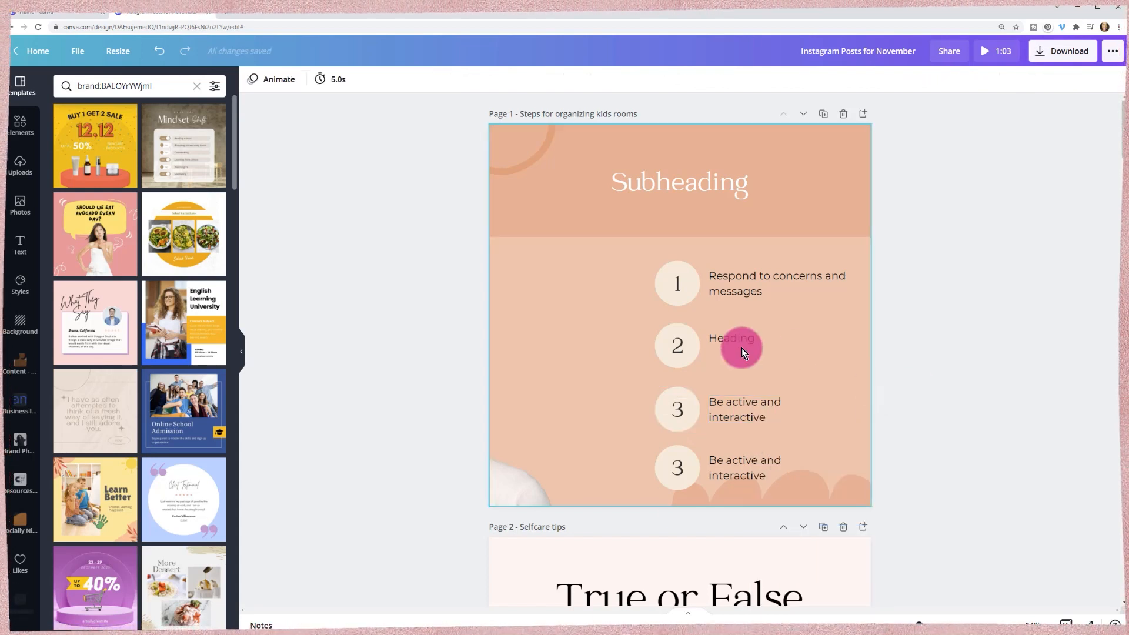
click(732, 339)
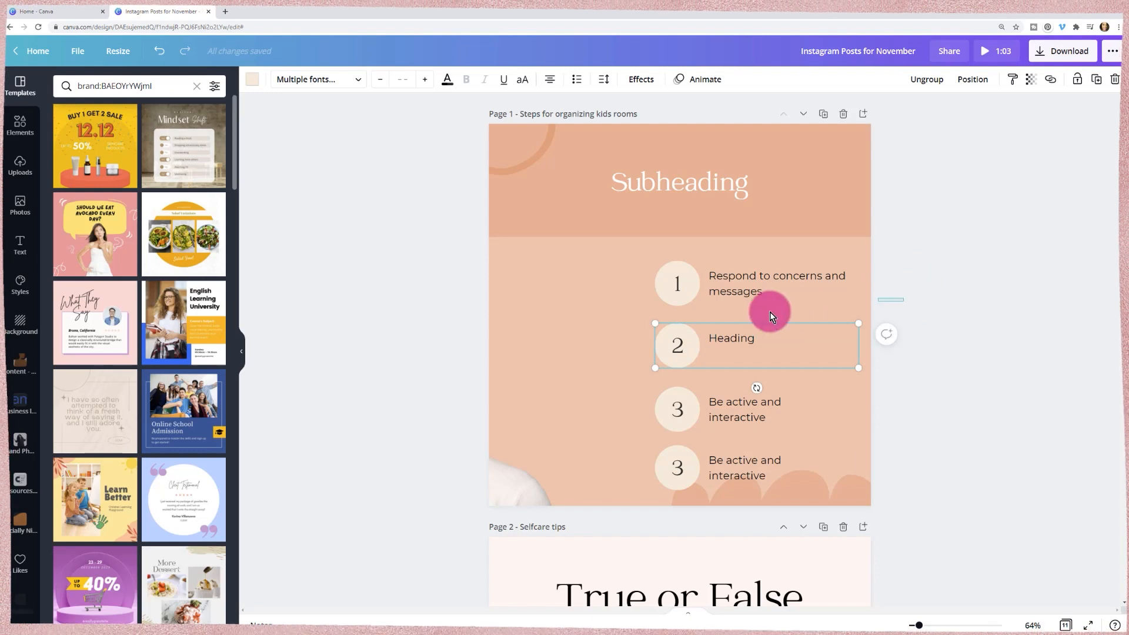
right_click(771, 313)
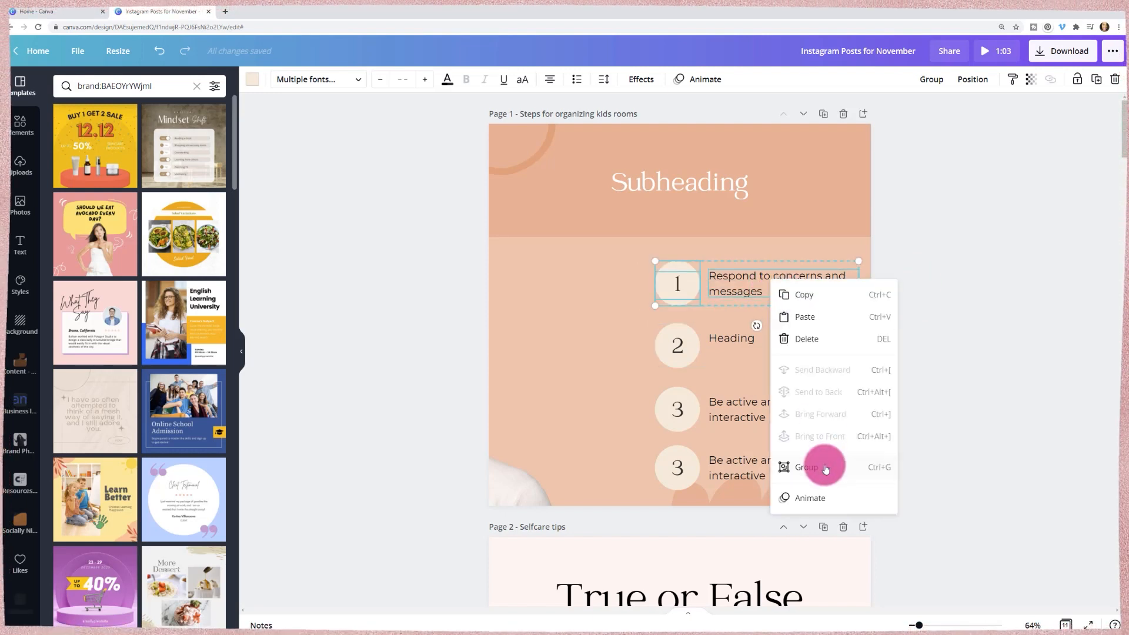
click(806, 466)
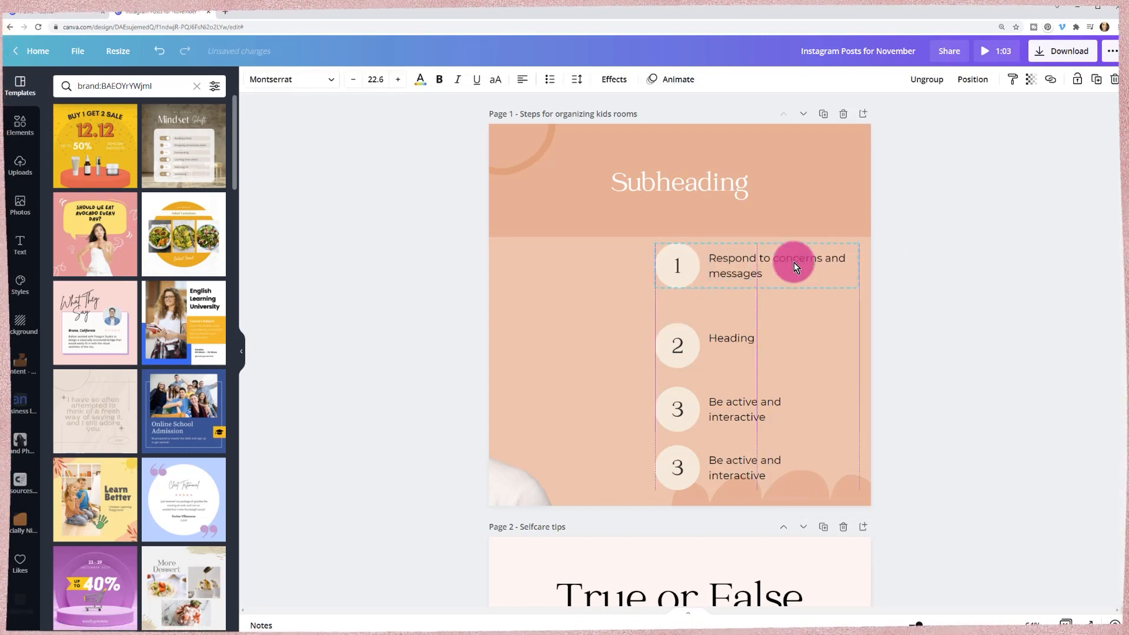
click(777, 260)
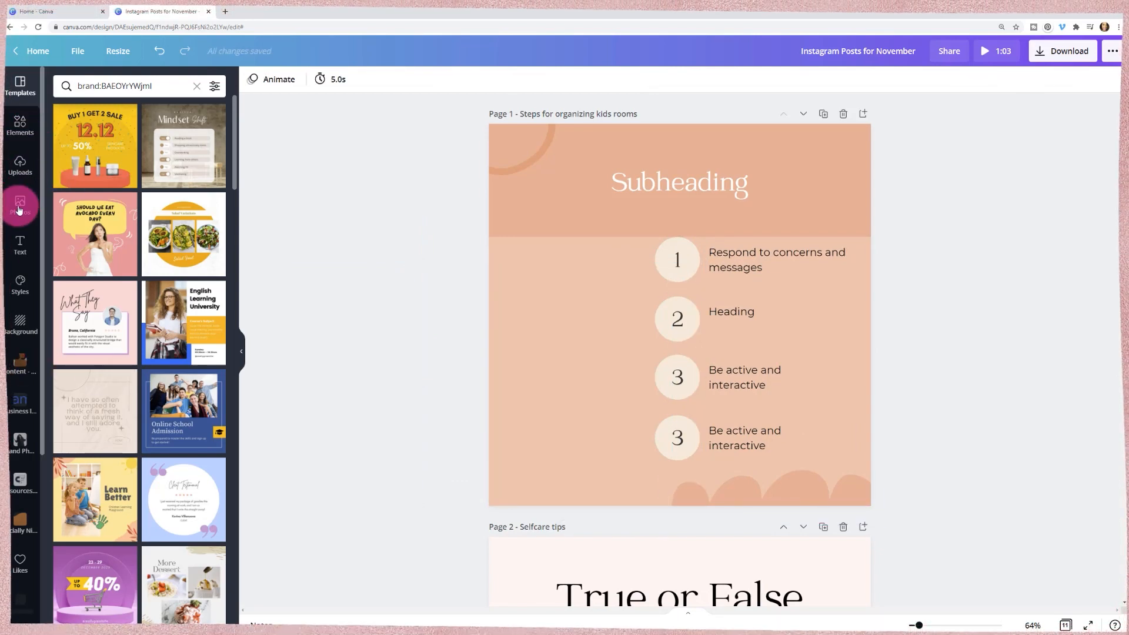
Add a person photo to page 1 and remove its yellow brick background with Background Remover
click(20, 205)
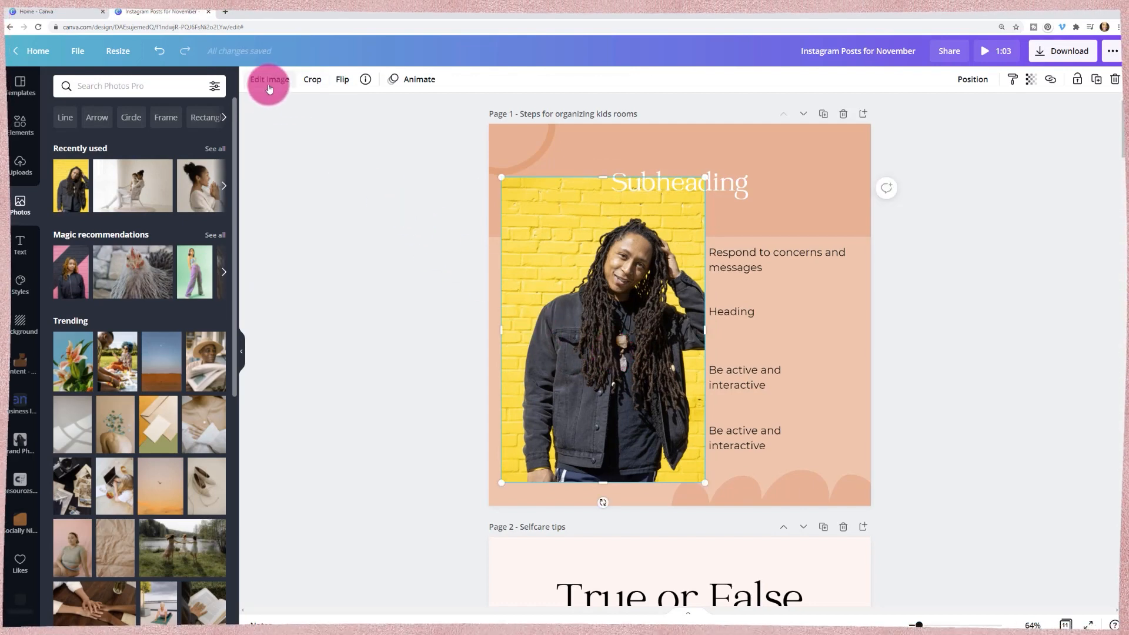
click(269, 80)
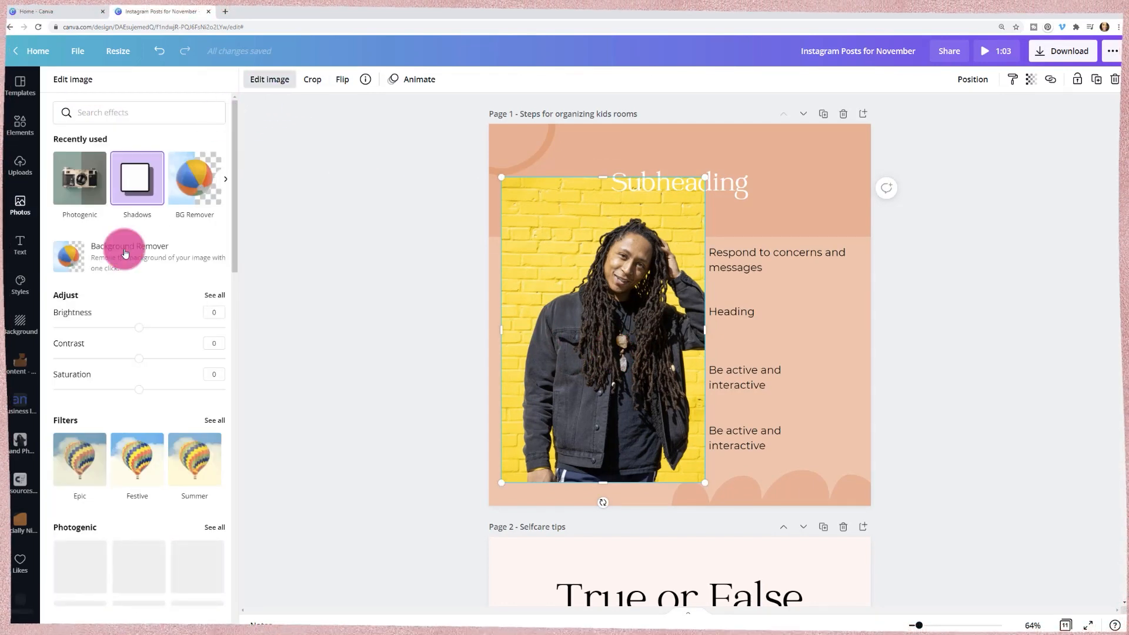
scroll(down, 3)
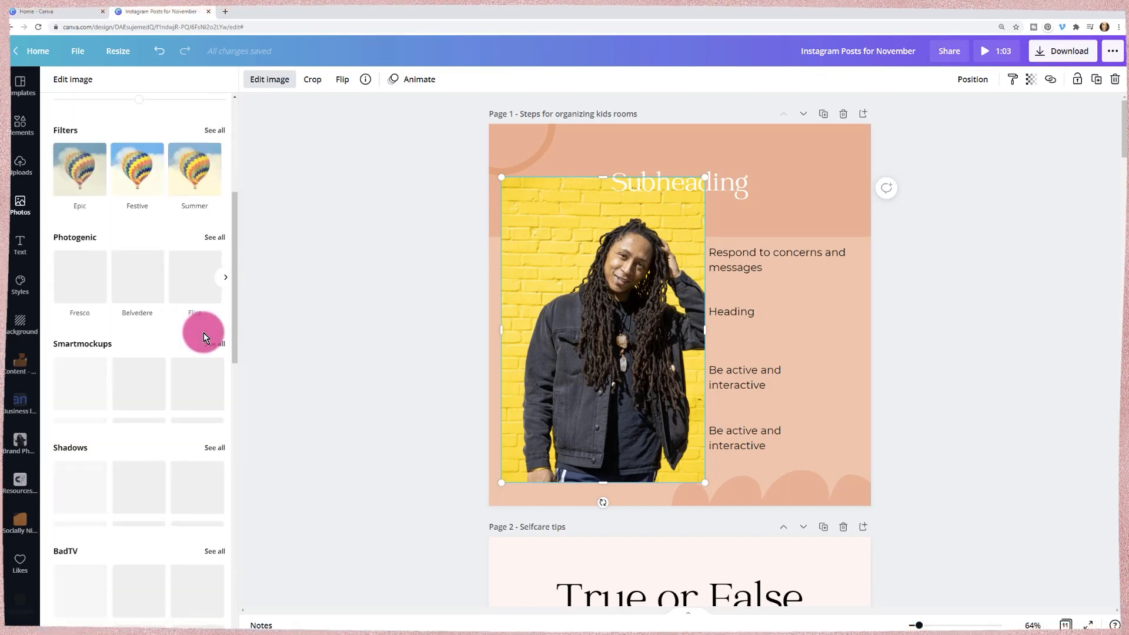
scroll(up, 3)
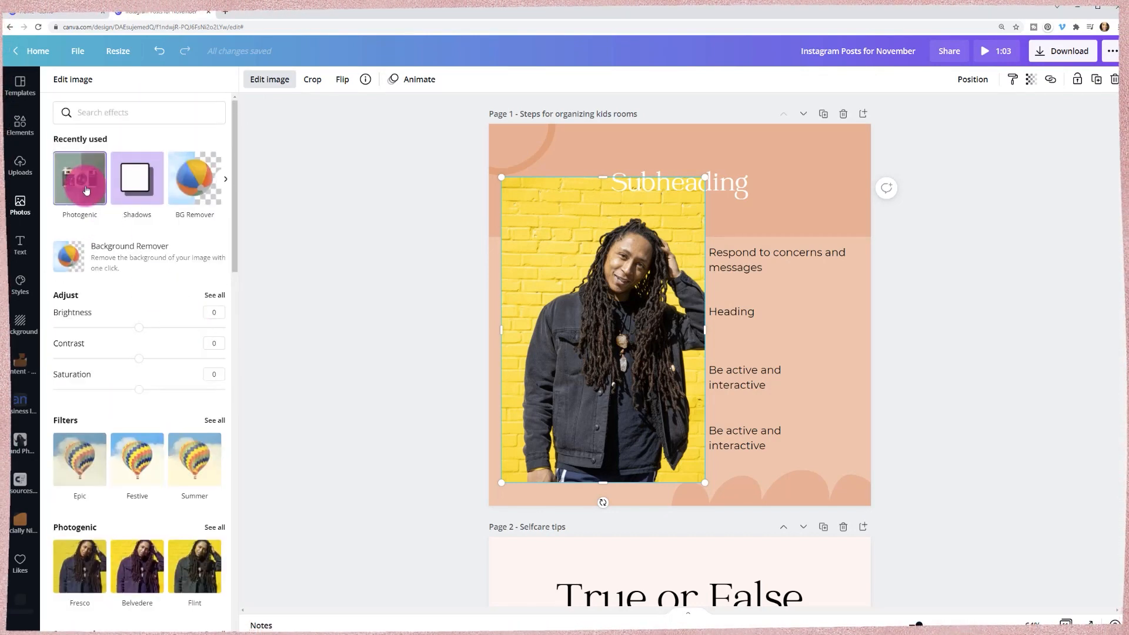
click(129, 257)
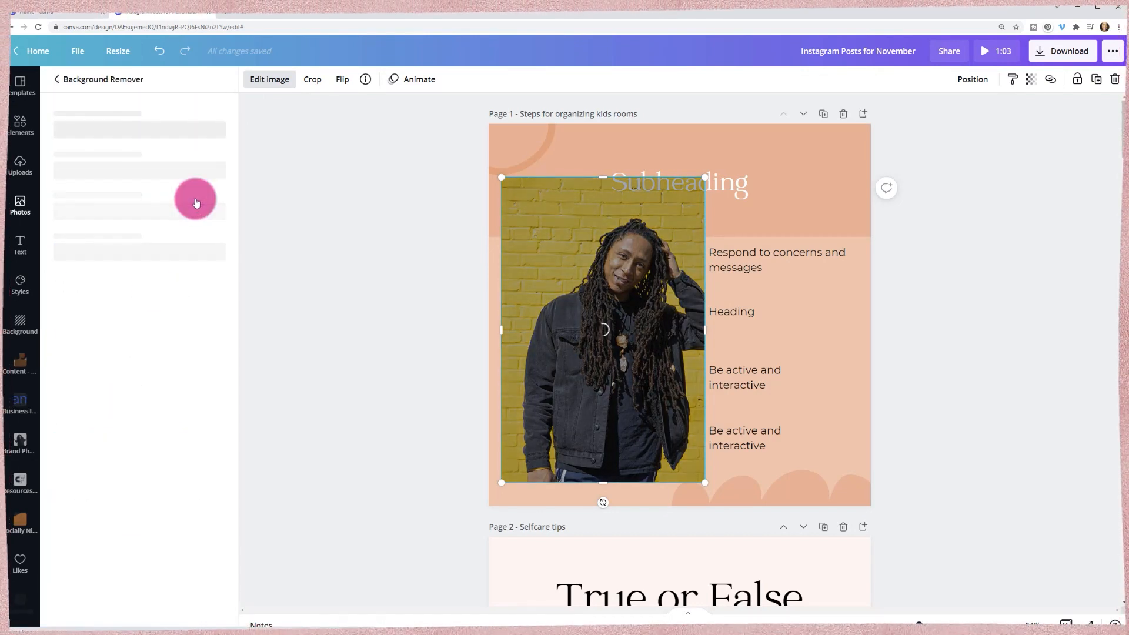
mouse_move(191, 215)
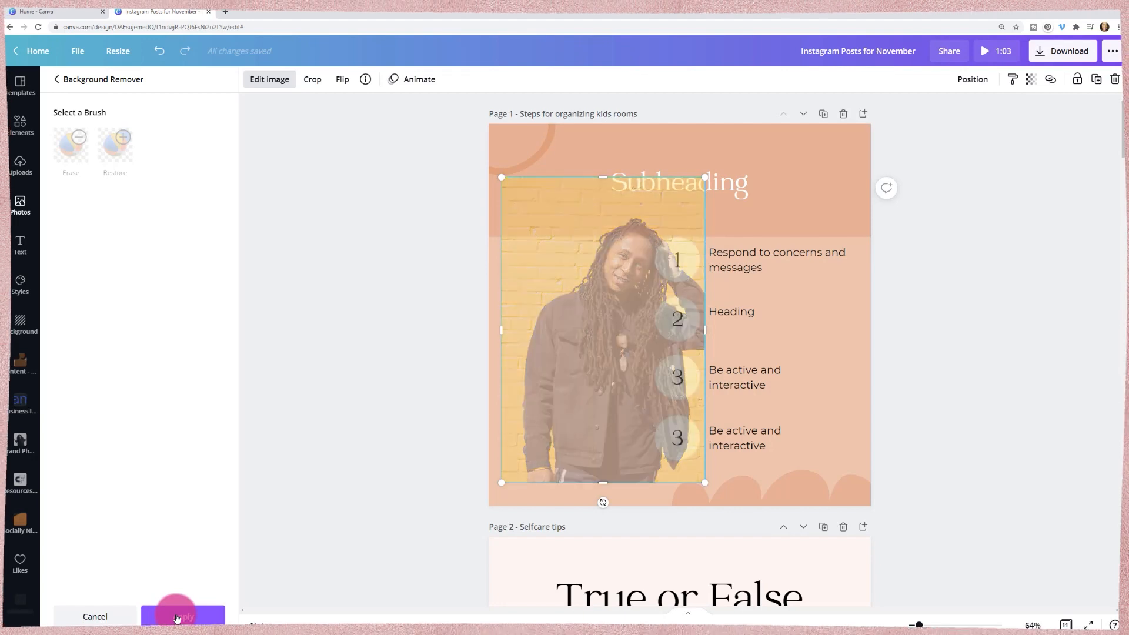
click(183, 616)
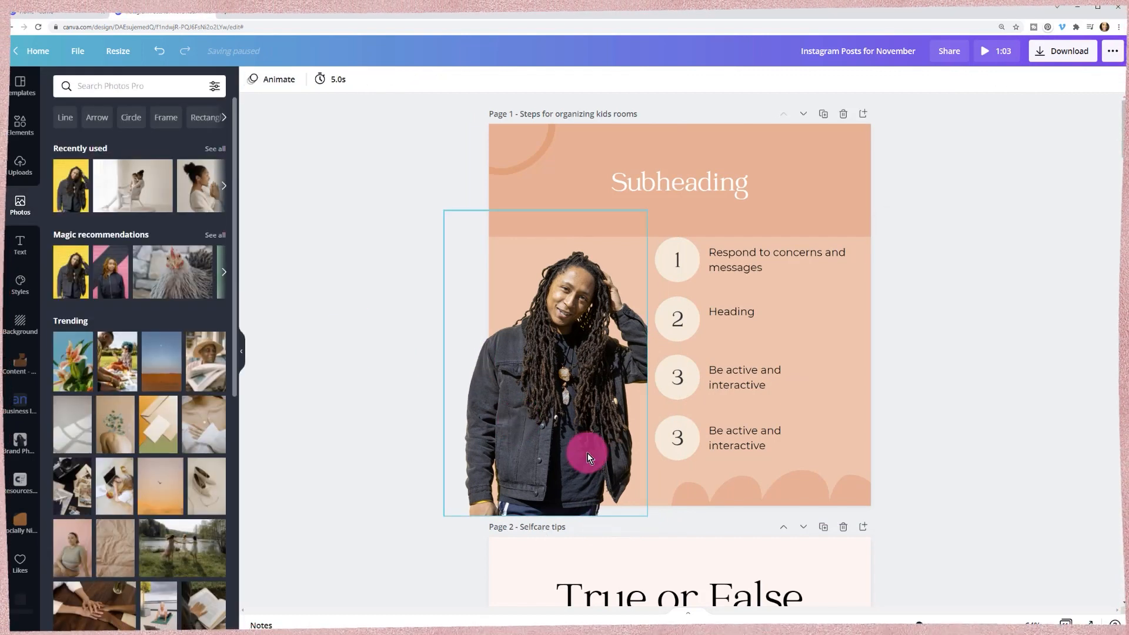
Stretch the cutout man photo until it meets page 1's left edge
click(587, 458)
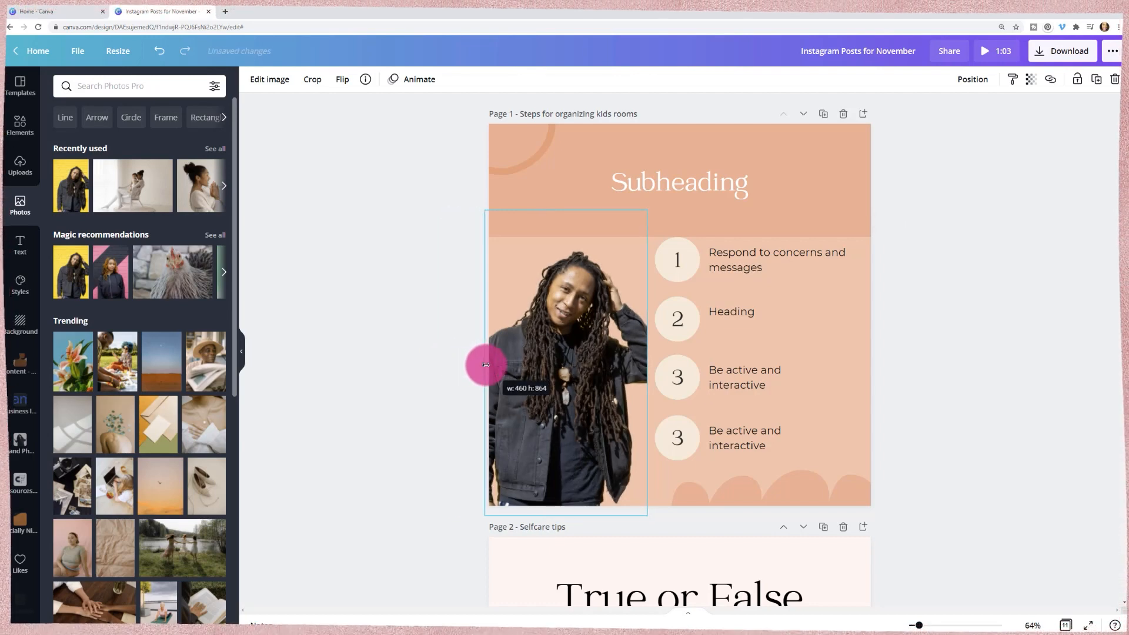
scroll(down, 3)
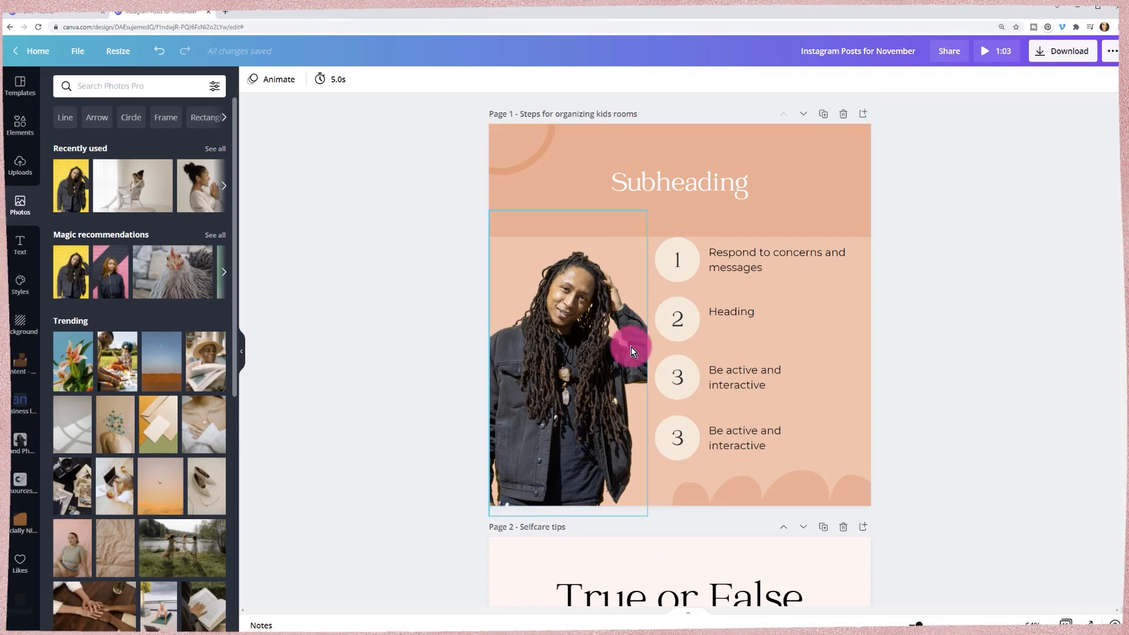
scroll(down, 3)
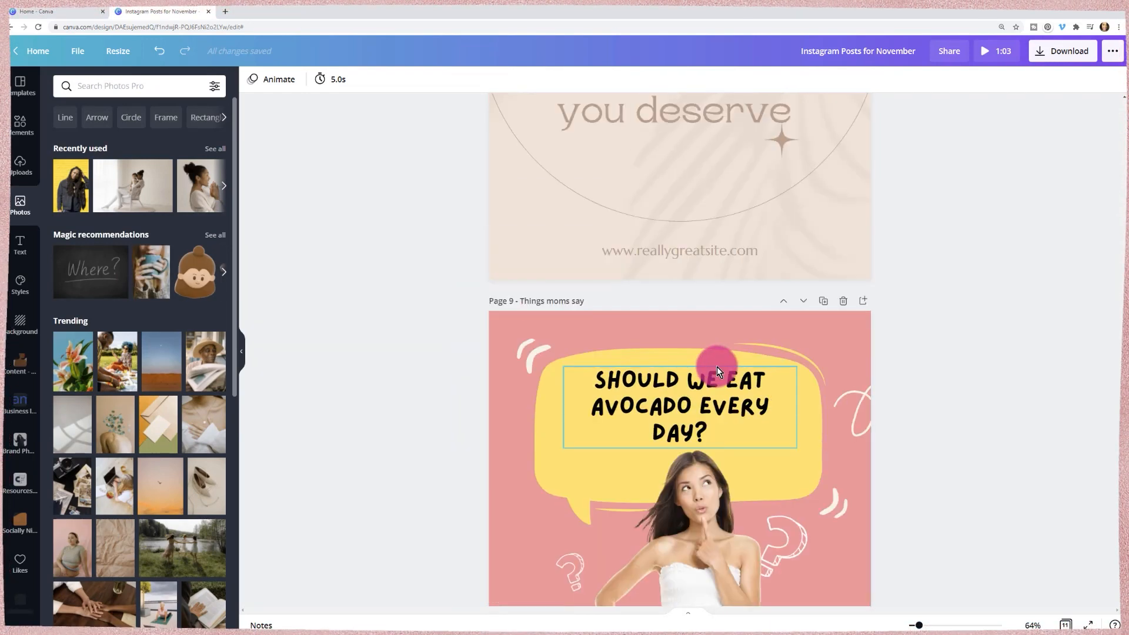
Hide the photos panel and show page 1 alone with the eleven-page thumbnail strip
scroll(up, 3)
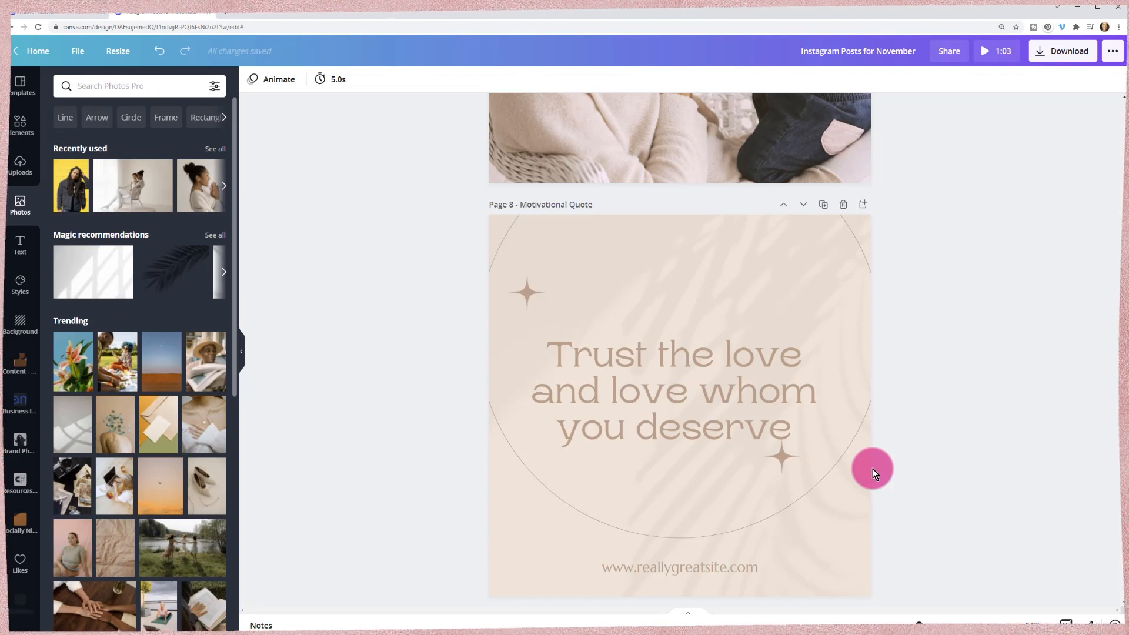
mouse_move(921, 450)
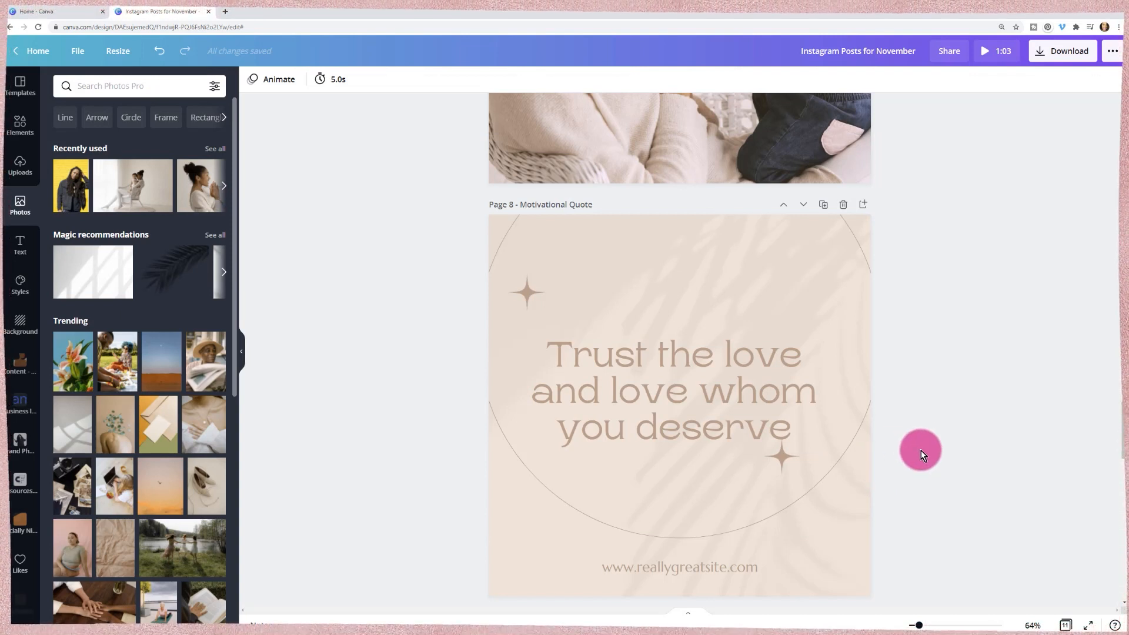
mouse_move(925, 472)
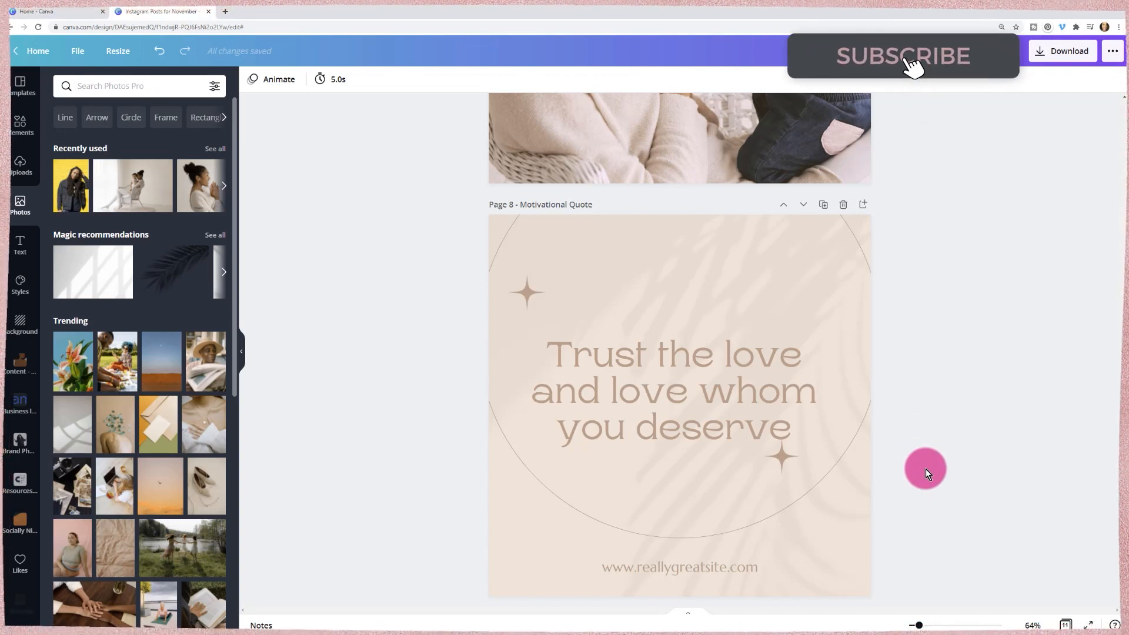
click(672, 391)
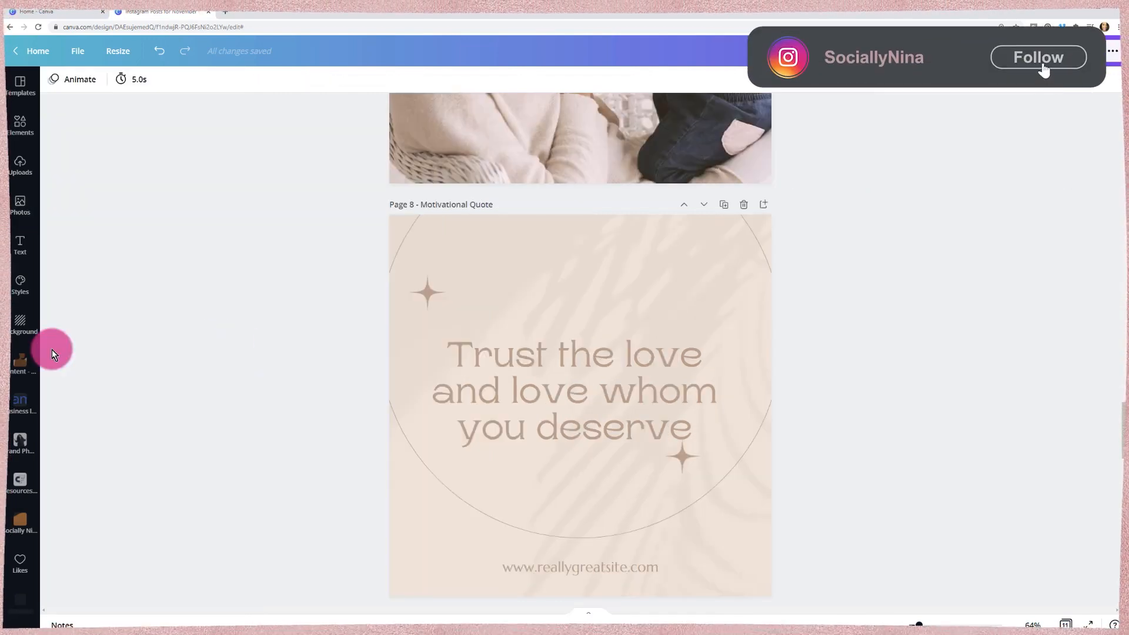
scroll(up, 3)
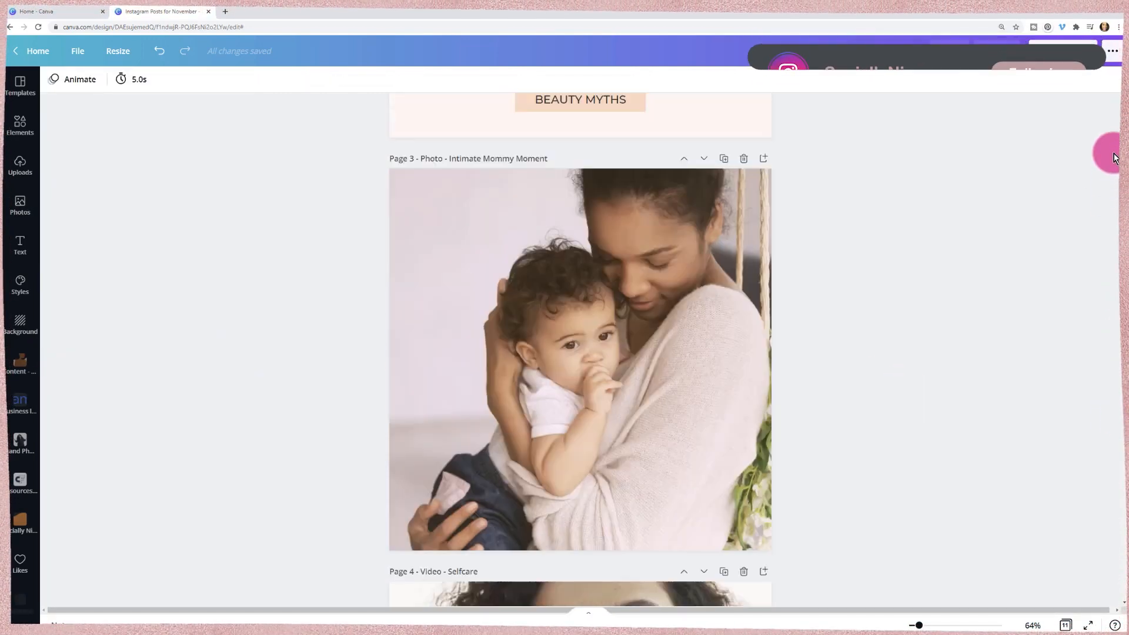
scroll(up, 3)
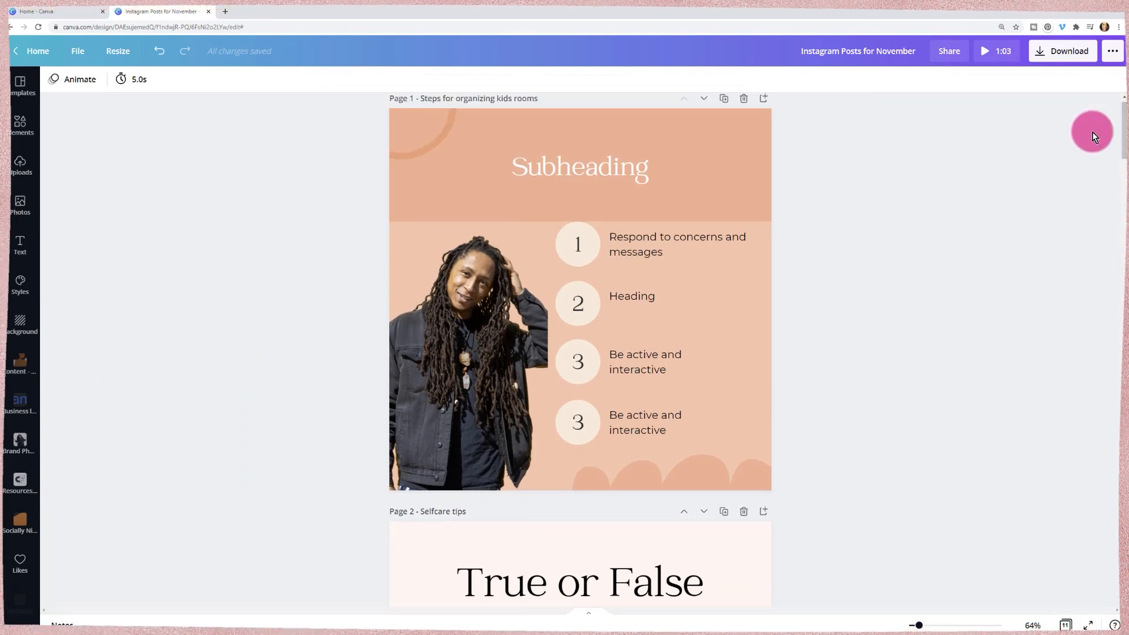
click(677, 244)
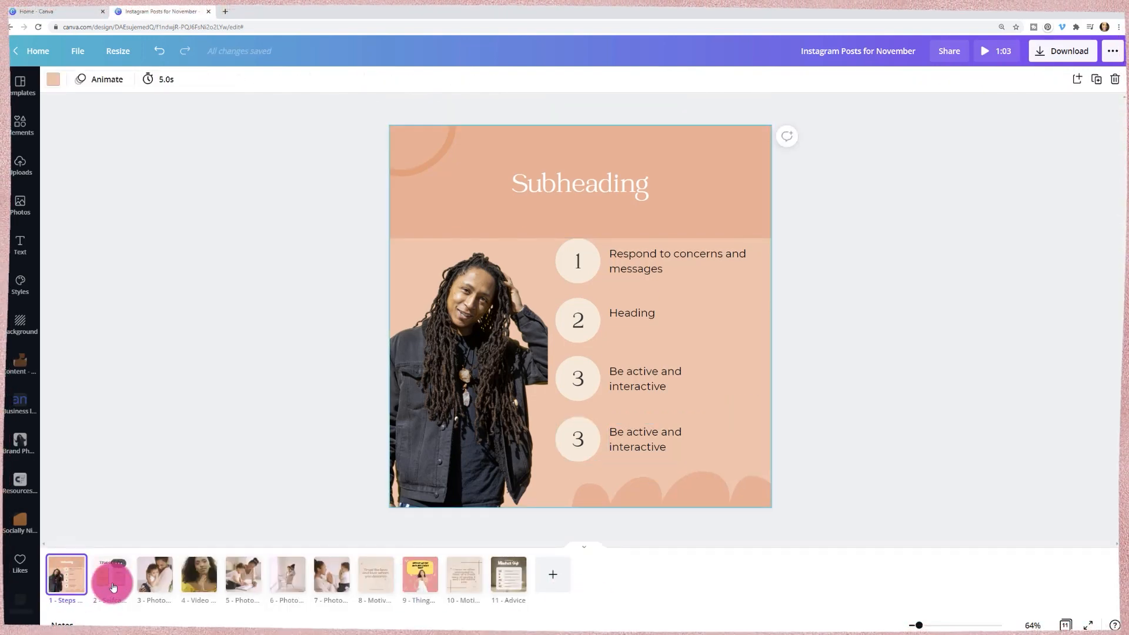
Move Selfcare tips to page 3, Motivational Quote to 5, Things moms say to 7, second motivational to 9
click(153, 574)
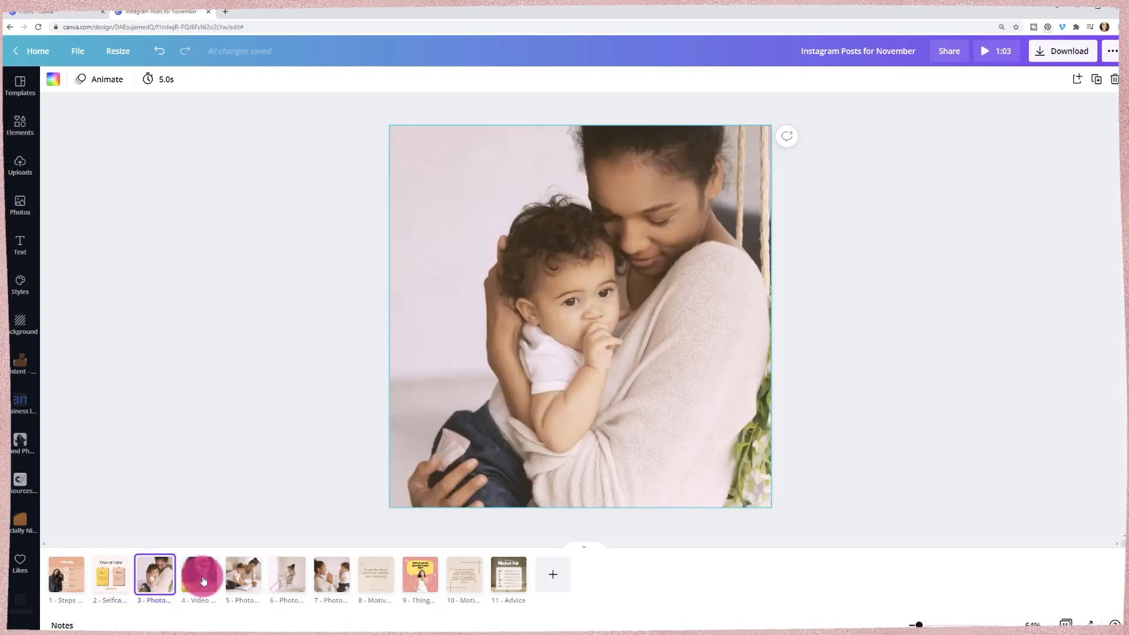
click(243, 574)
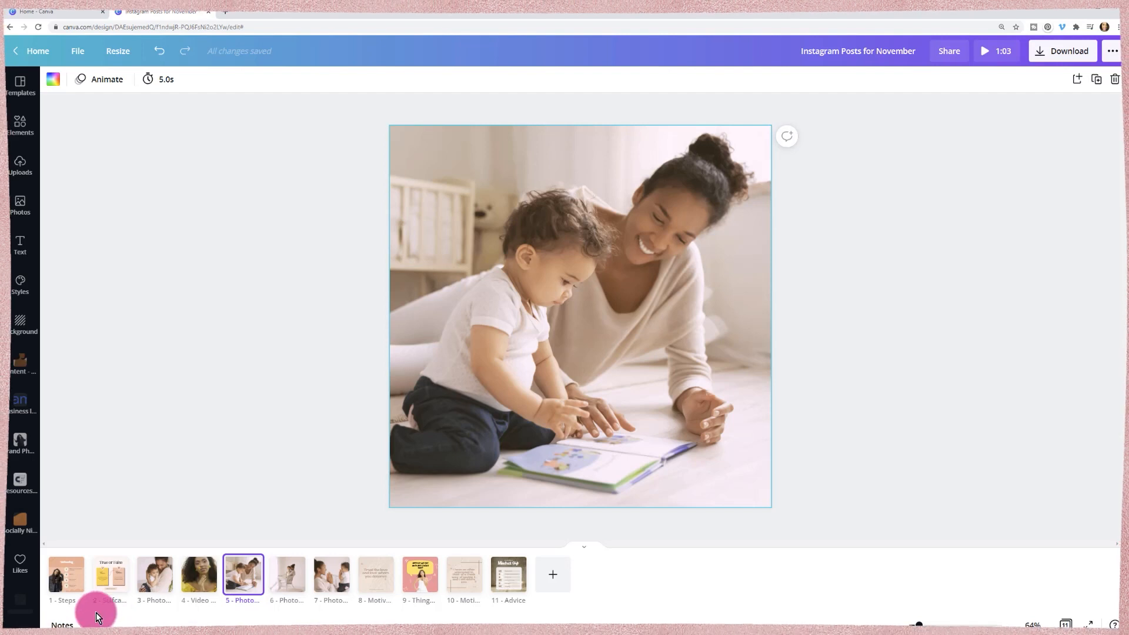
mouse_move(112, 576)
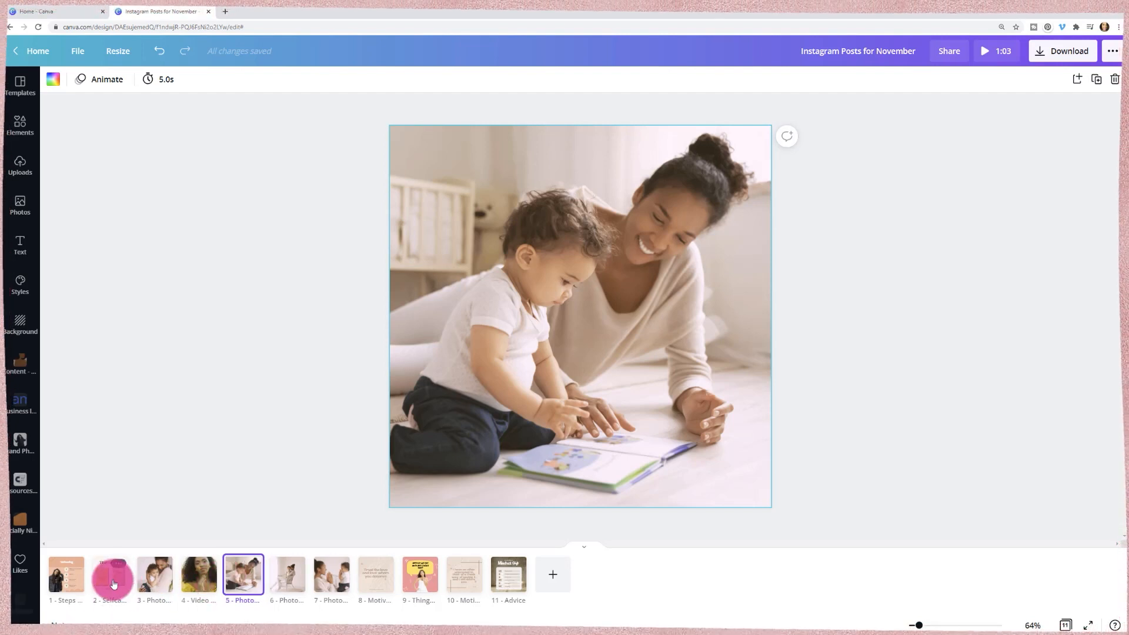
click(154, 574)
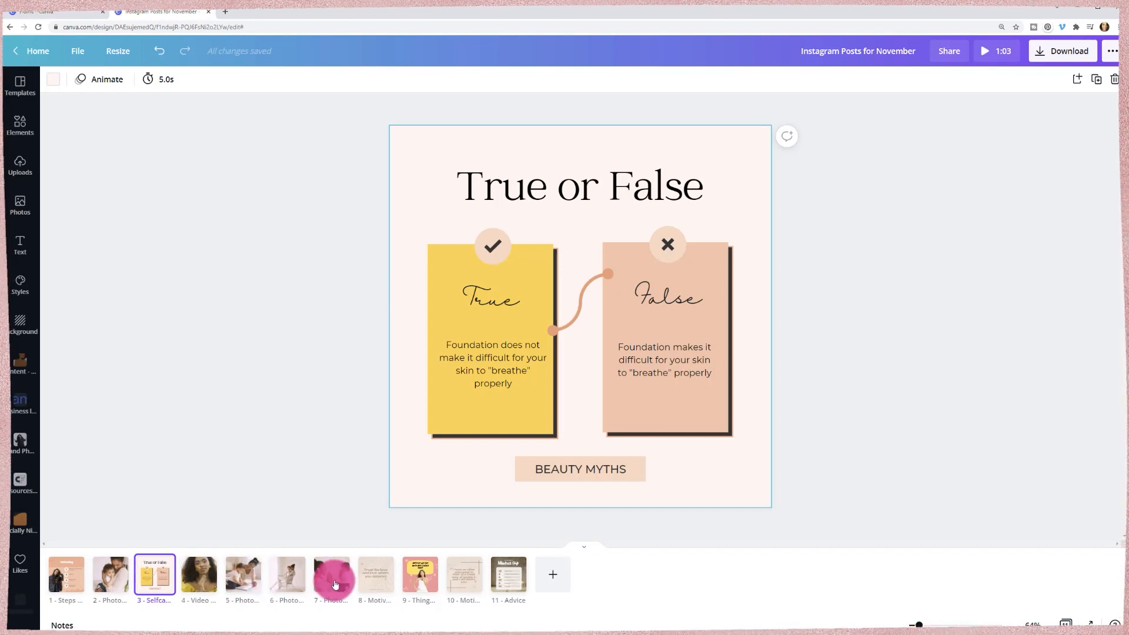
click(222, 574)
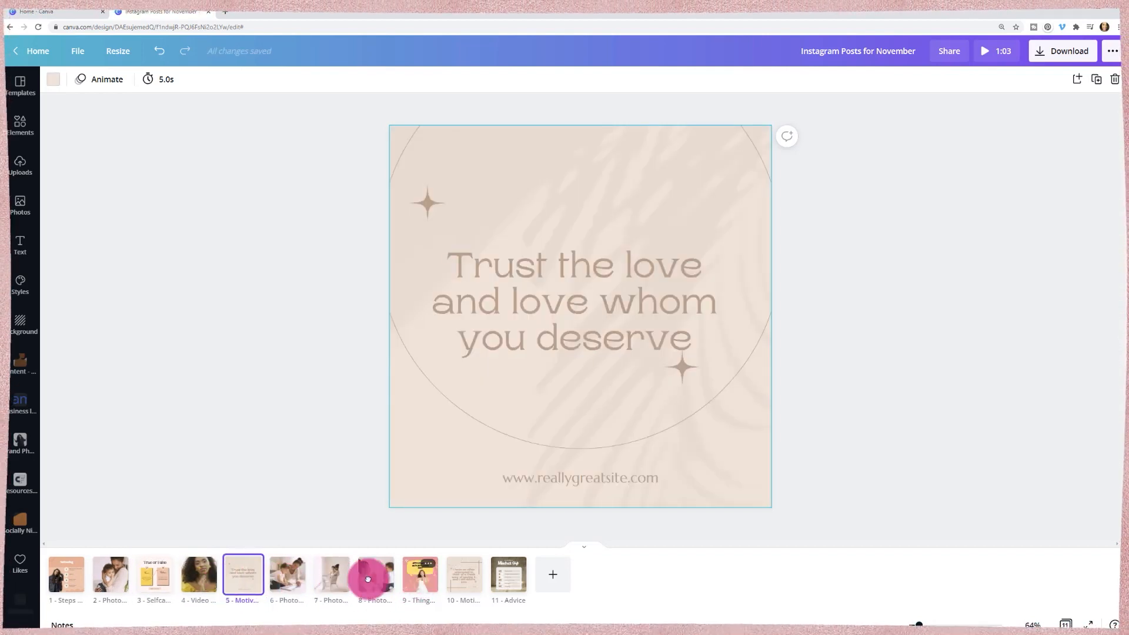
click(330, 575)
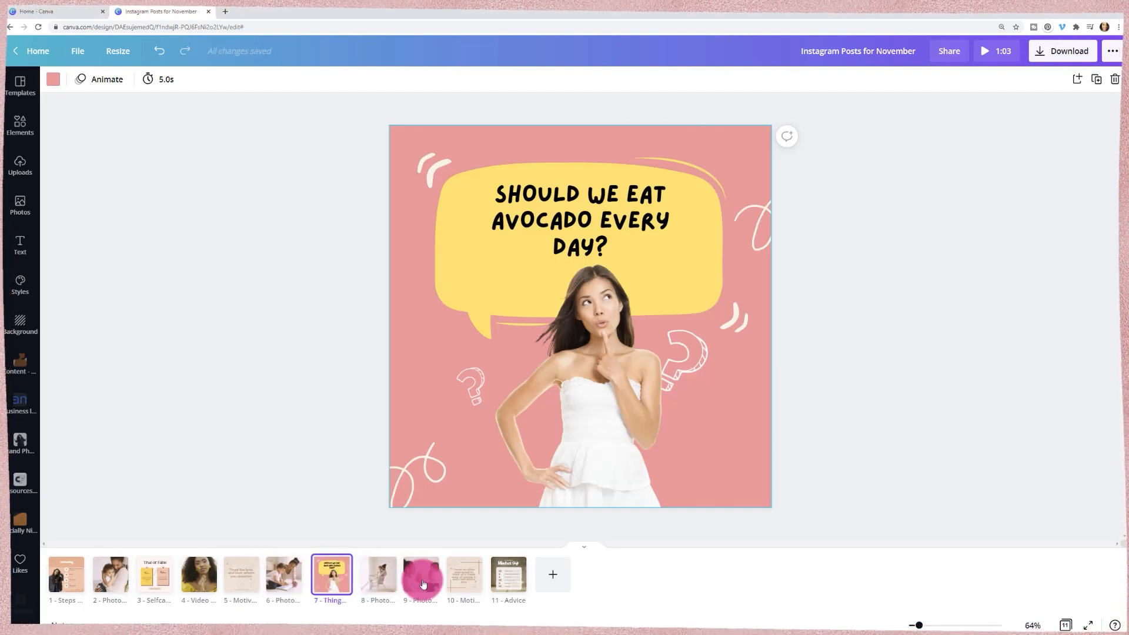
click(420, 574)
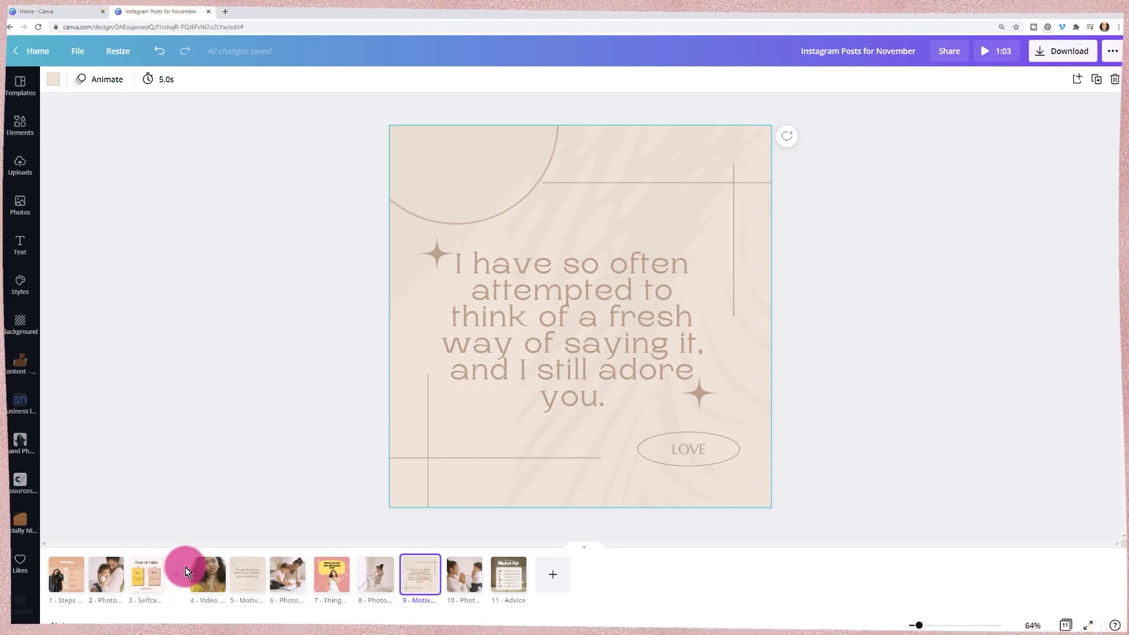
mouse_move(186, 572)
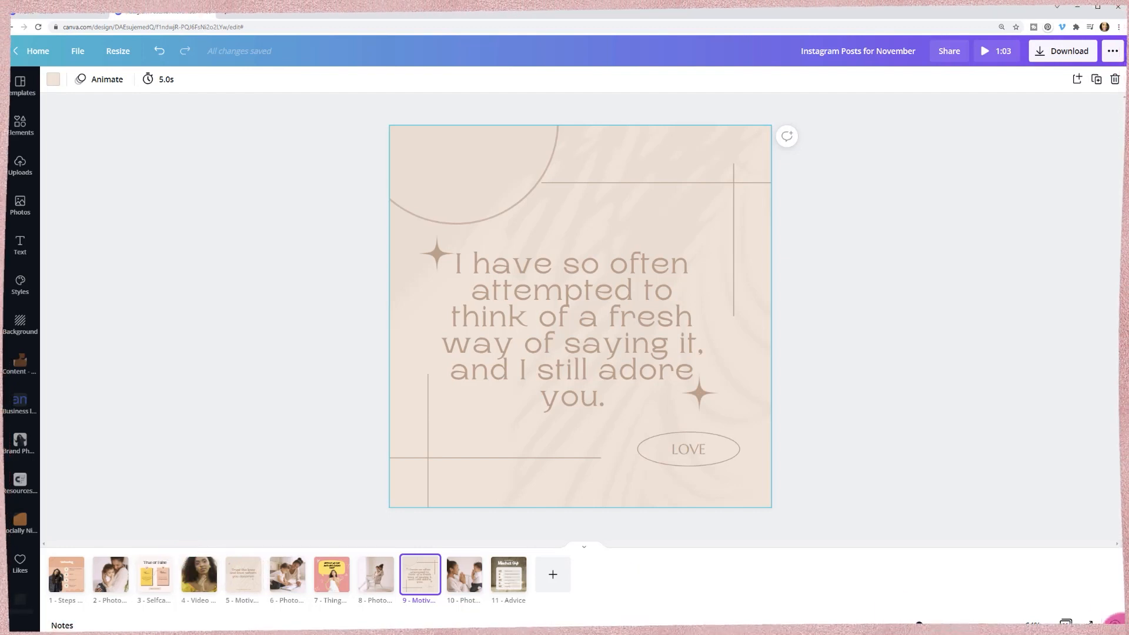
Show all pages in grid view and scroll through the reordered design
click(585, 545)
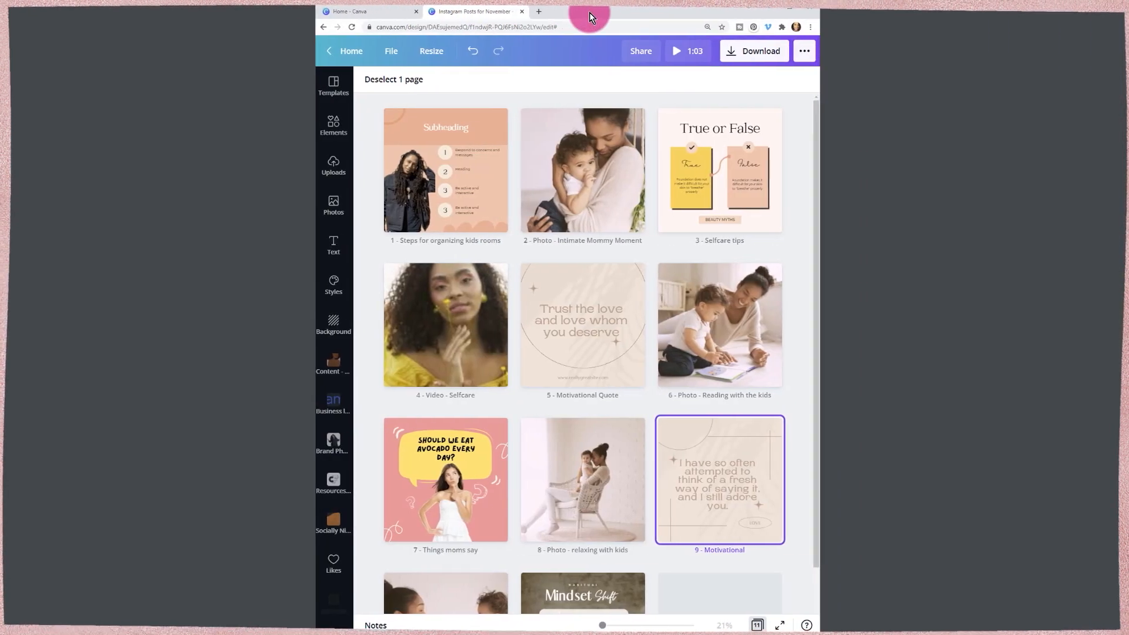
mouse_move(740, 271)
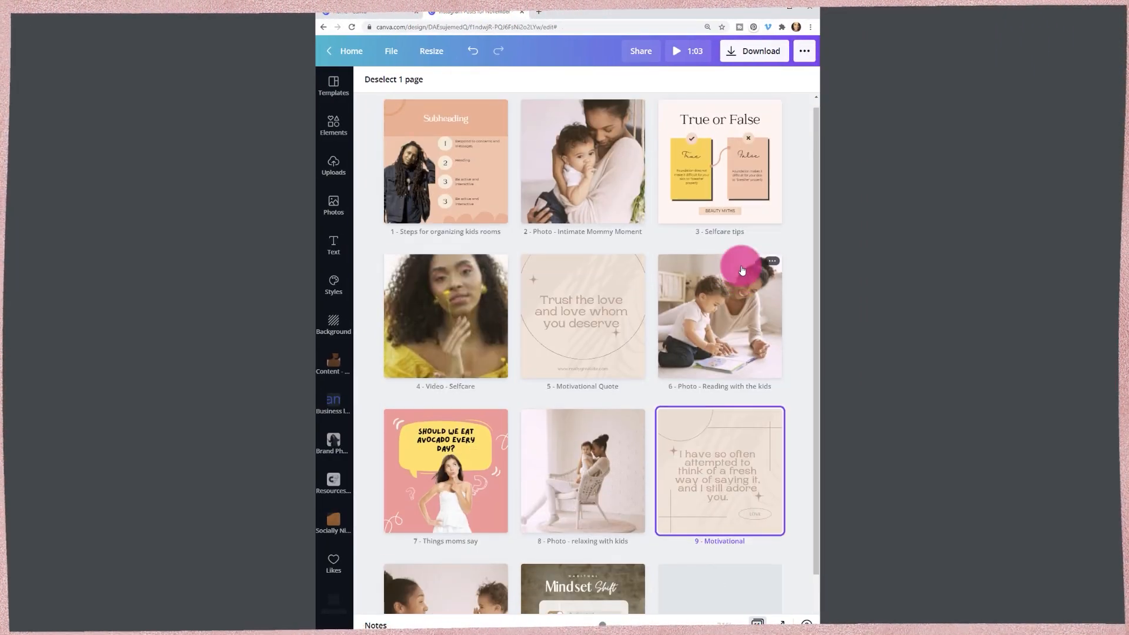
scroll(down, 3)
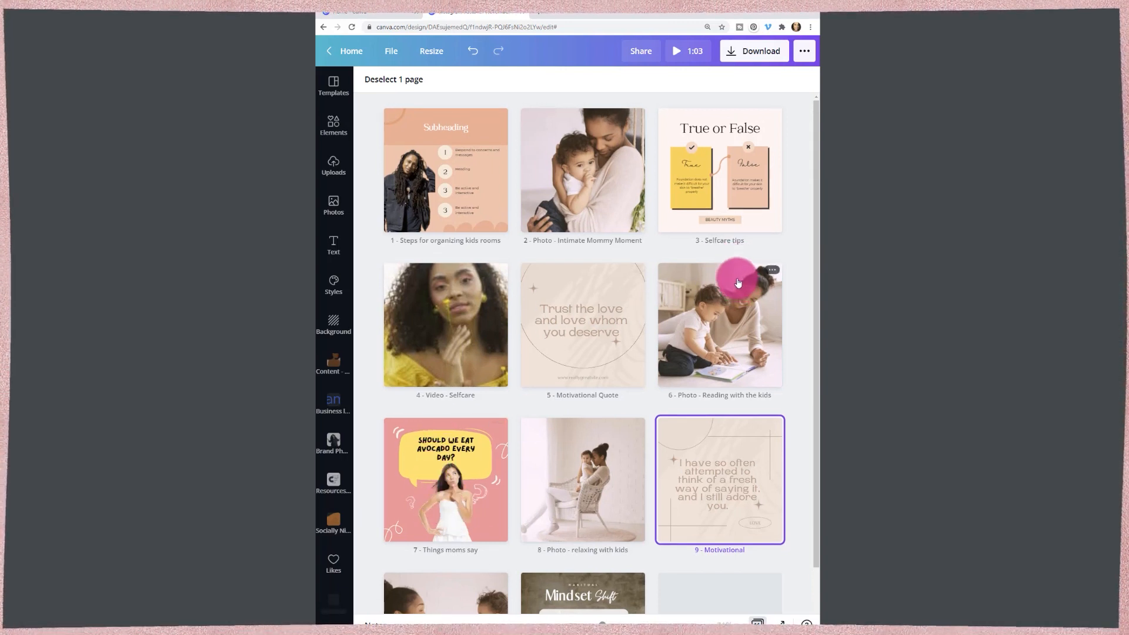
mouse_move(619, 240)
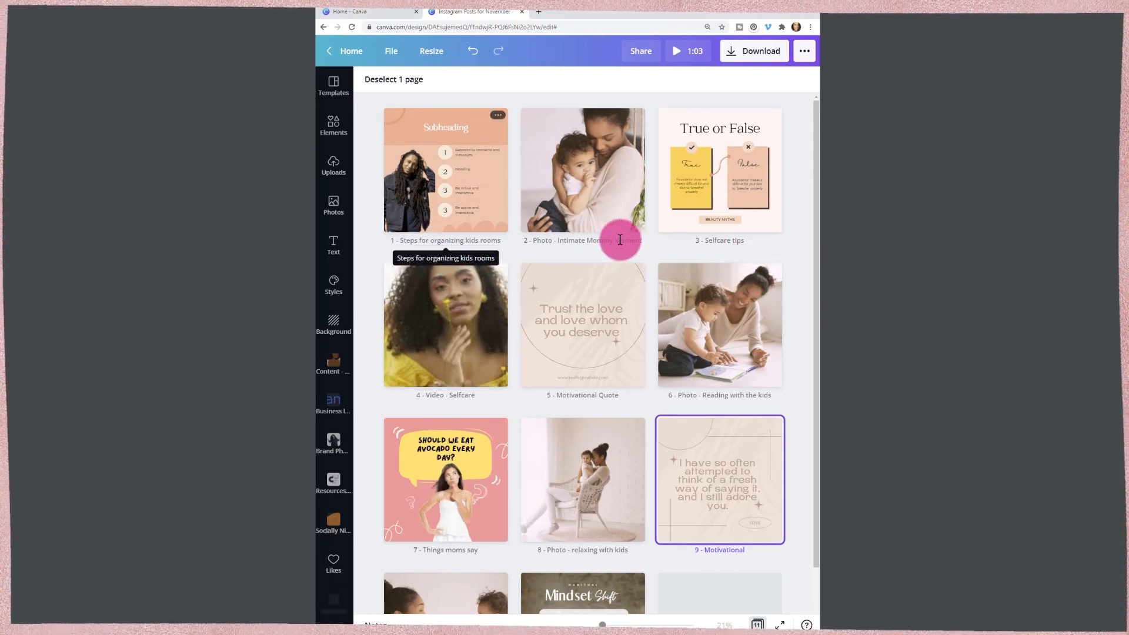
mouse_move(677, 395)
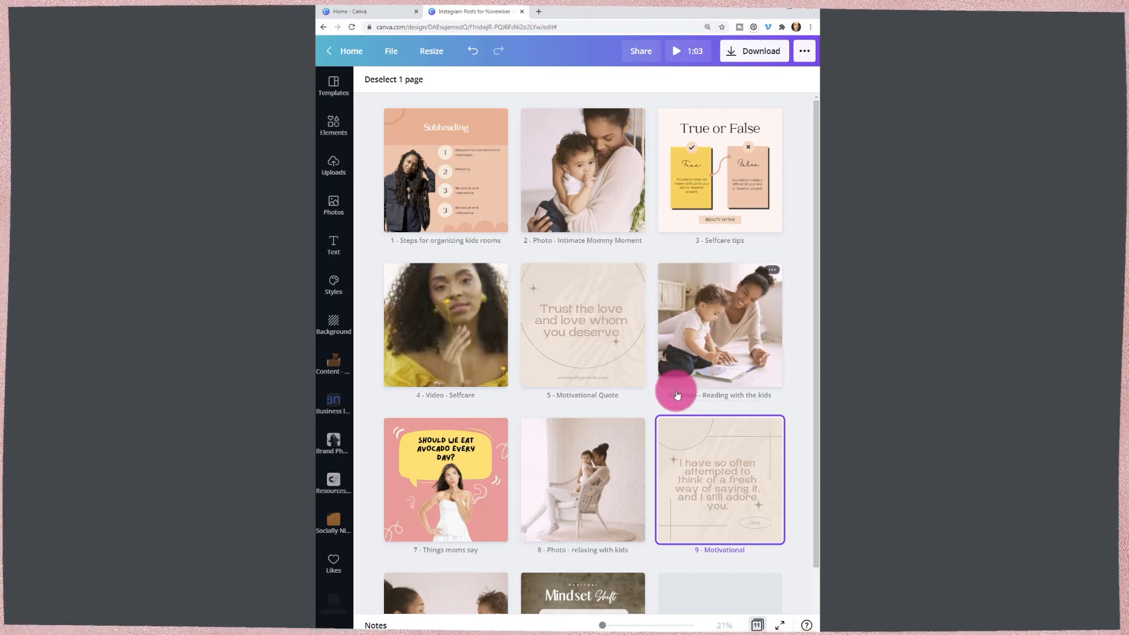
mouse_move(656, 380)
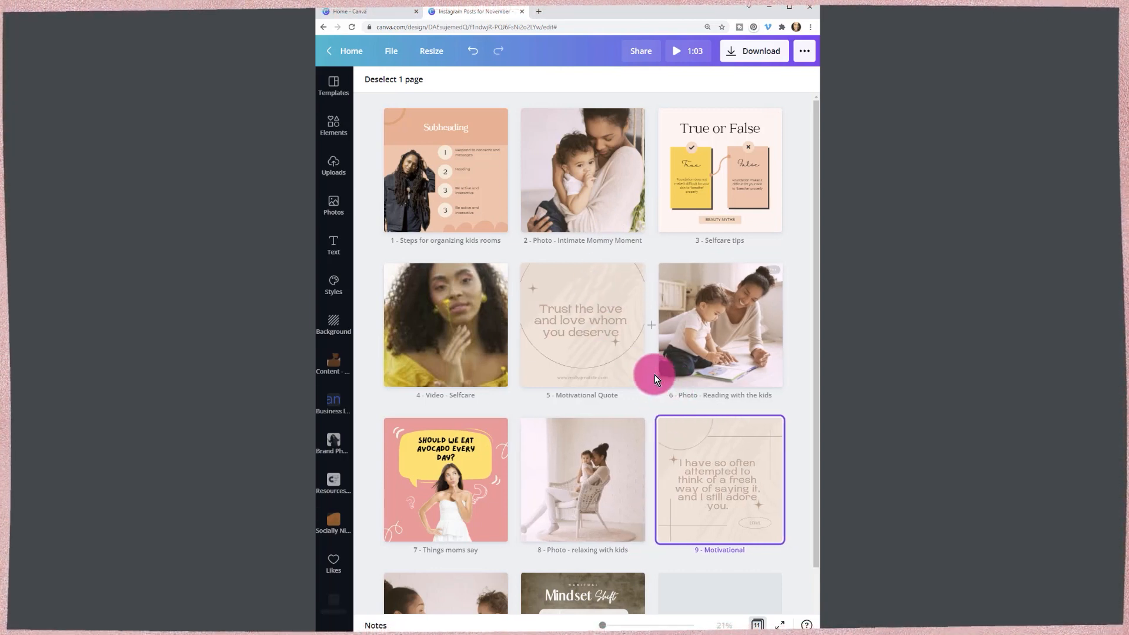
mouse_move(557, 216)
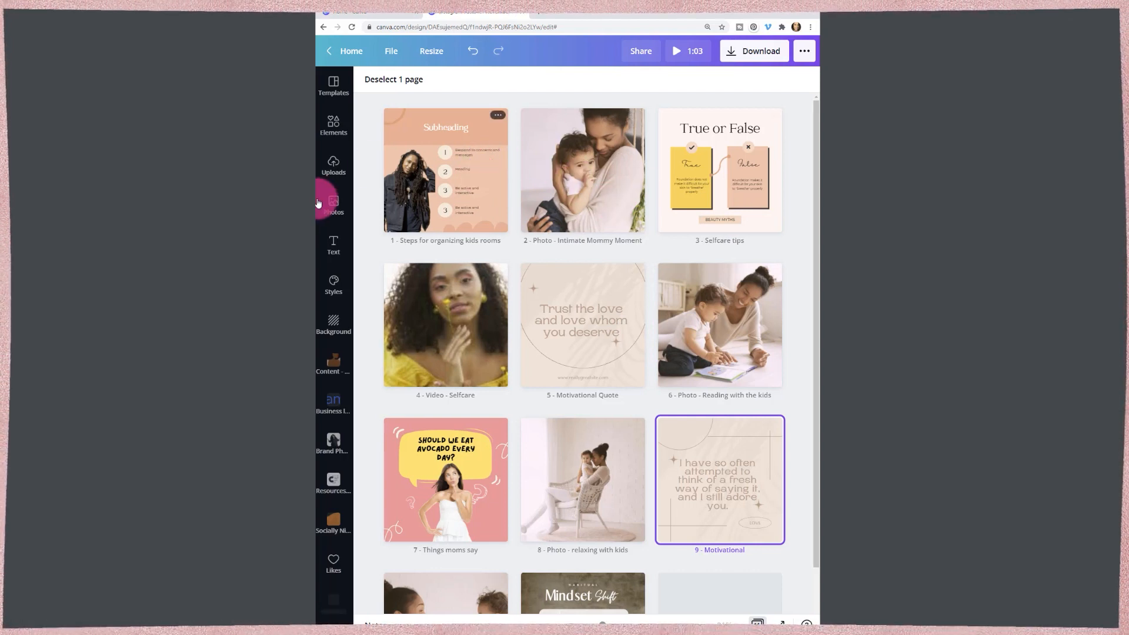
mouse_move(334, 286)
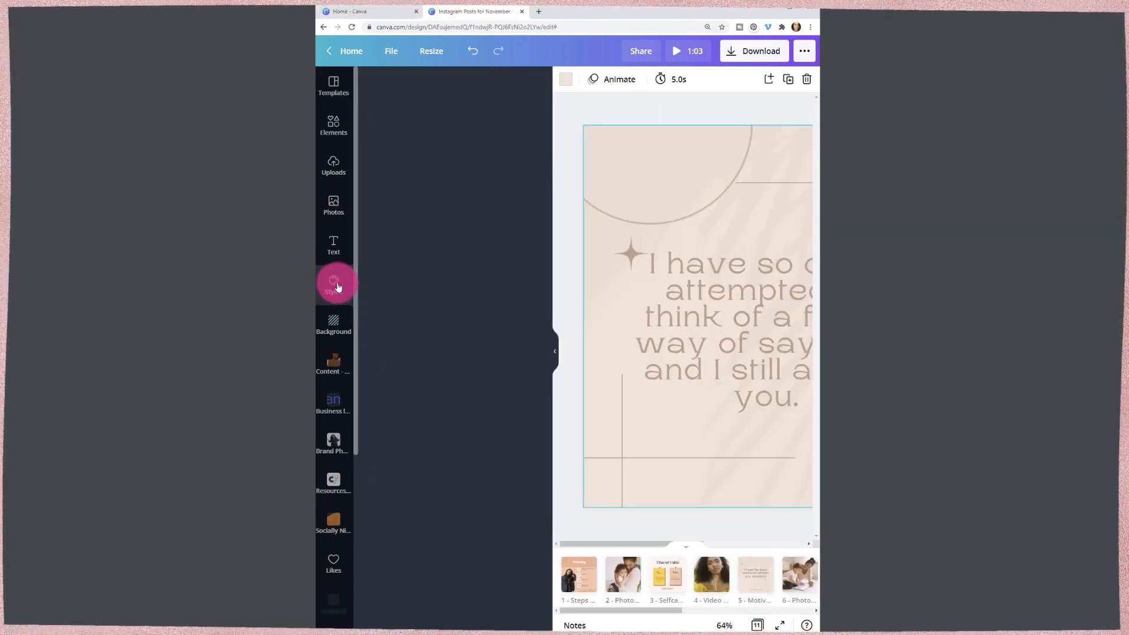
Apply the peach-and-dark-green bold uppercase style to all pages and review them in grid view
click(333, 281)
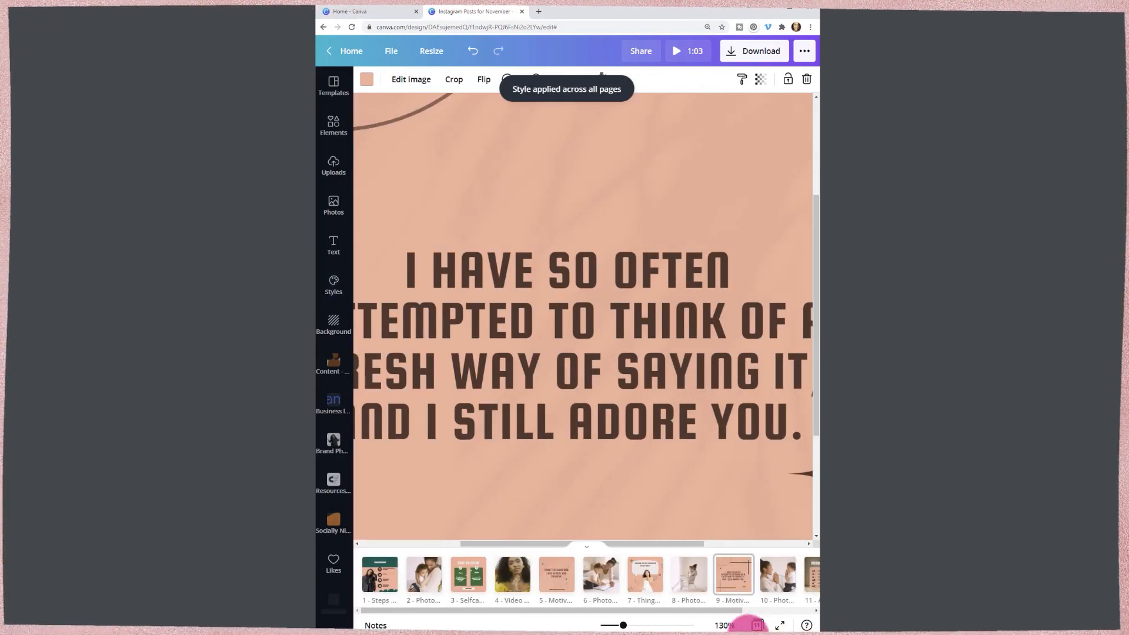
click(757, 626)
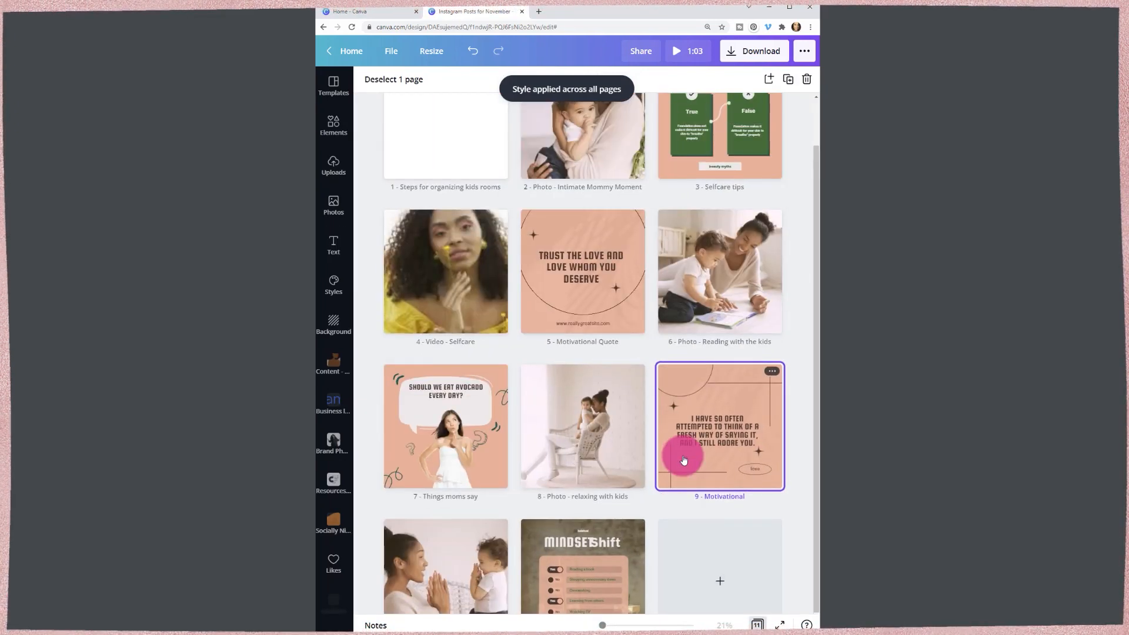
scroll(down, 3)
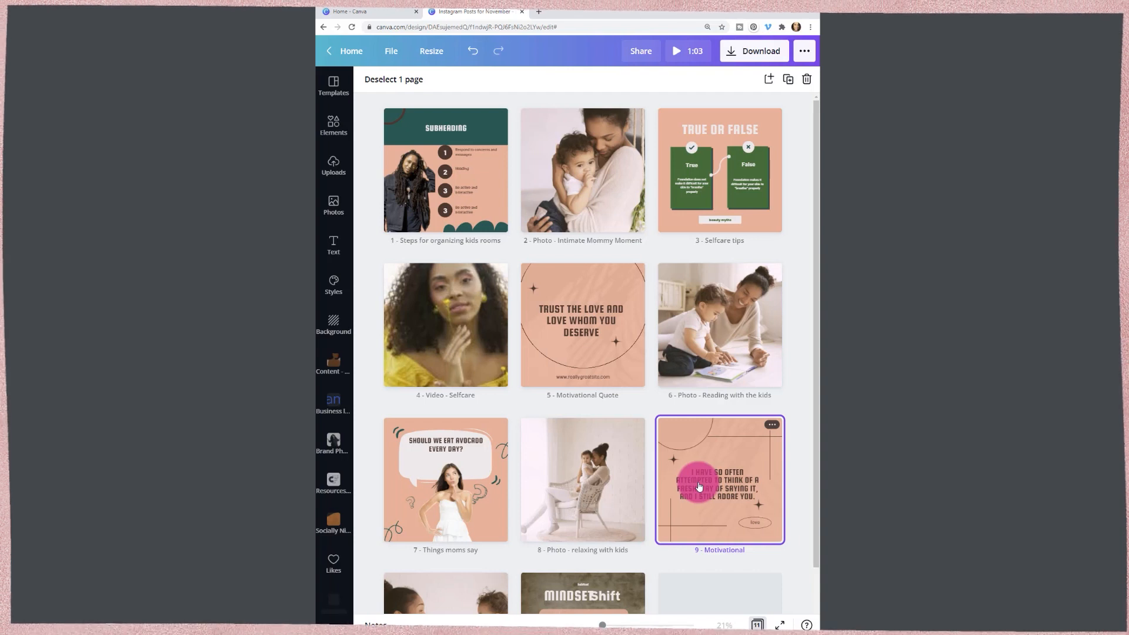
scroll(down, 3)
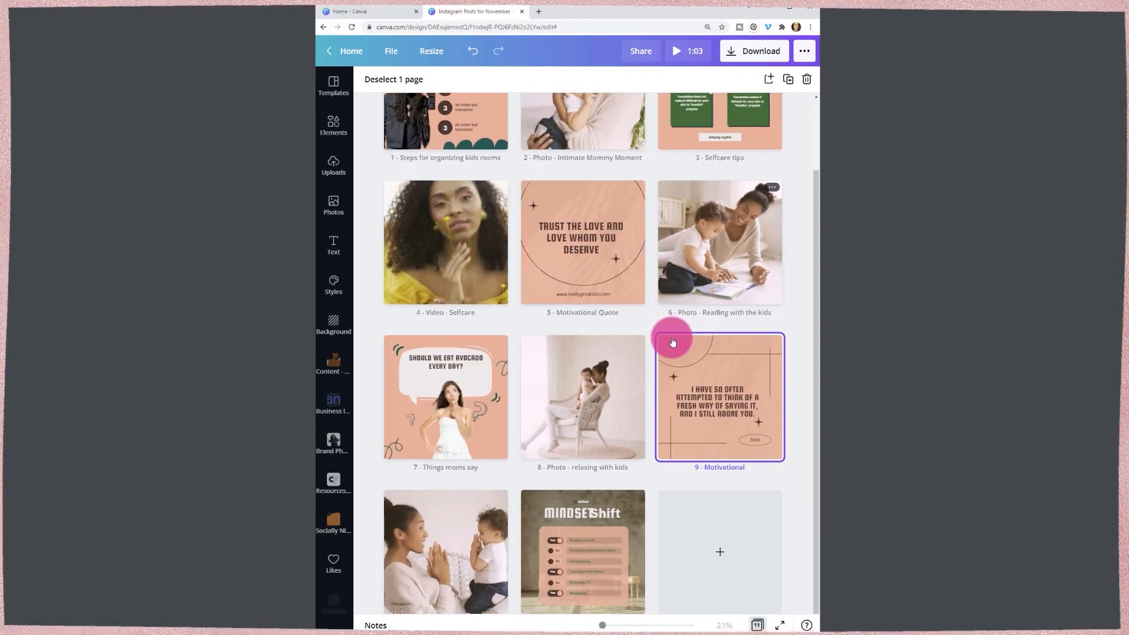
mouse_move(502, 510)
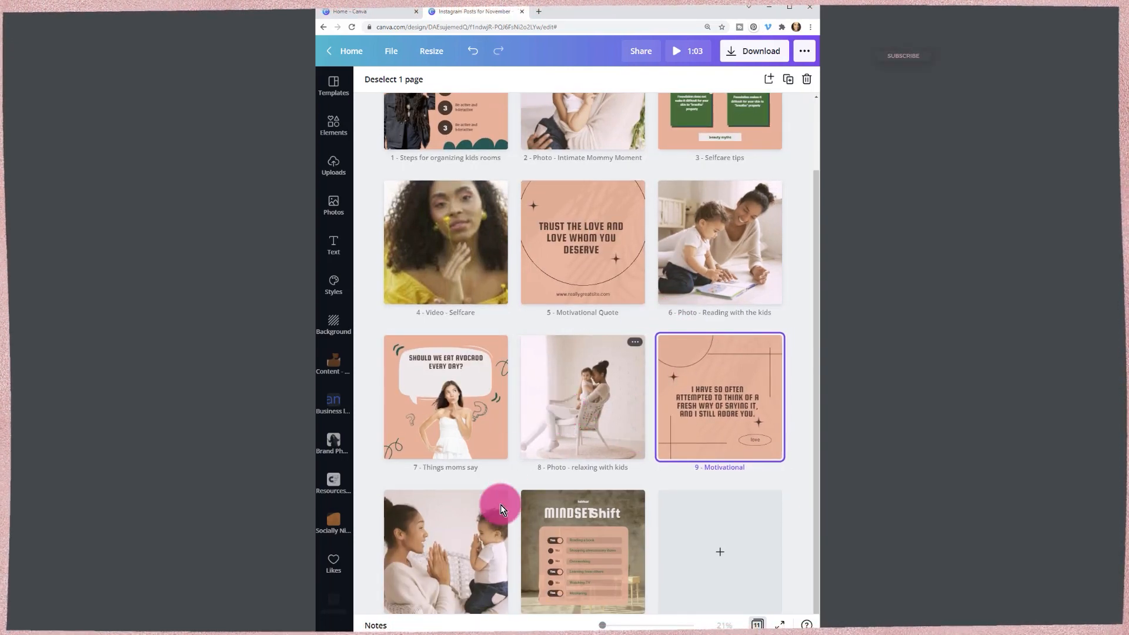
Move Trust the love quote to page 1, Motivational to page 5, kids-rooms steps to page 8
scroll(up, 3)
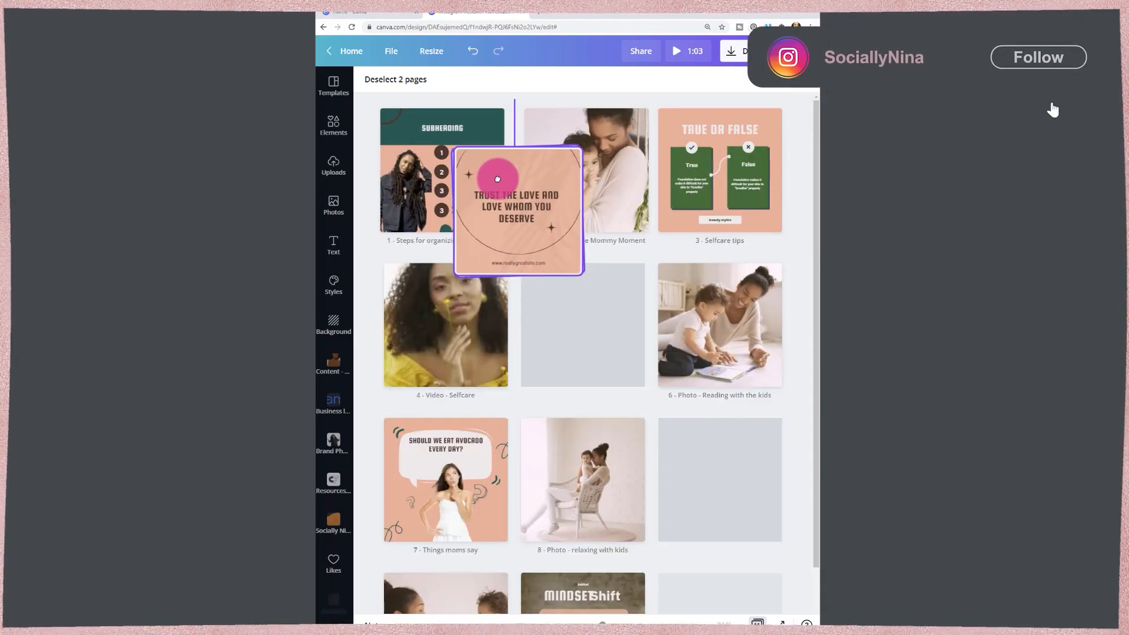
click(1037, 57)
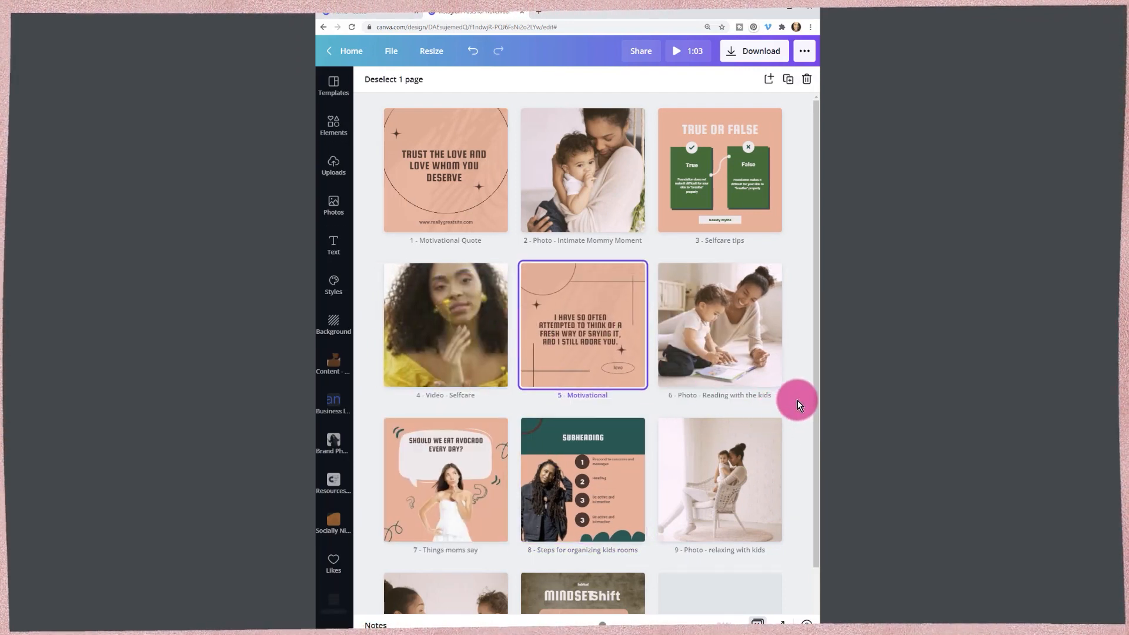
mouse_move(811, 396)
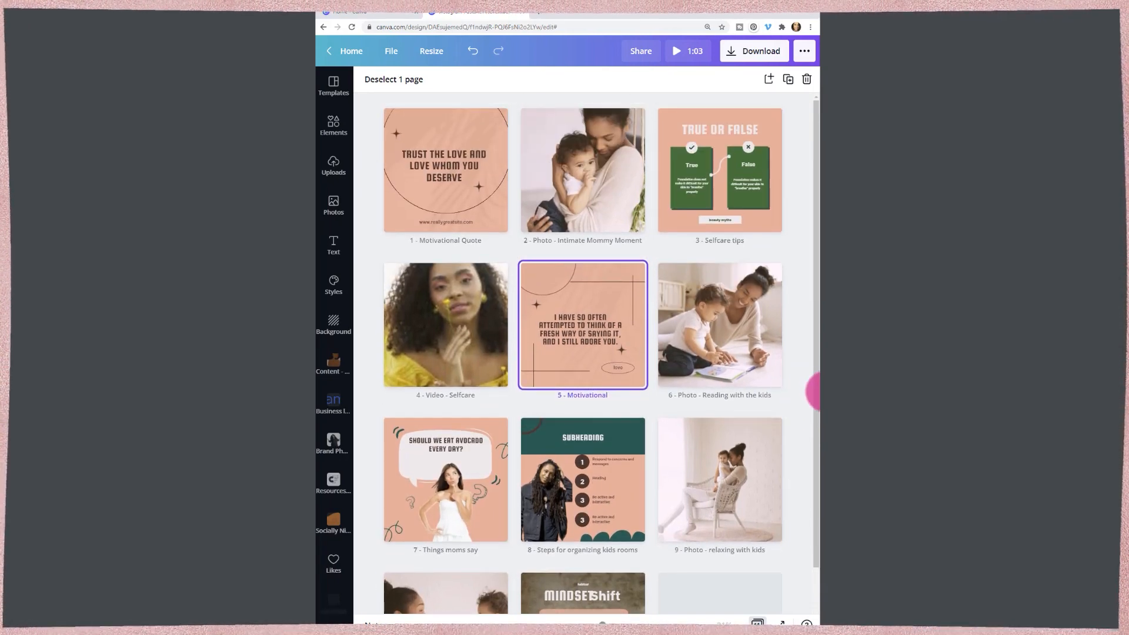
scroll(down, 3)
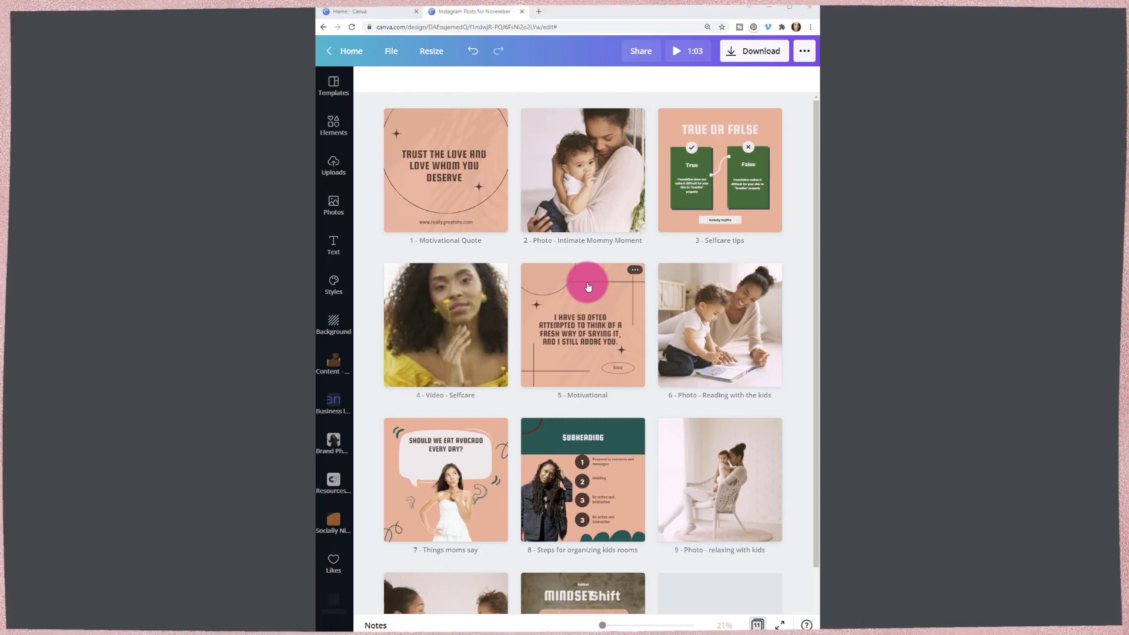
mouse_move(405, 179)
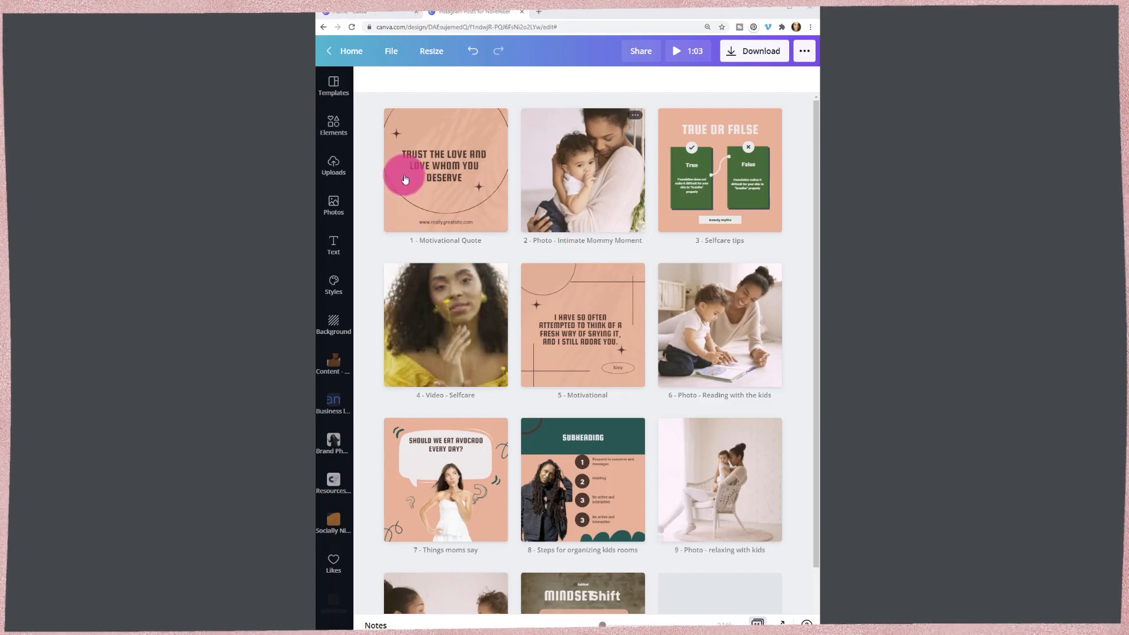
scroll(down, 3)
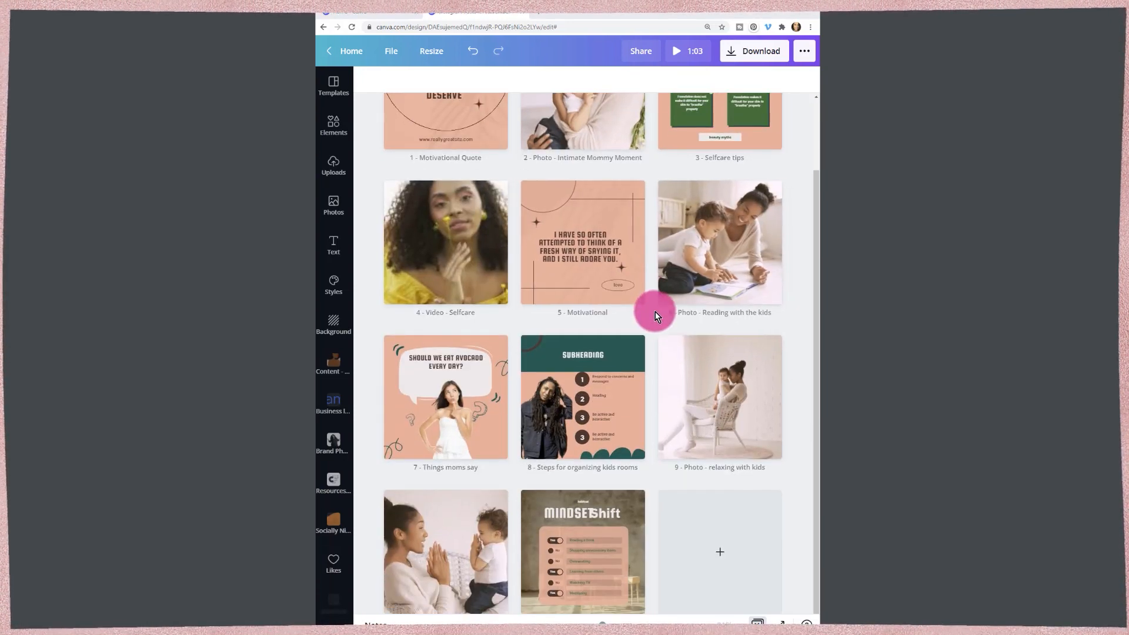
scroll(up, 3)
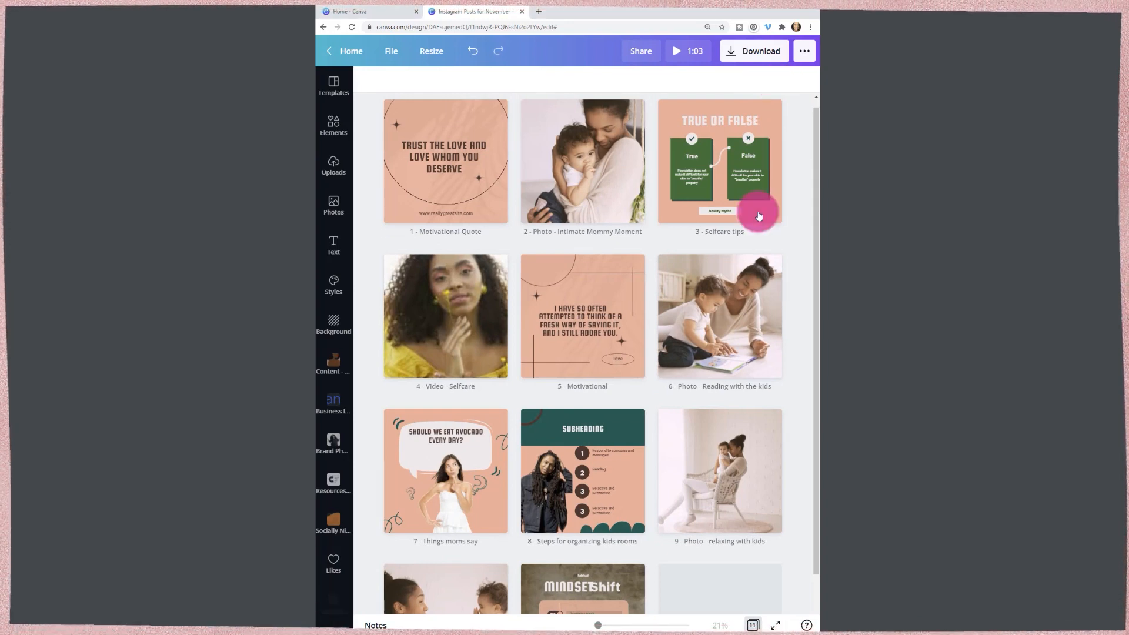
Print the page to PDF on Legal paper at custom 75% scale with background graphics
right_click(749, 212)
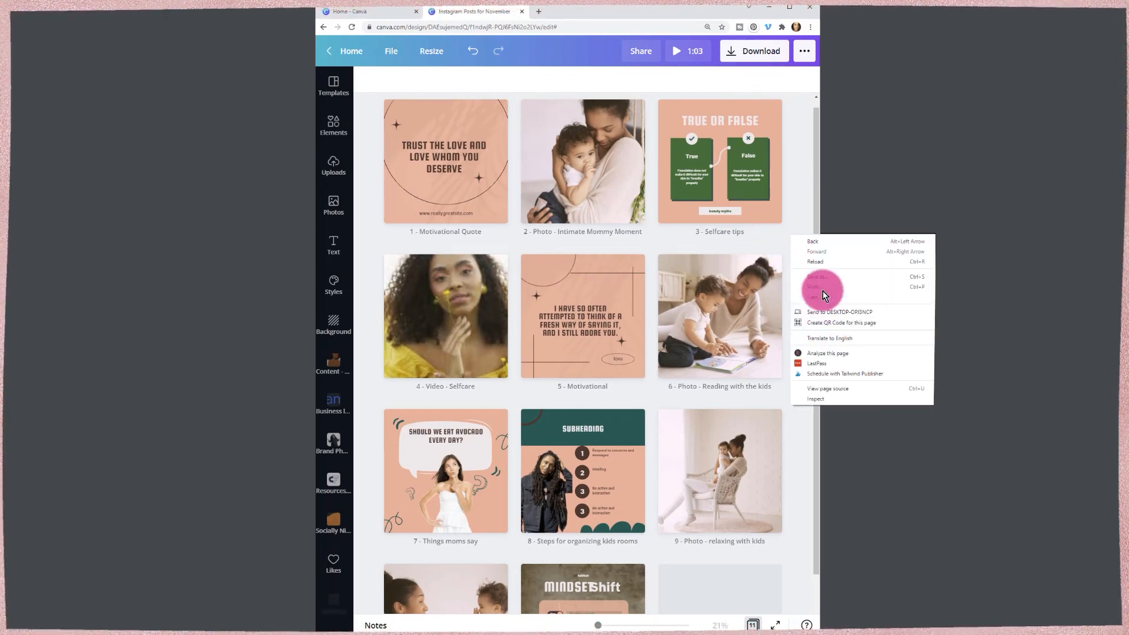
click(817, 286)
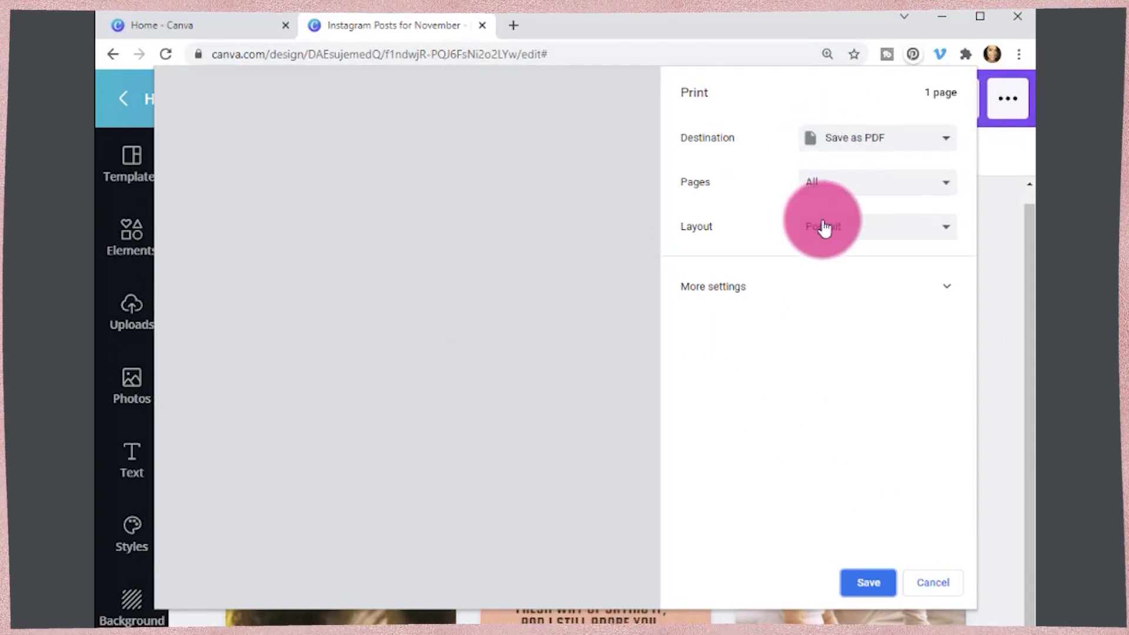
click(875, 226)
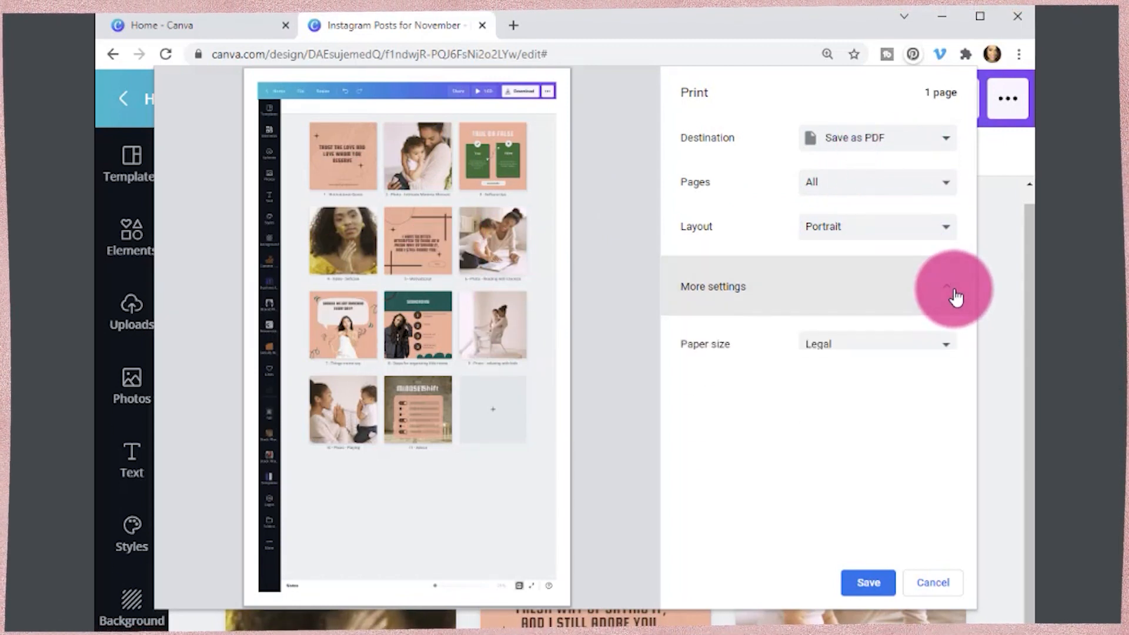
click(876, 345)
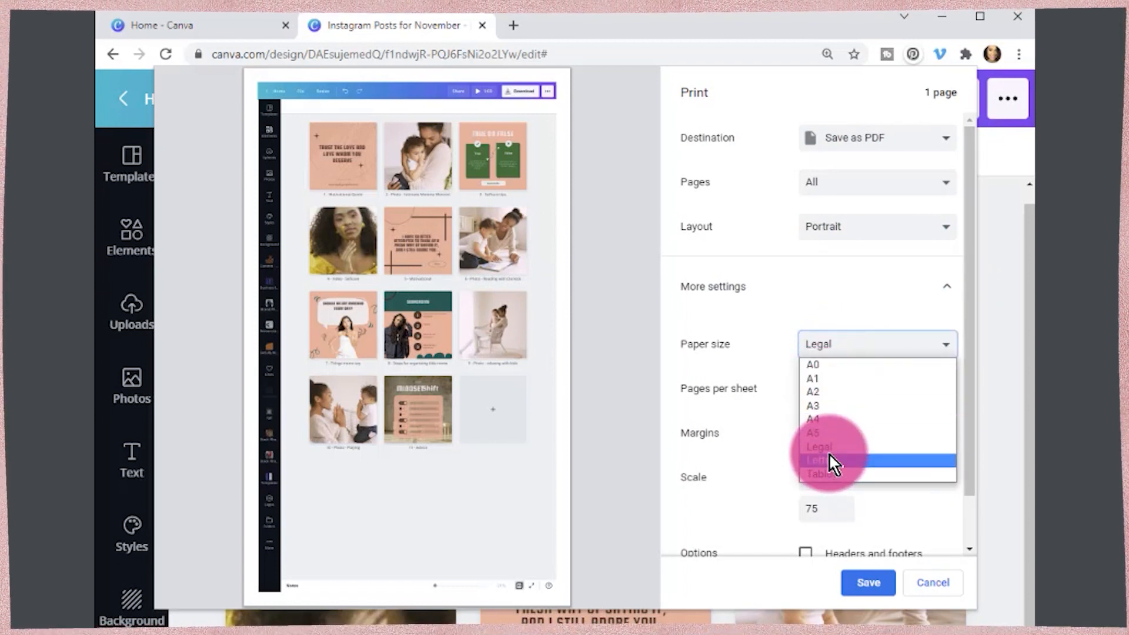
click(818, 447)
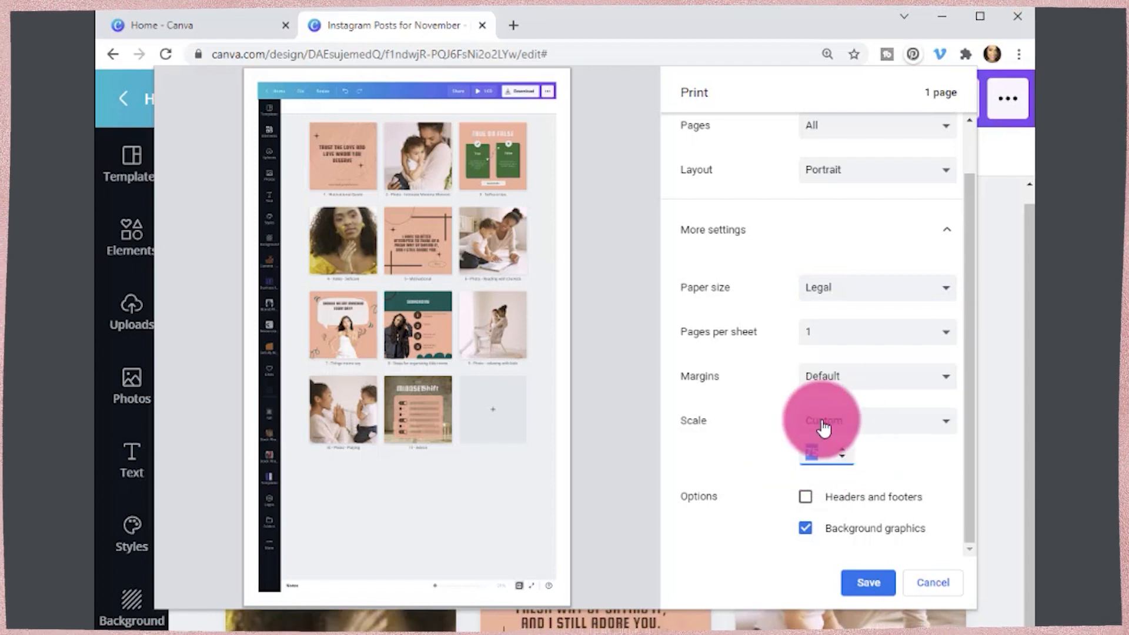
click(872, 420)
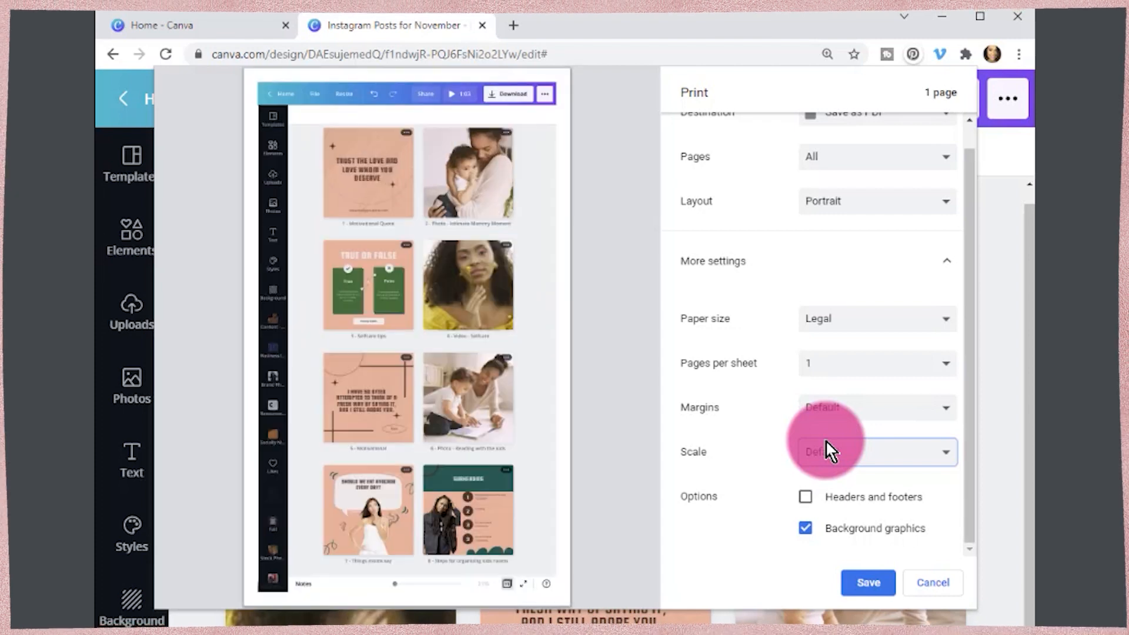
mouse_move(930, 507)
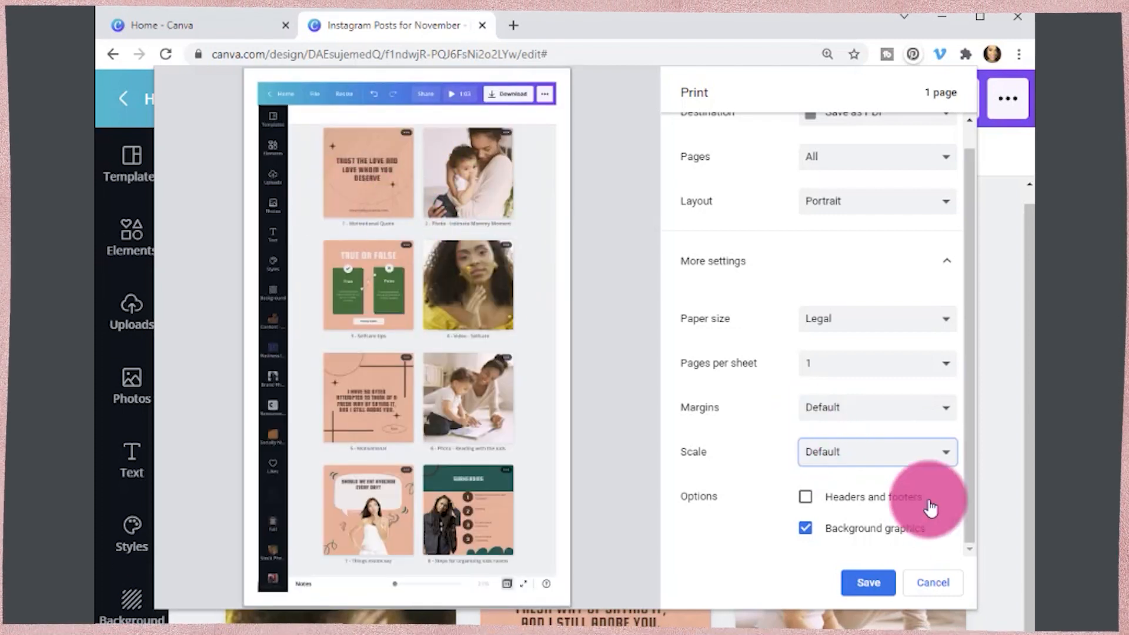
click(876, 452)
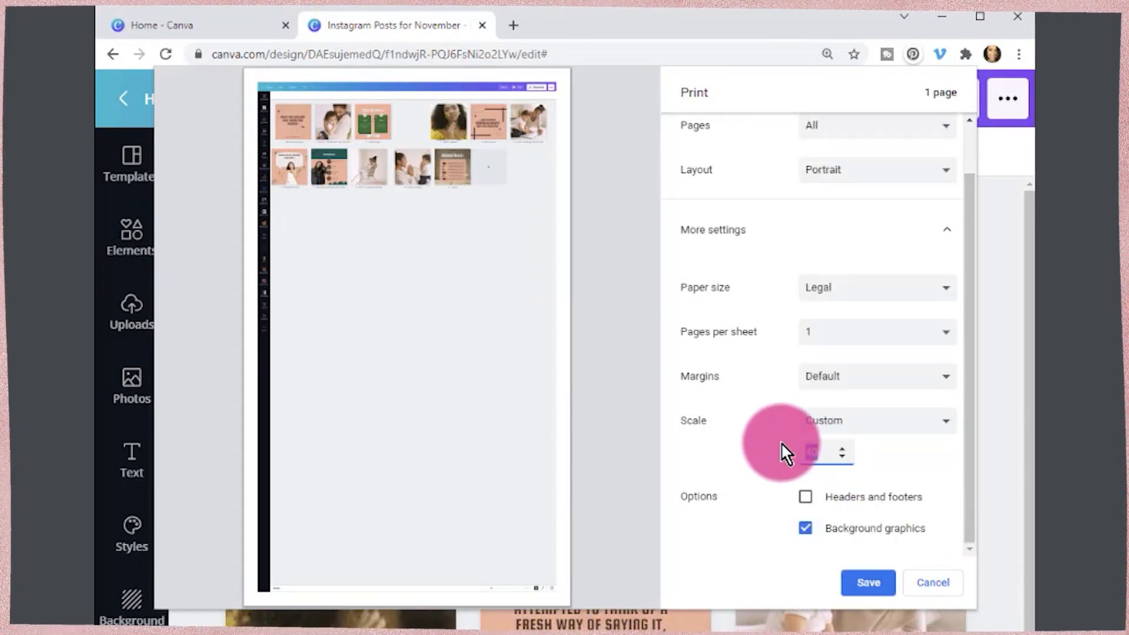
text(75)
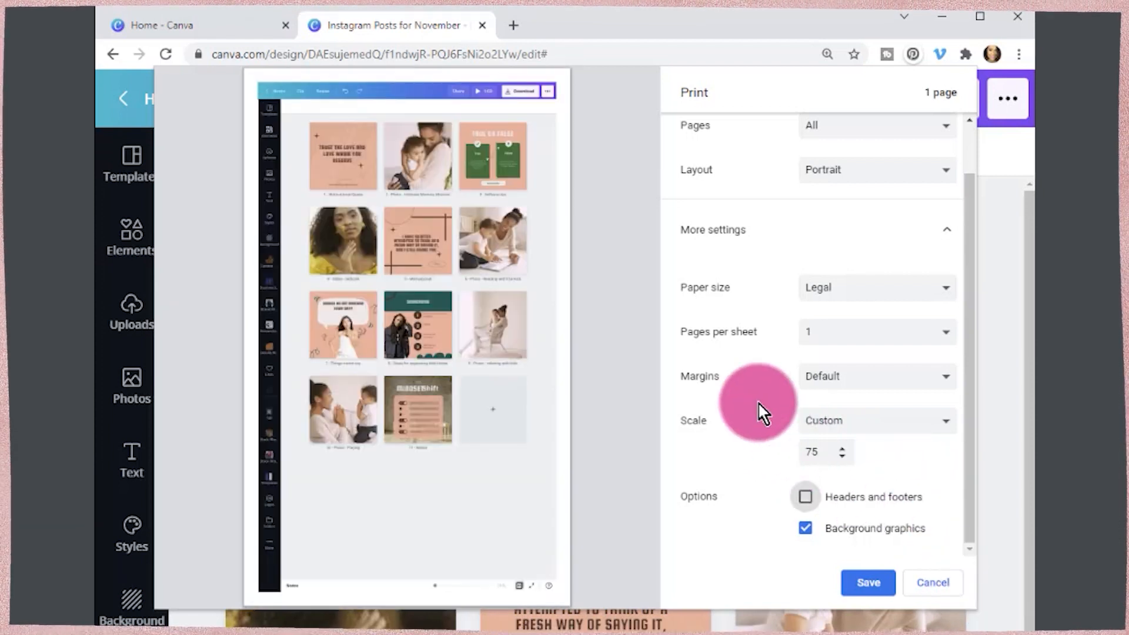
mouse_move(443, 346)
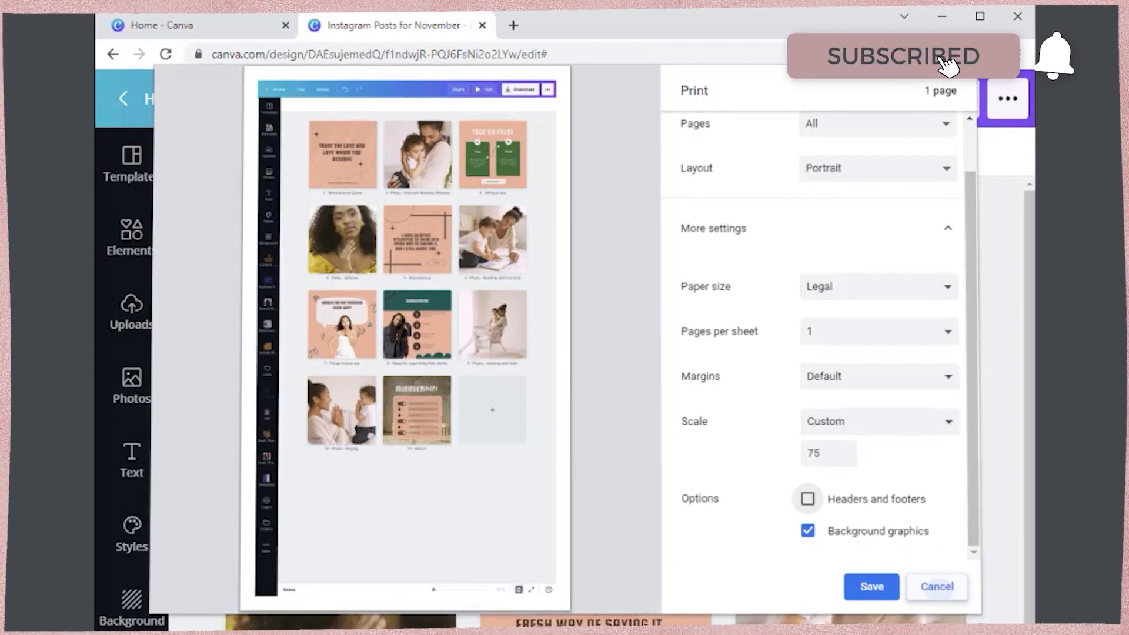
click(936, 586)
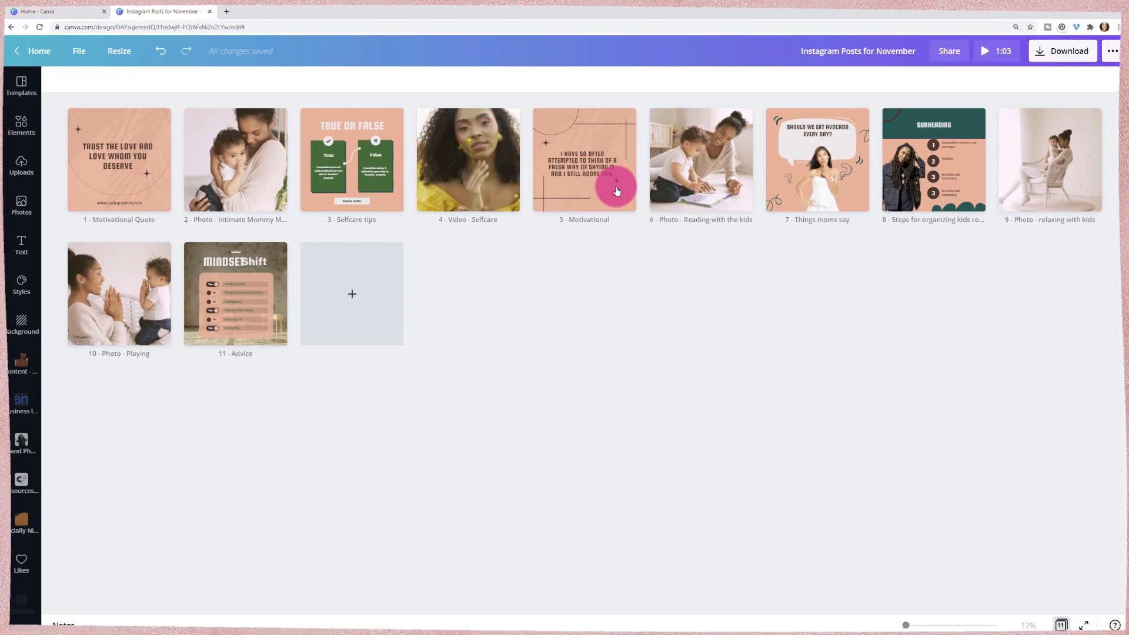
mouse_move(1036, 92)
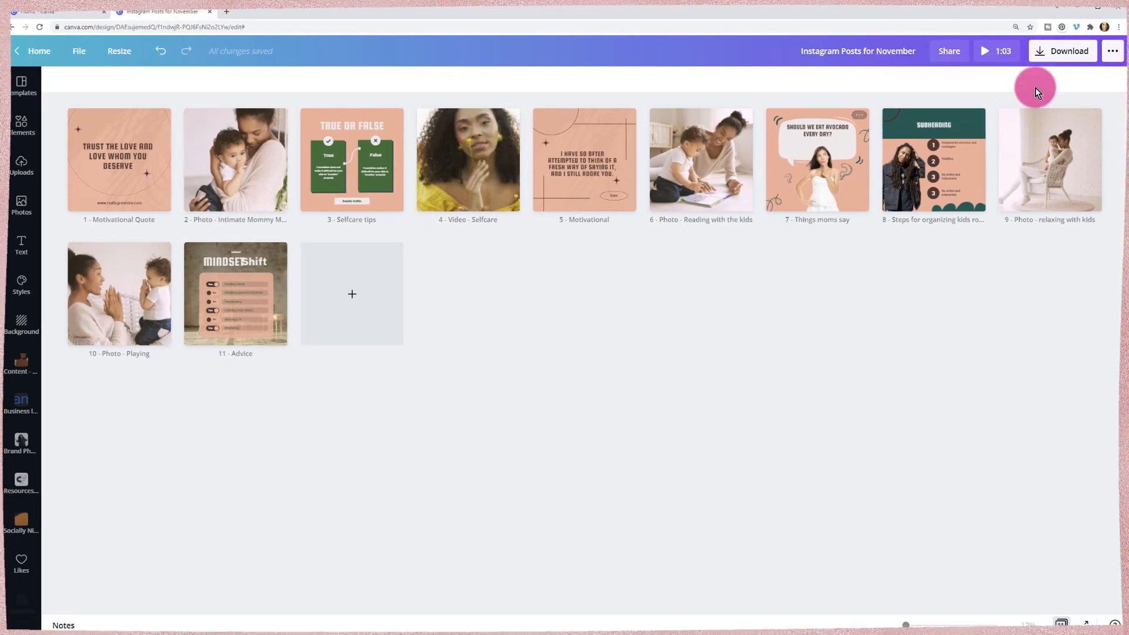
click(1062, 50)
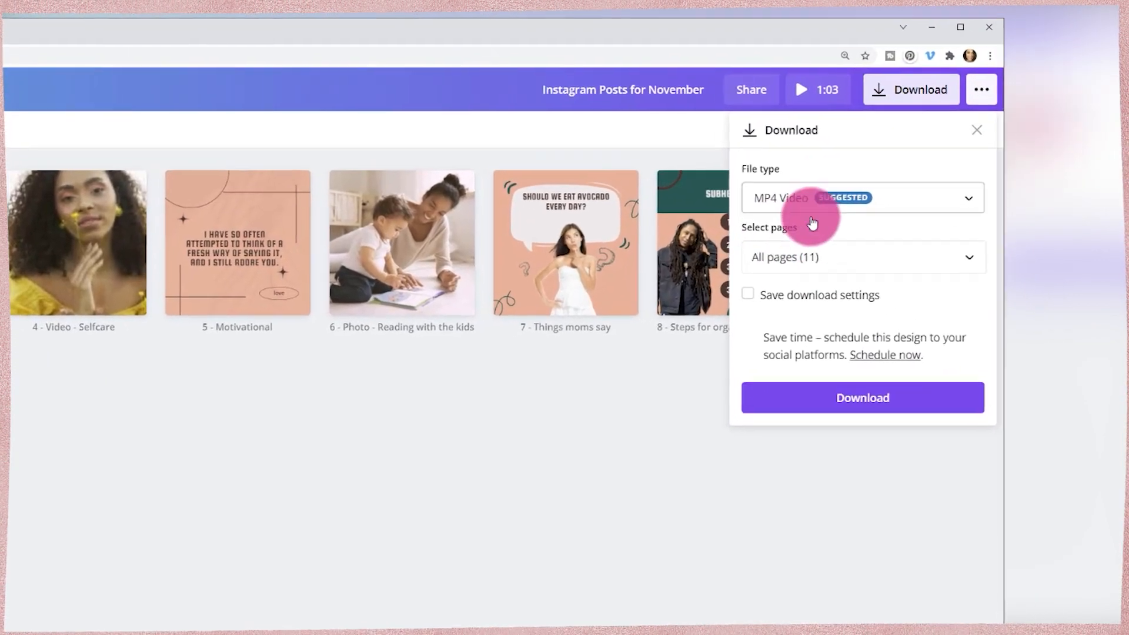
click(862, 198)
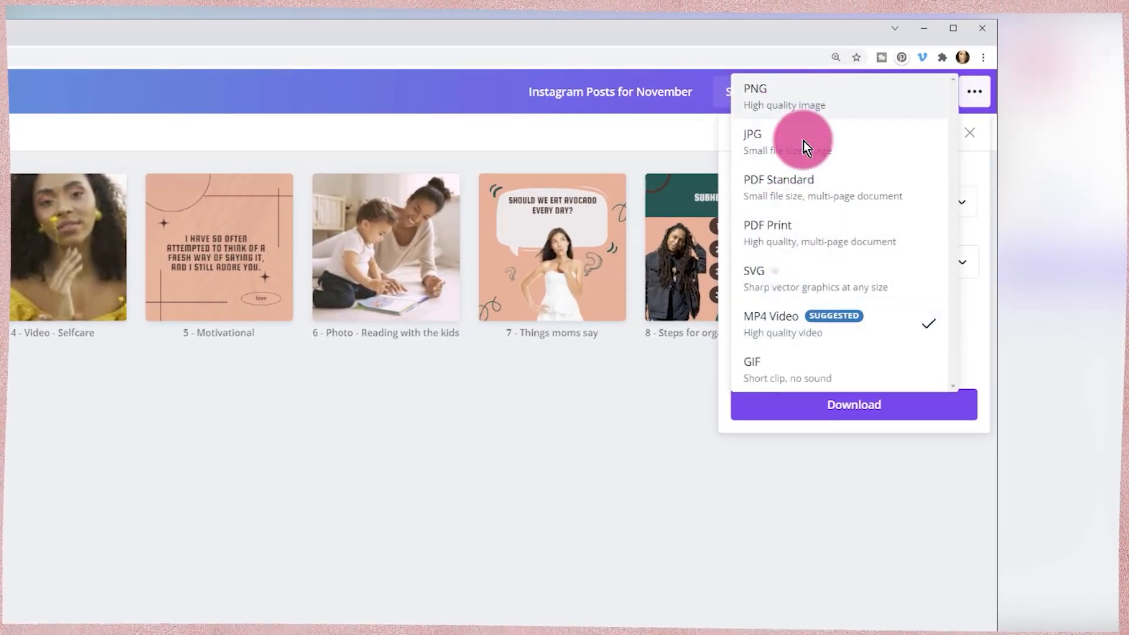
click(783, 96)
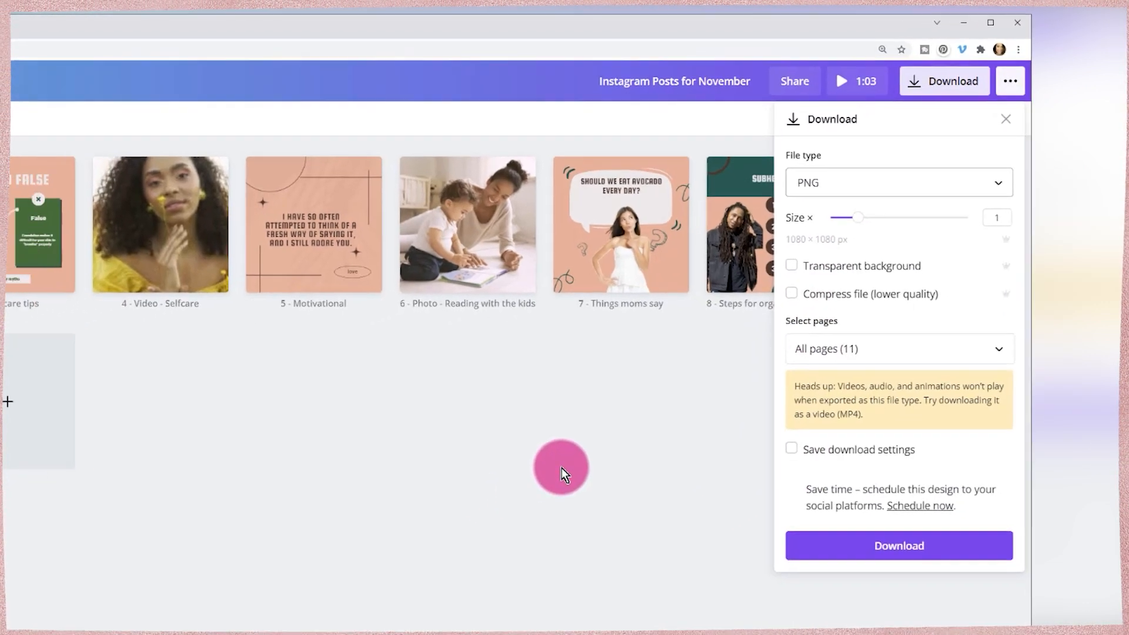
click(1006, 119)
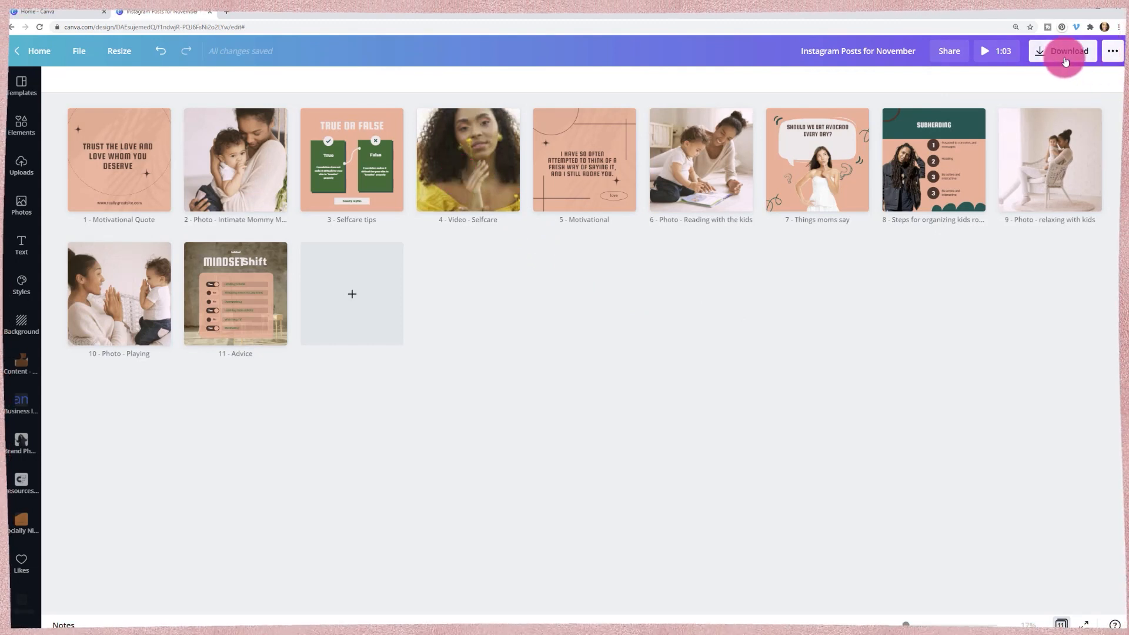
click(1064, 51)
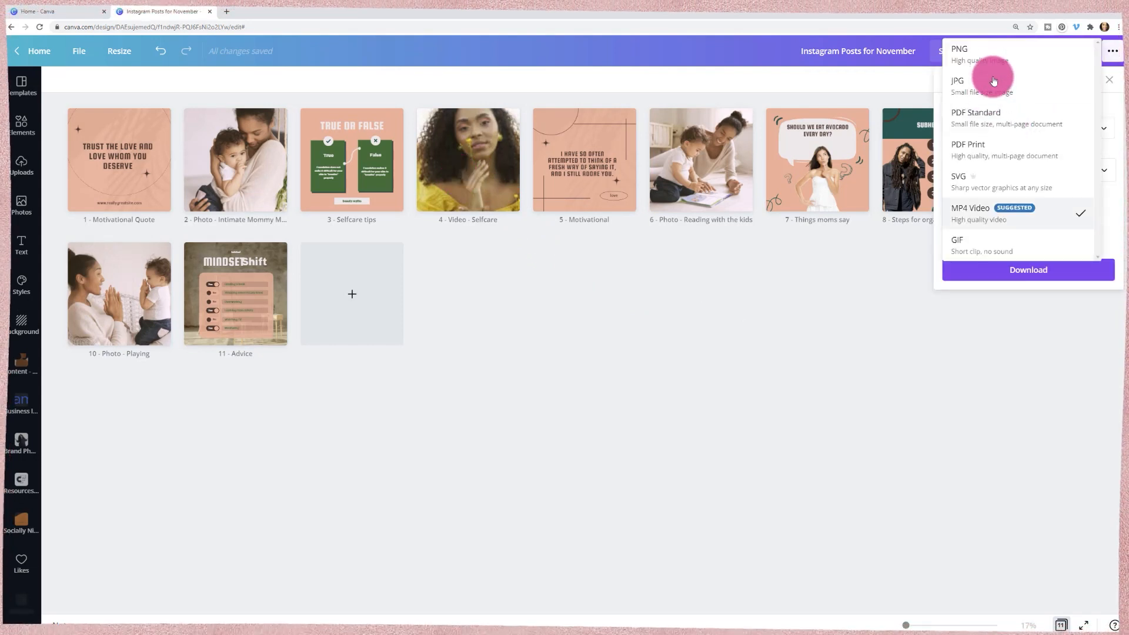
click(959, 48)
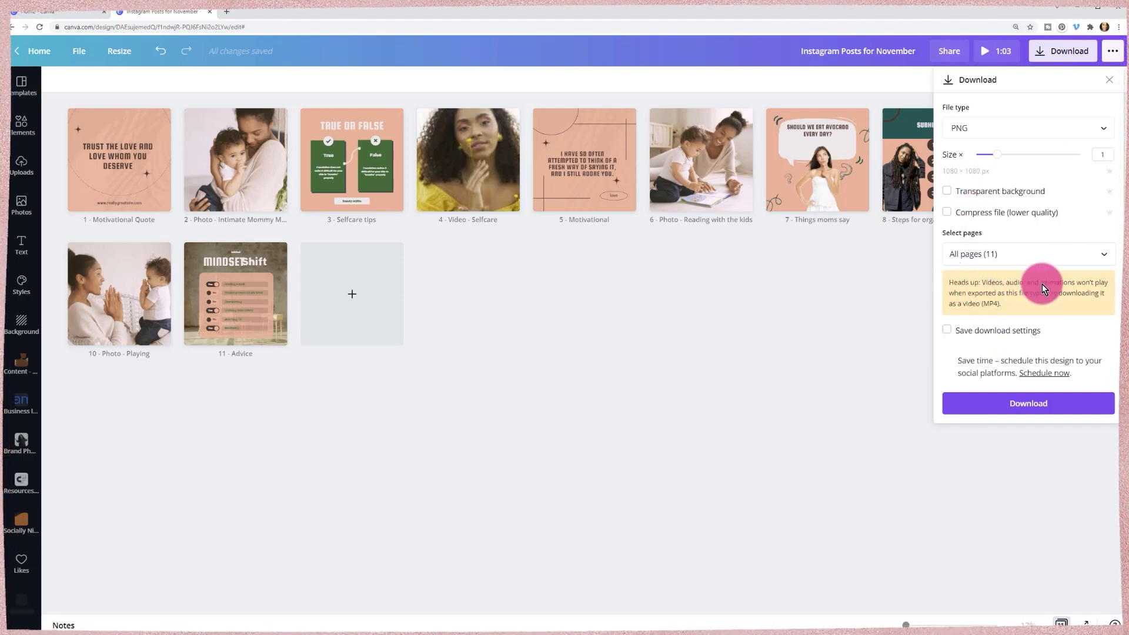
mouse_move(1037, 303)
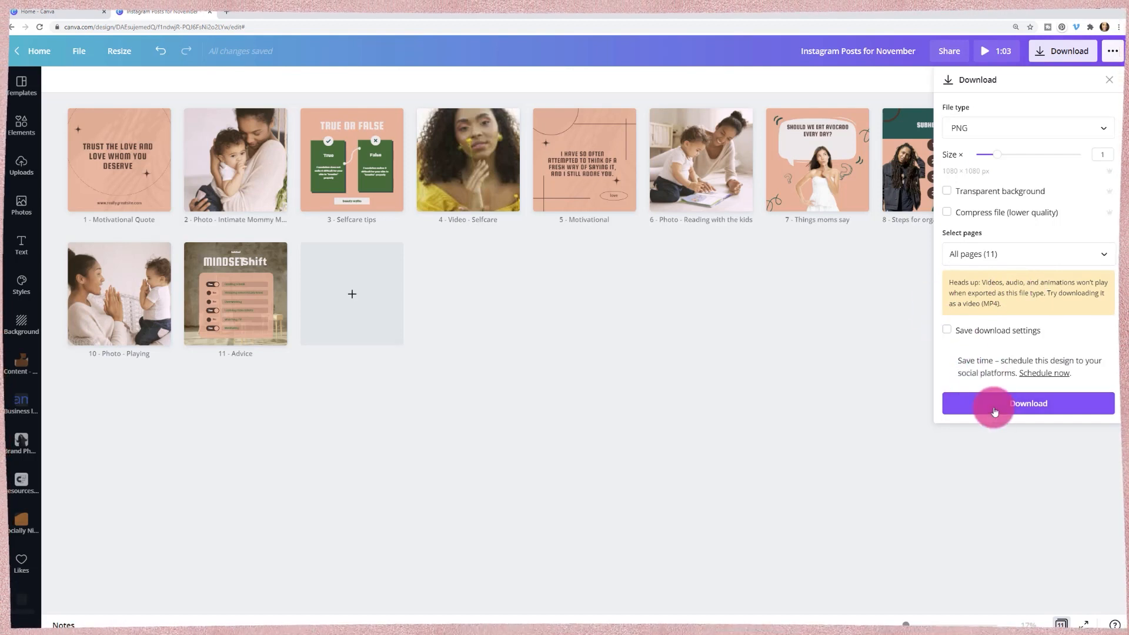
mouse_move(994, 409)
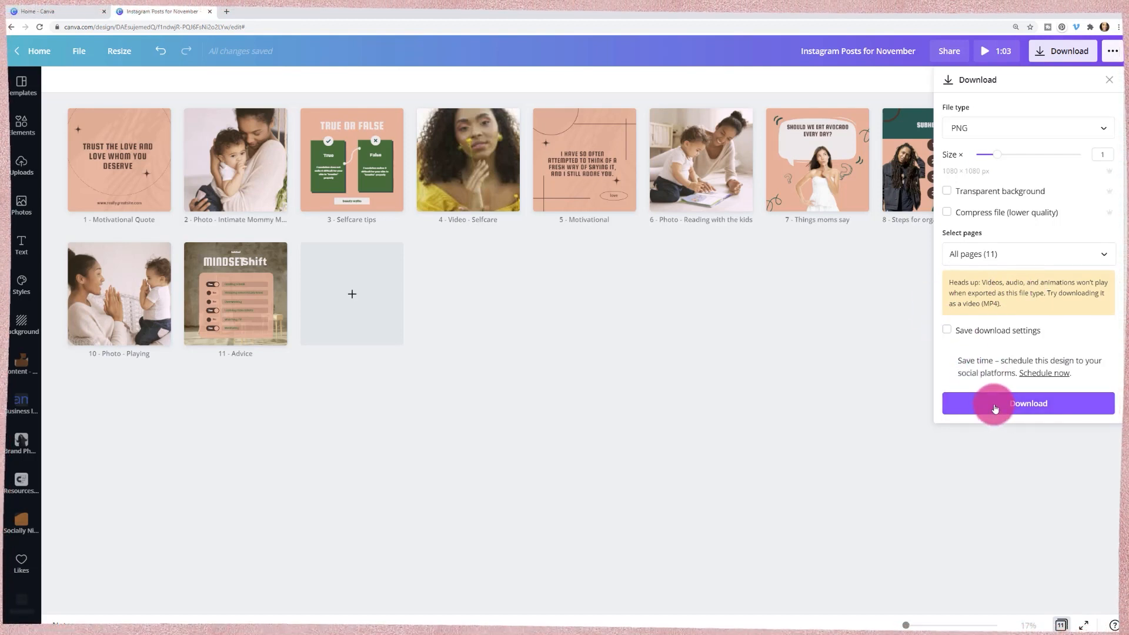
mouse_move(1031, 224)
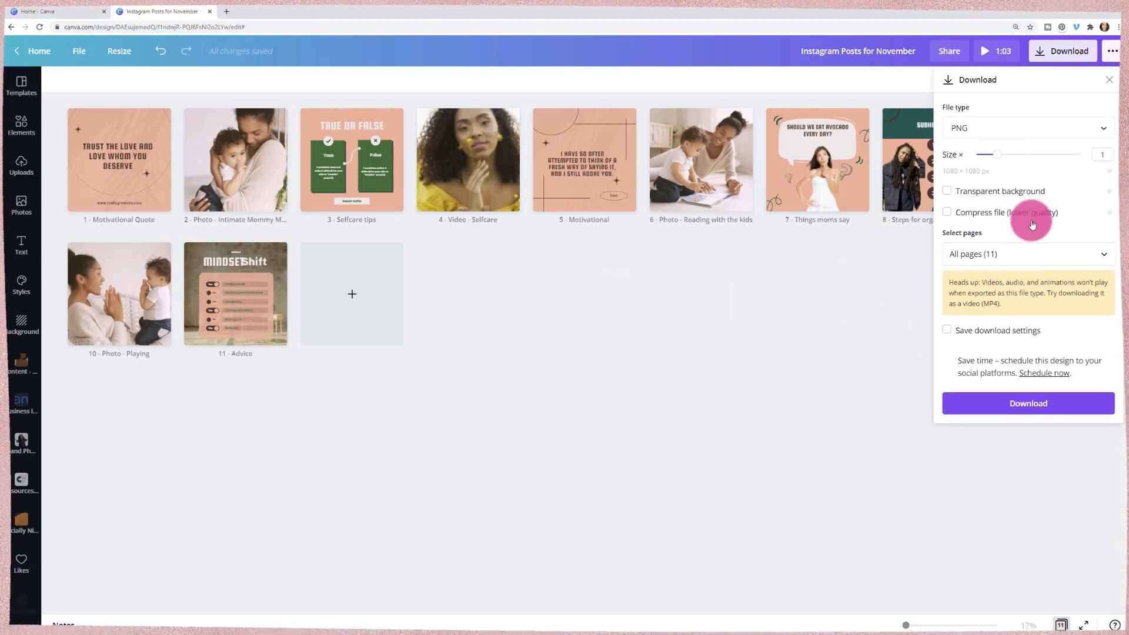
click(1026, 127)
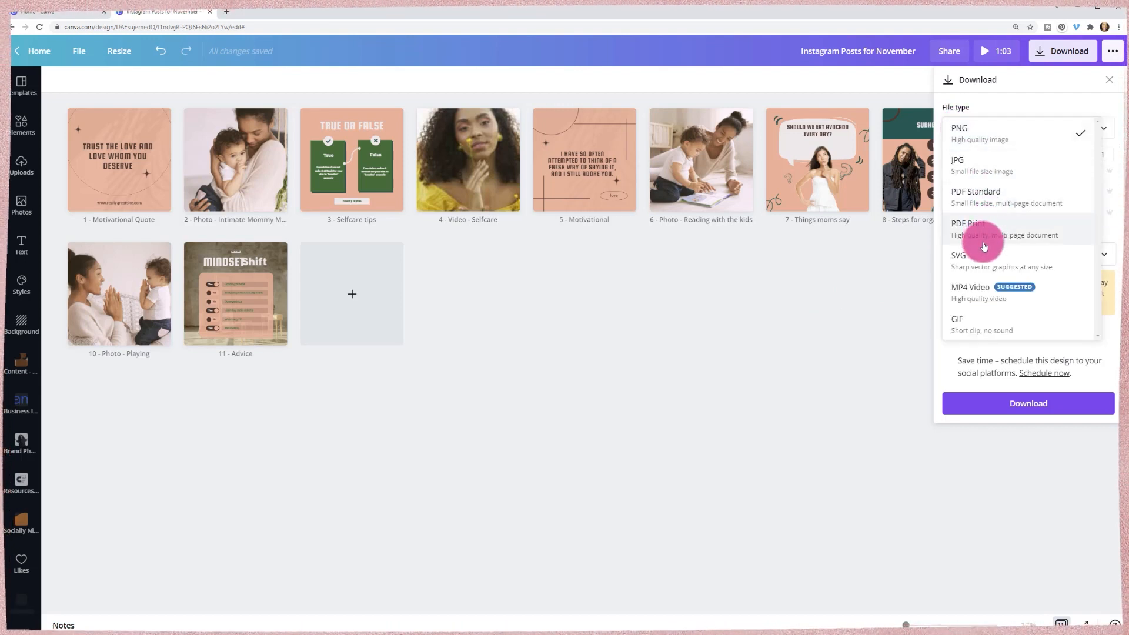
click(972, 288)
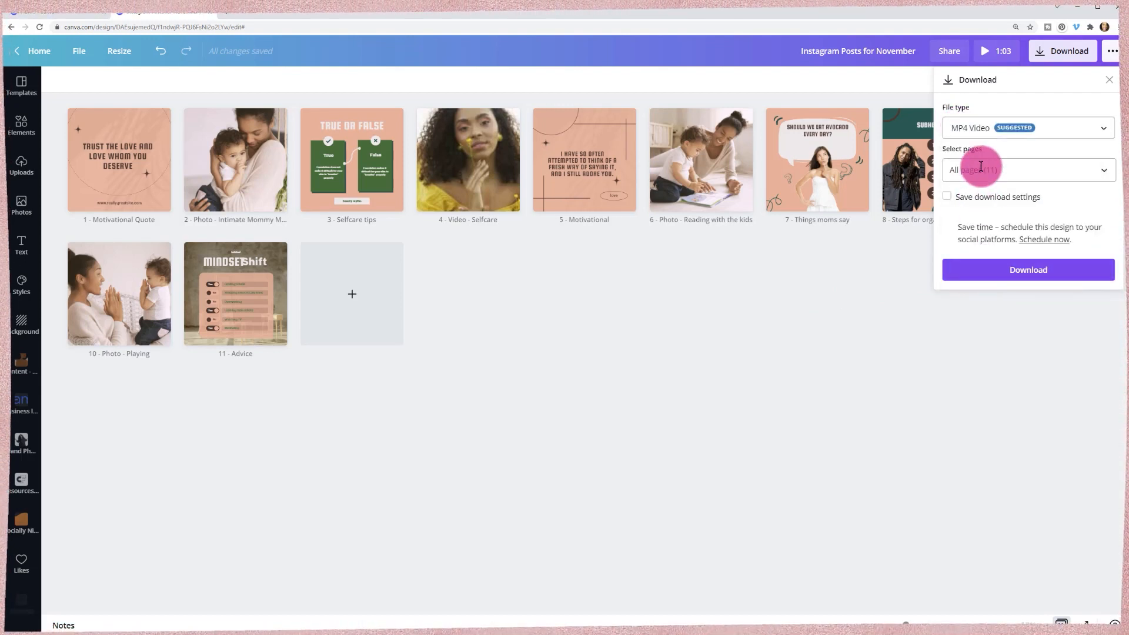
click(1028, 169)
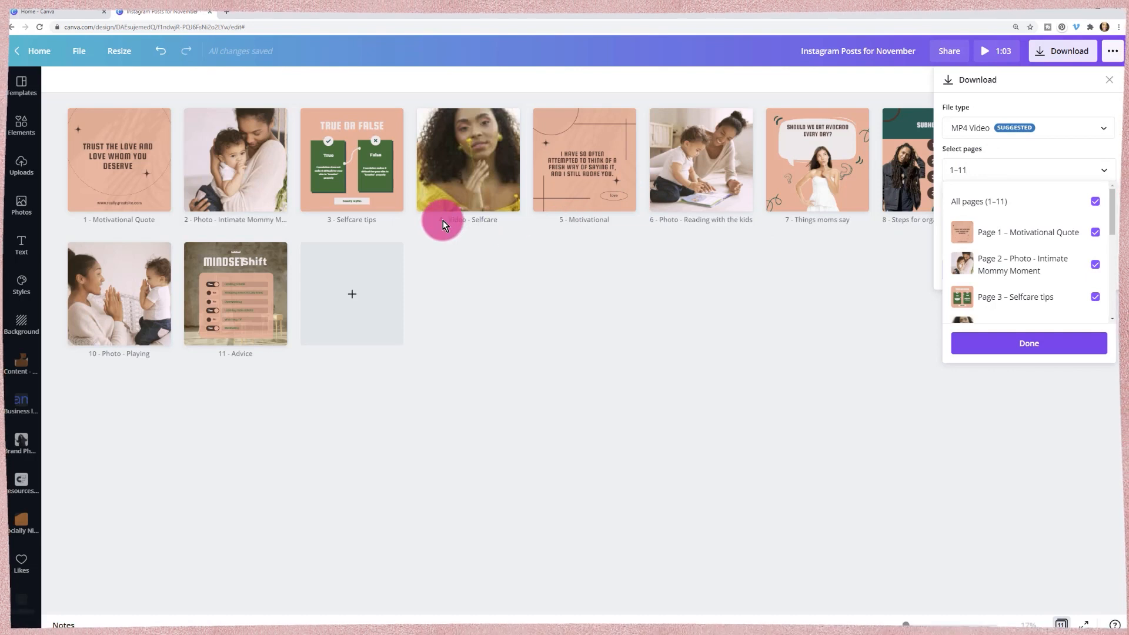
mouse_move(453, 229)
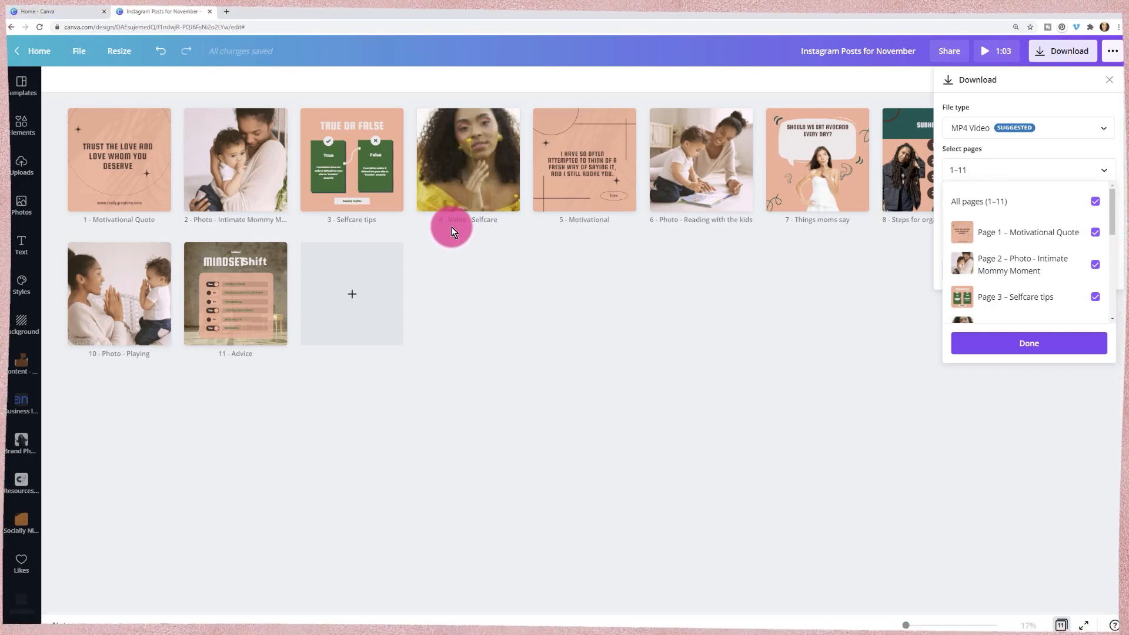
mouse_move(1008, 133)
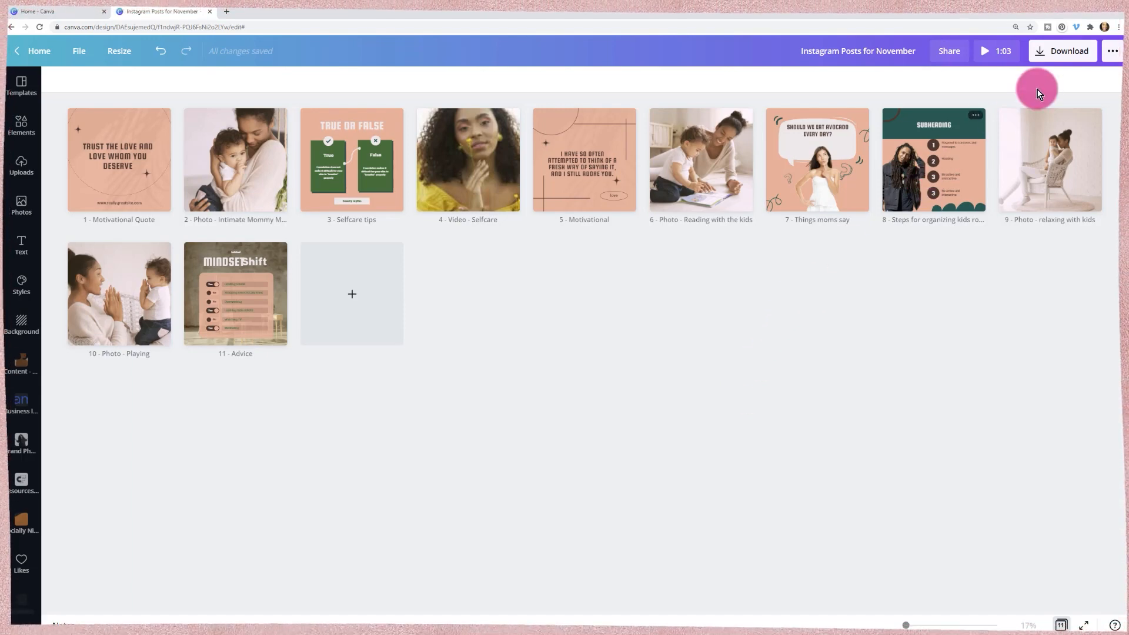
Start scheduling the design for Wednesday, October 13 on the Instagram channel
click(1111, 52)
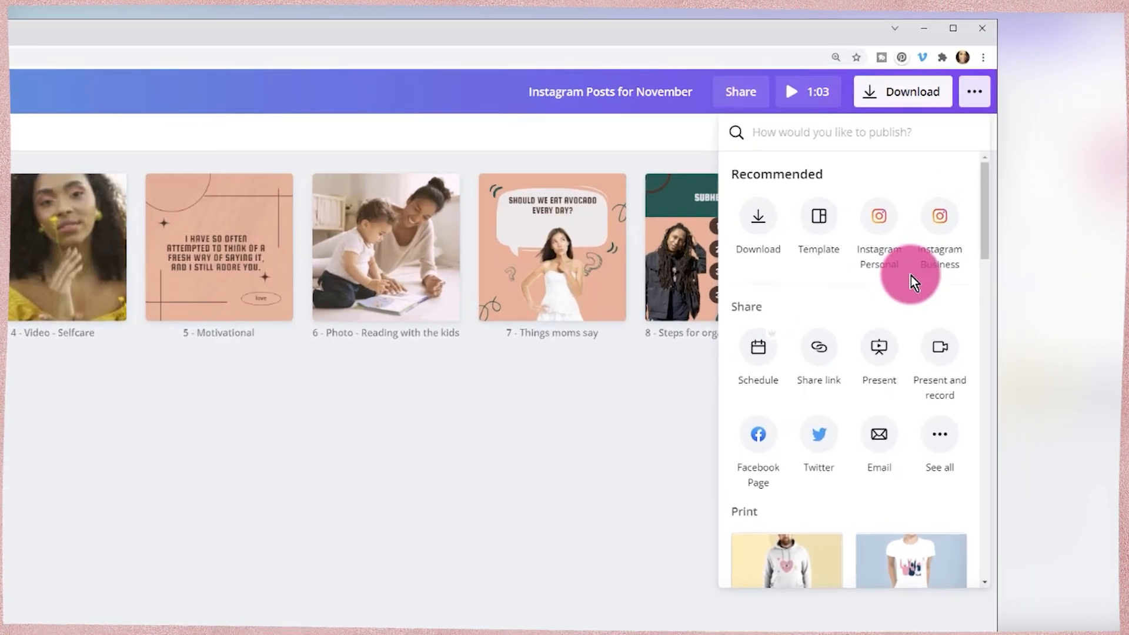
scroll(down, 3)
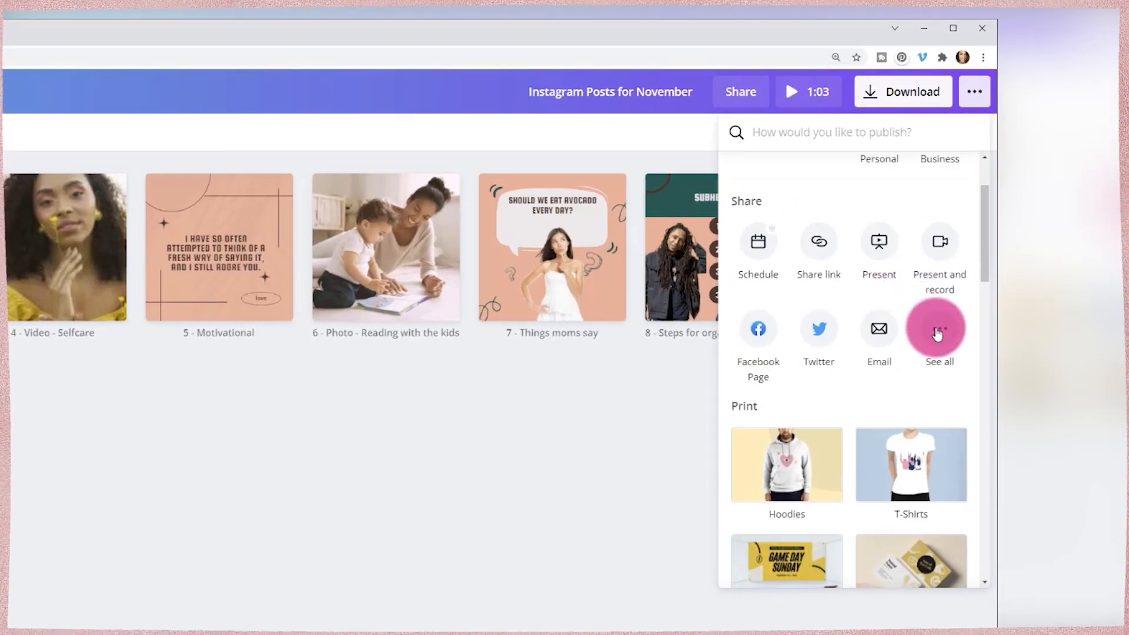
click(757, 250)
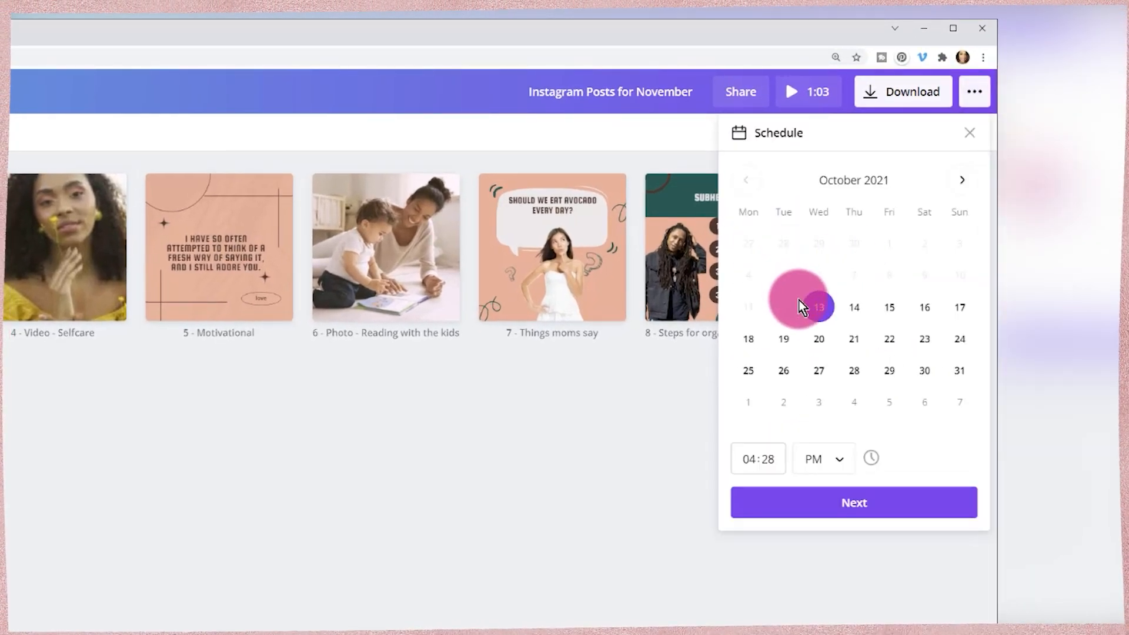
click(854, 502)
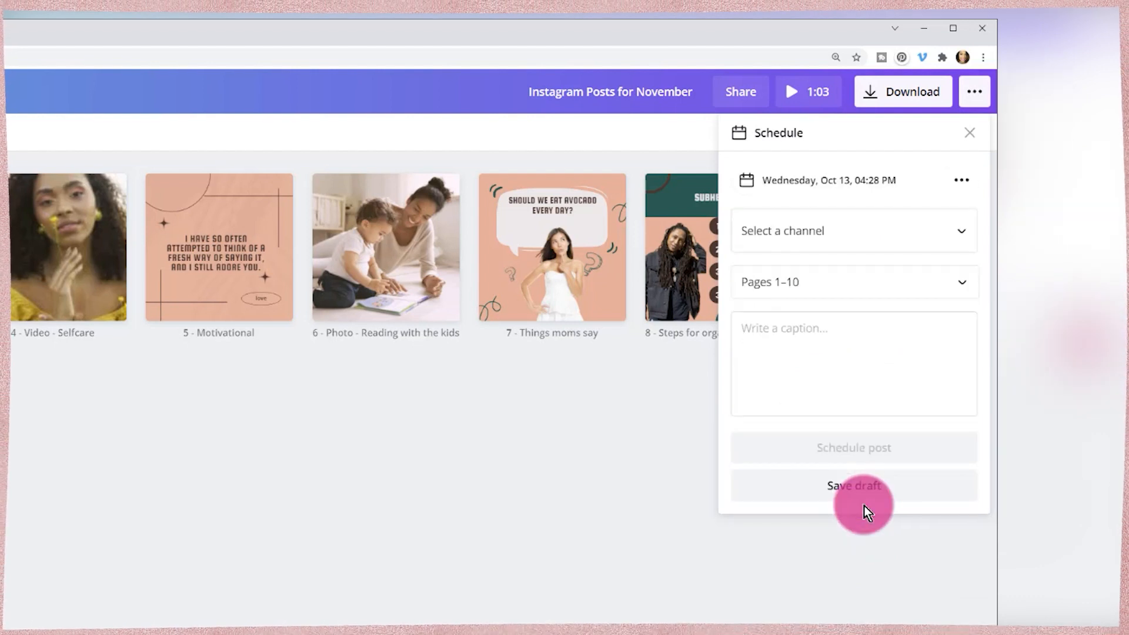
click(853, 230)
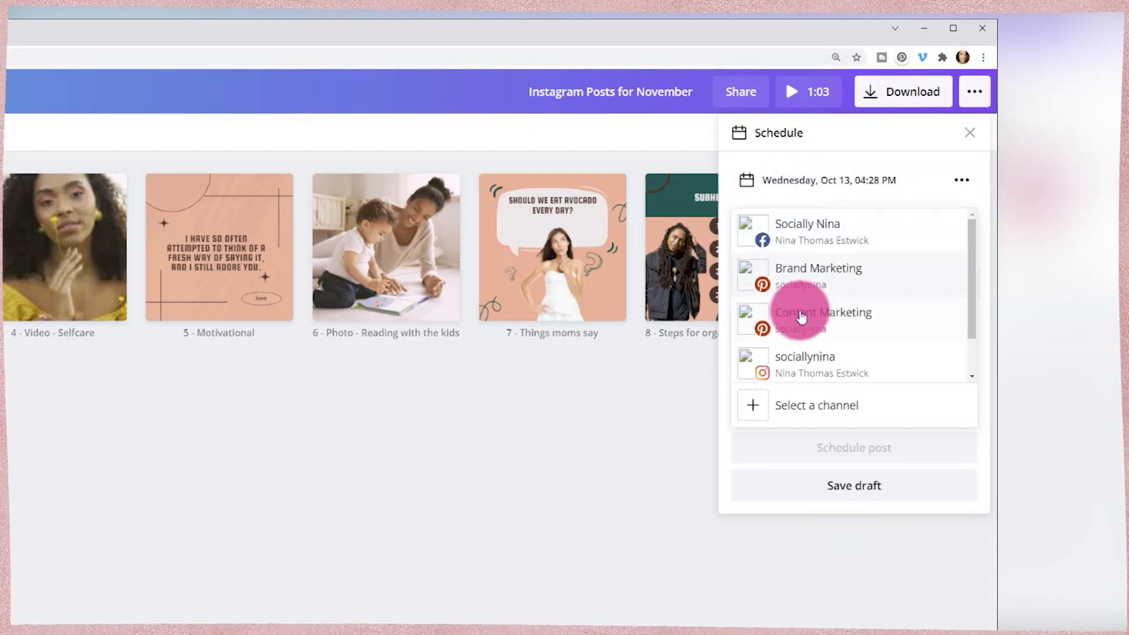
click(805, 363)
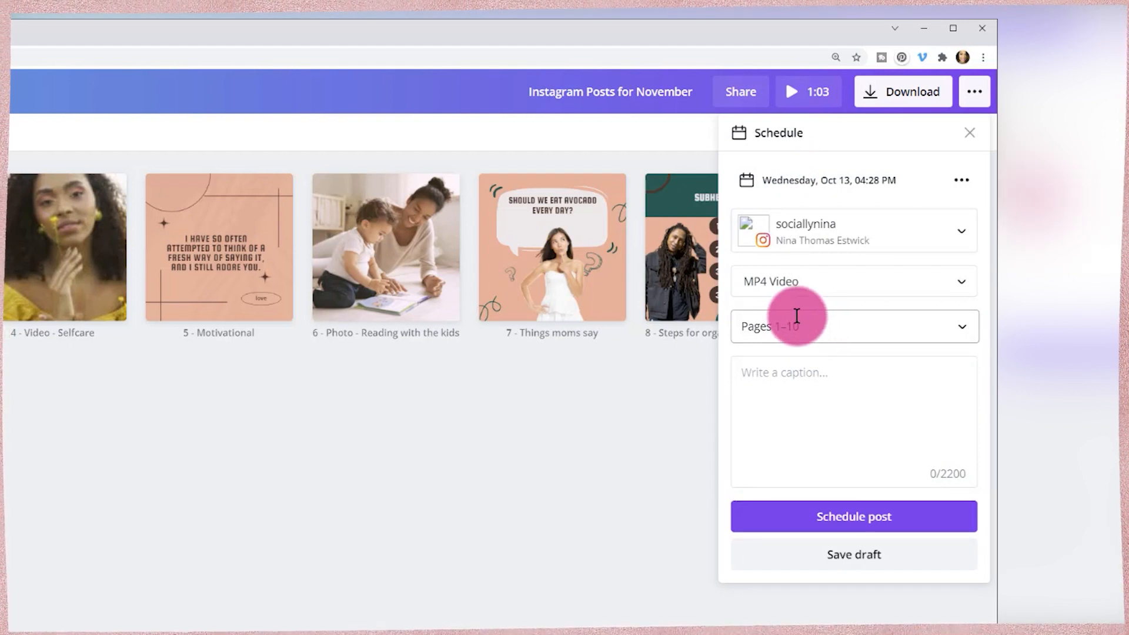
mouse_move(796, 297)
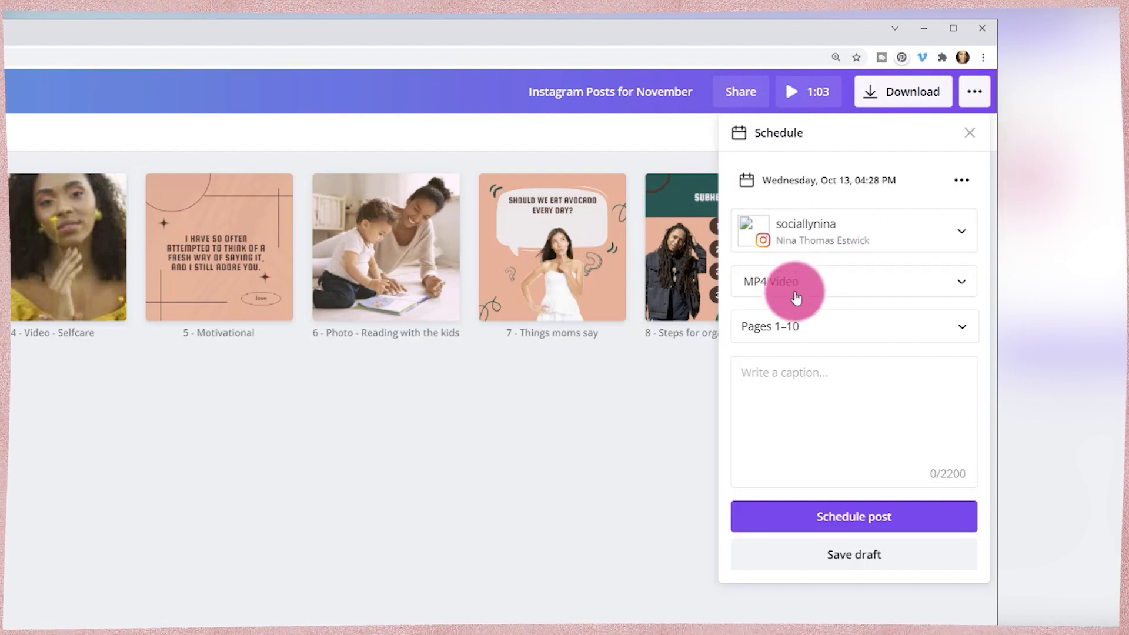
Set the post format to JPG and choose page 4, the Selfcare video page
click(854, 281)
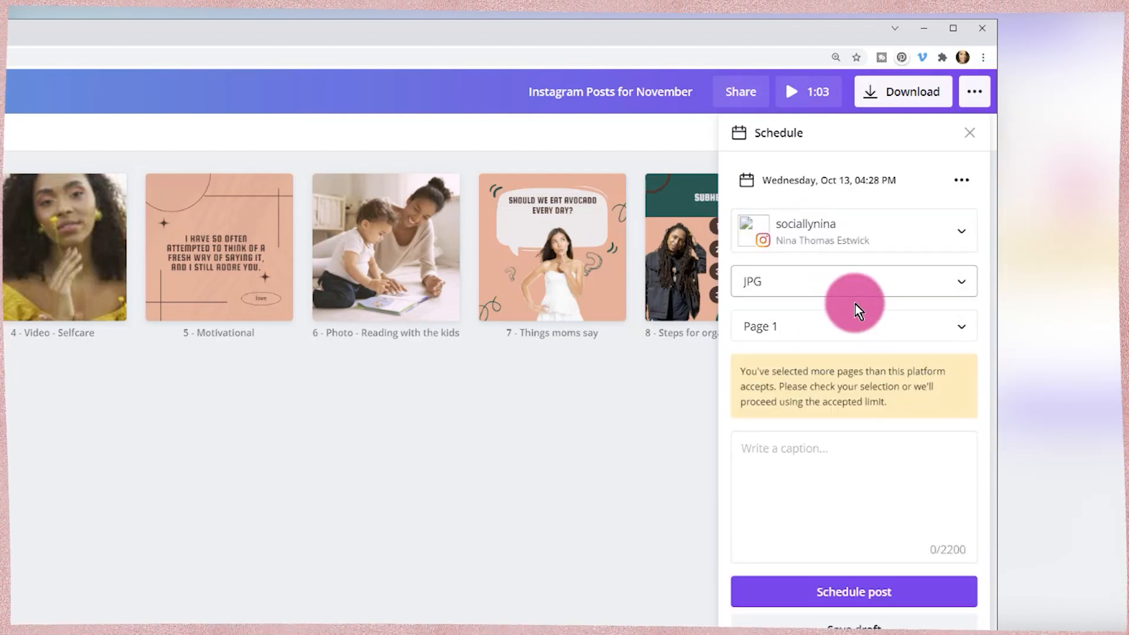
click(853, 325)
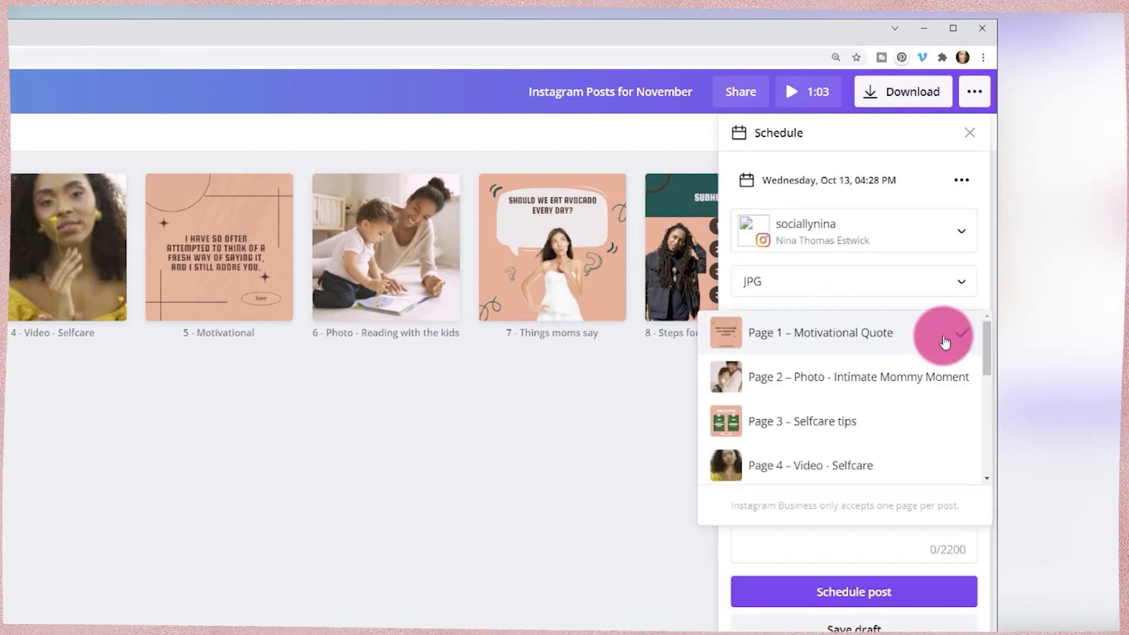
click(821, 332)
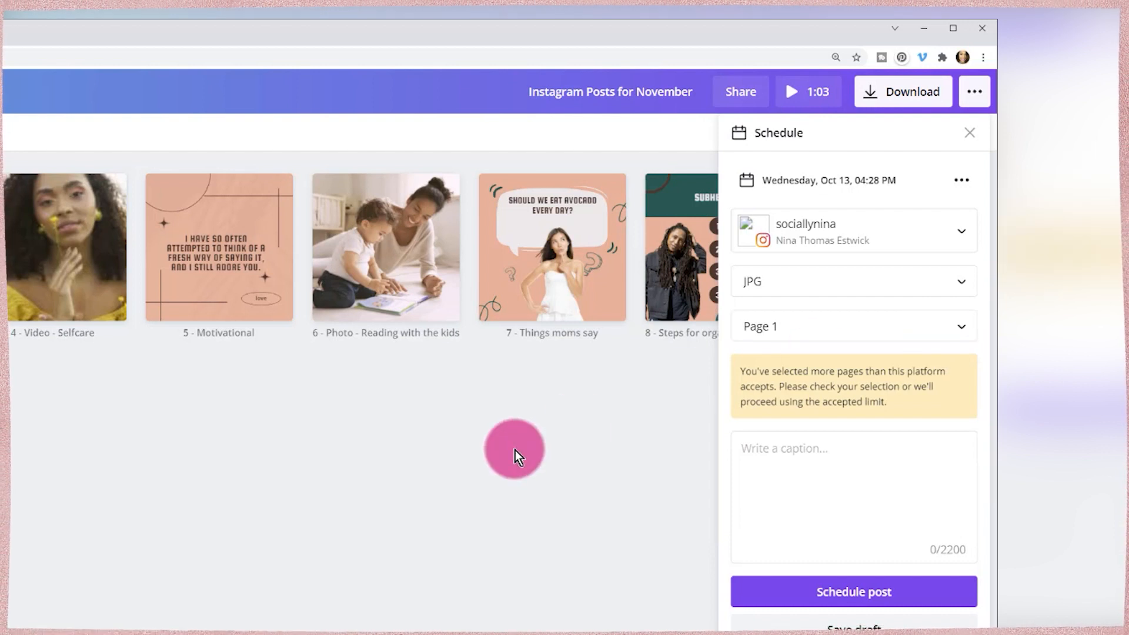
mouse_move(861, 412)
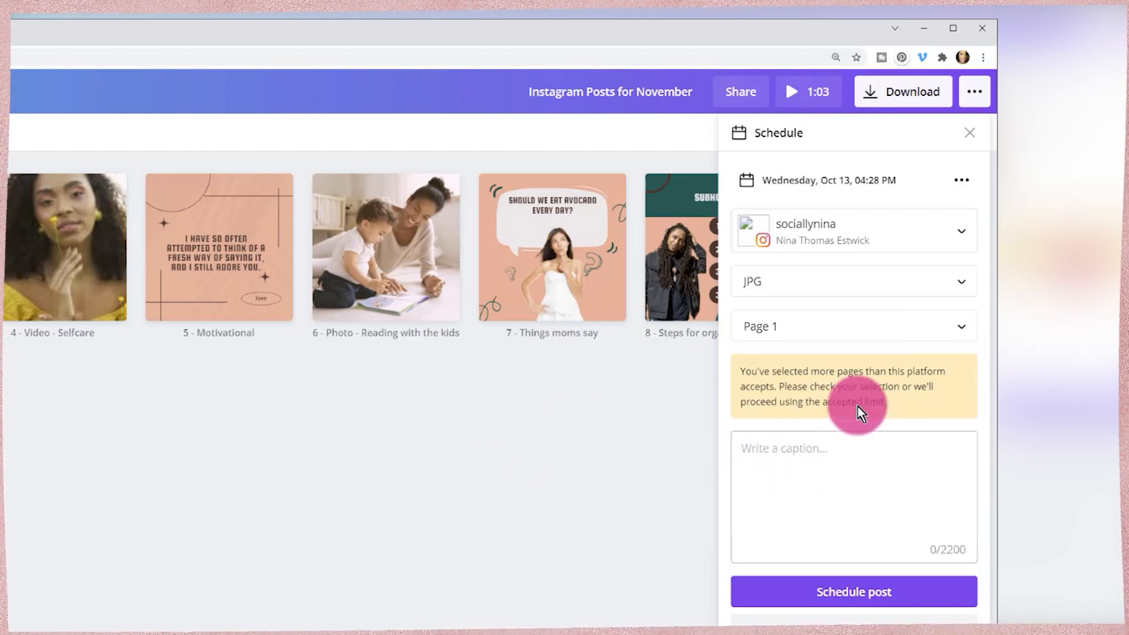
click(854, 326)
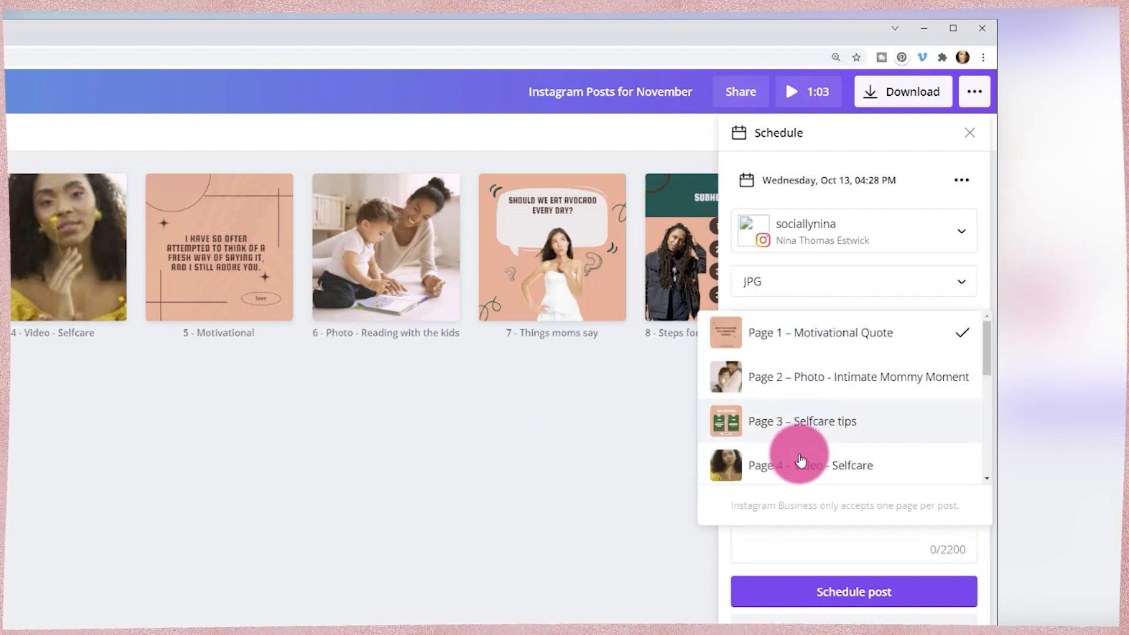
click(809, 464)
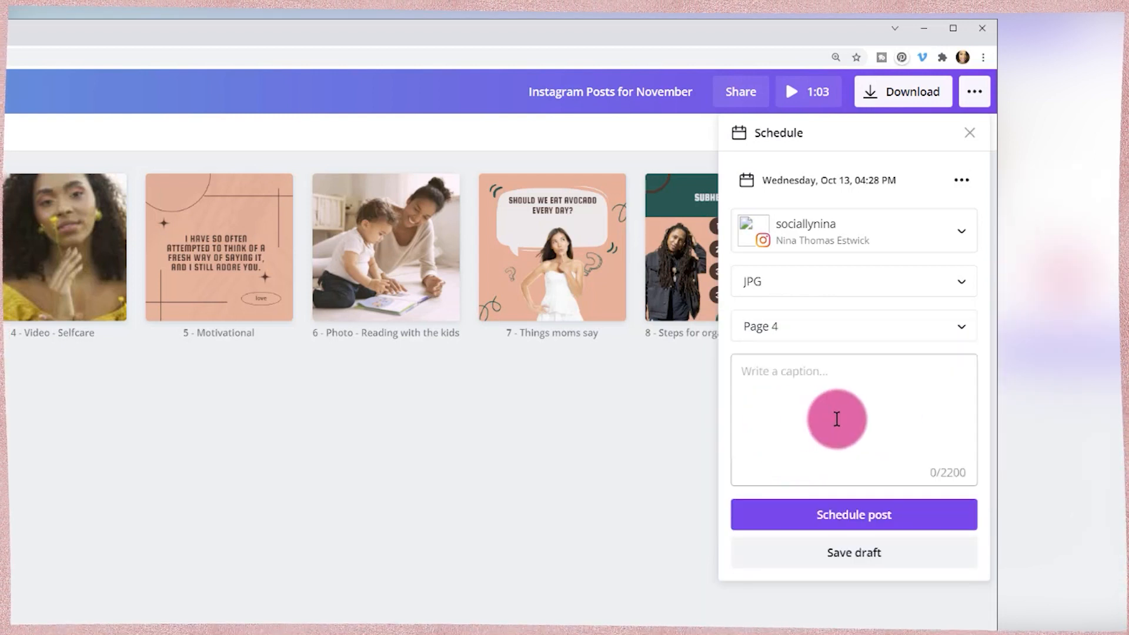
mouse_move(747, 416)
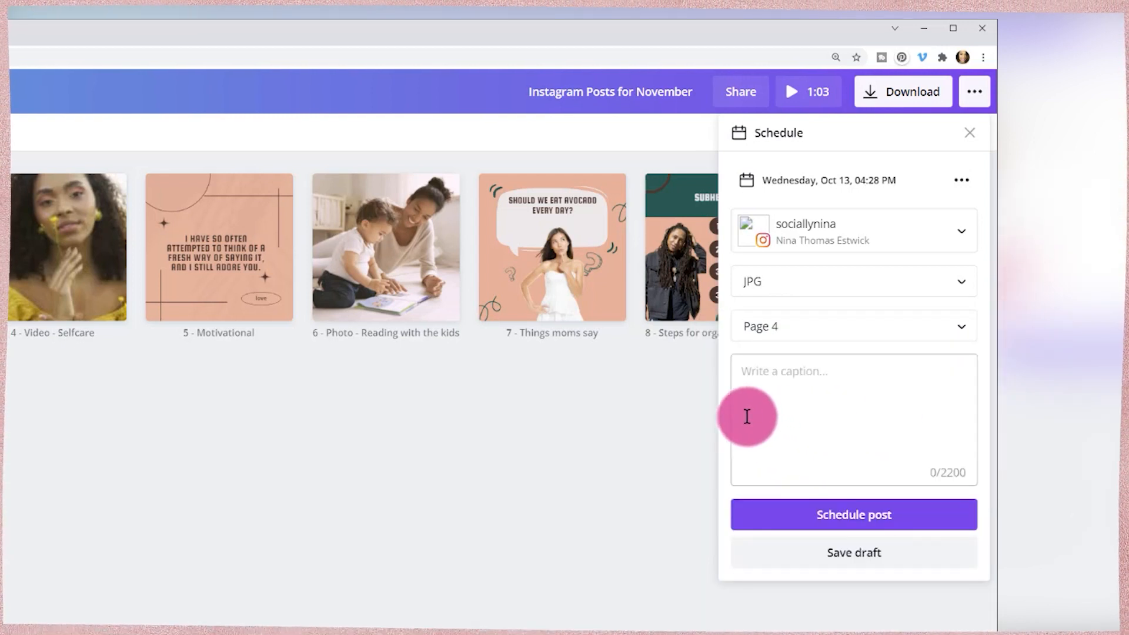
mouse_move(980, 369)
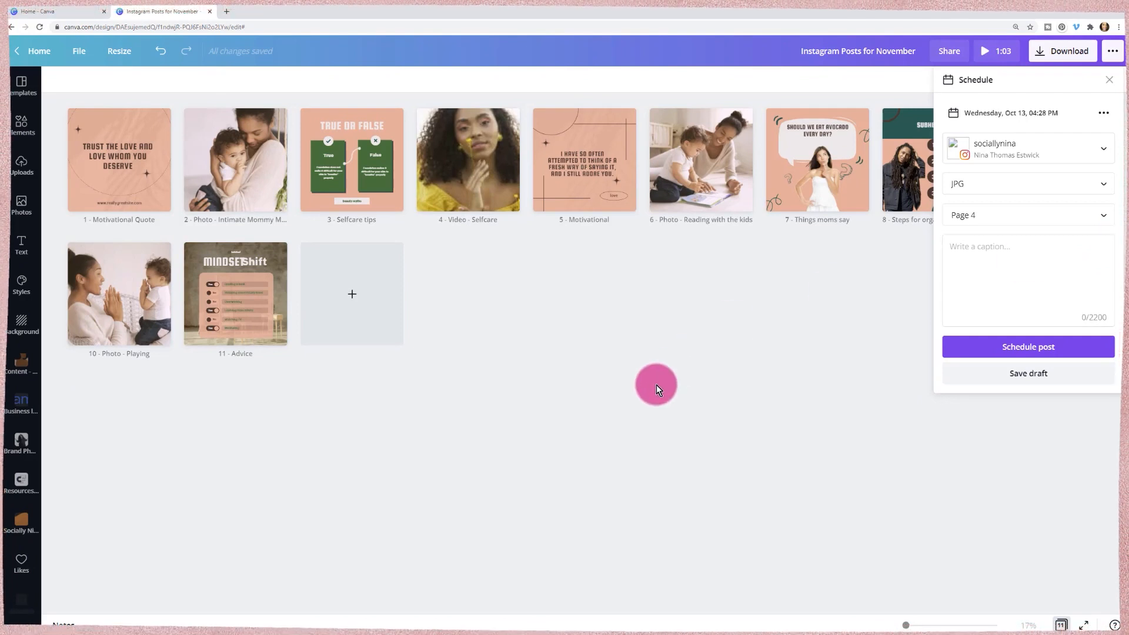
Dismiss the Schedule panel to return to the eleven-page post grid
click(1109, 80)
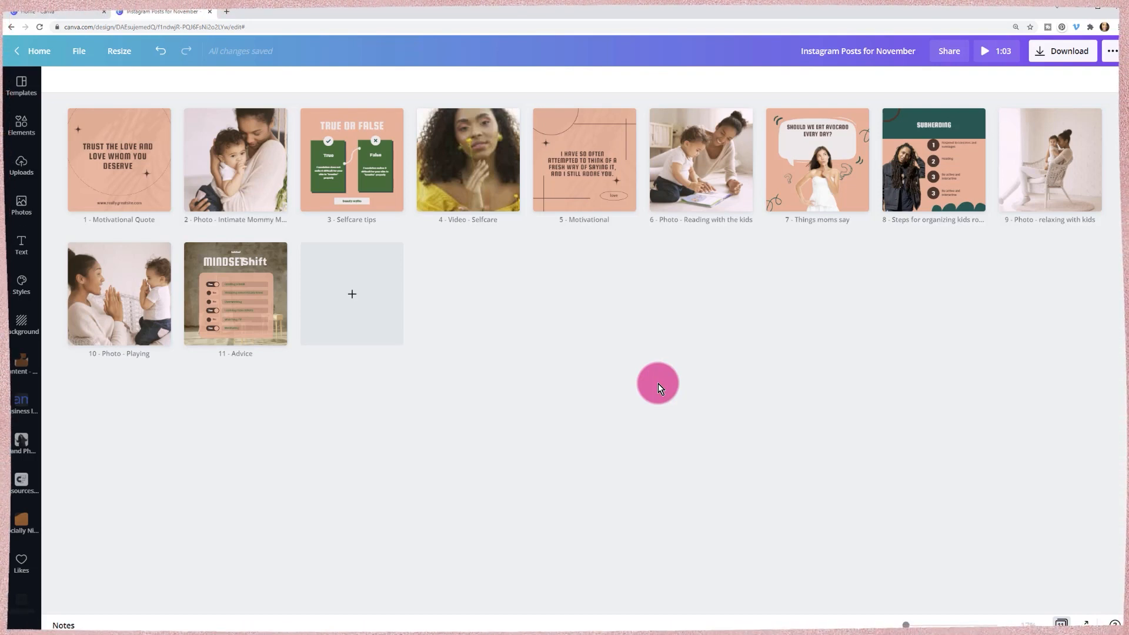
mouse_move(481, 343)
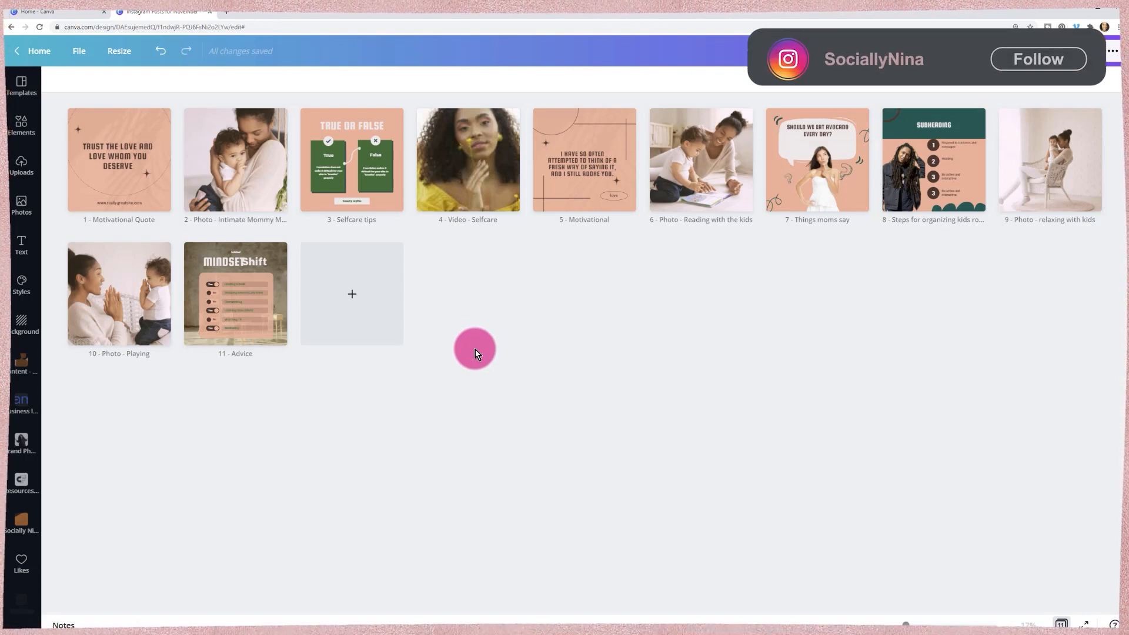
click(1037, 58)
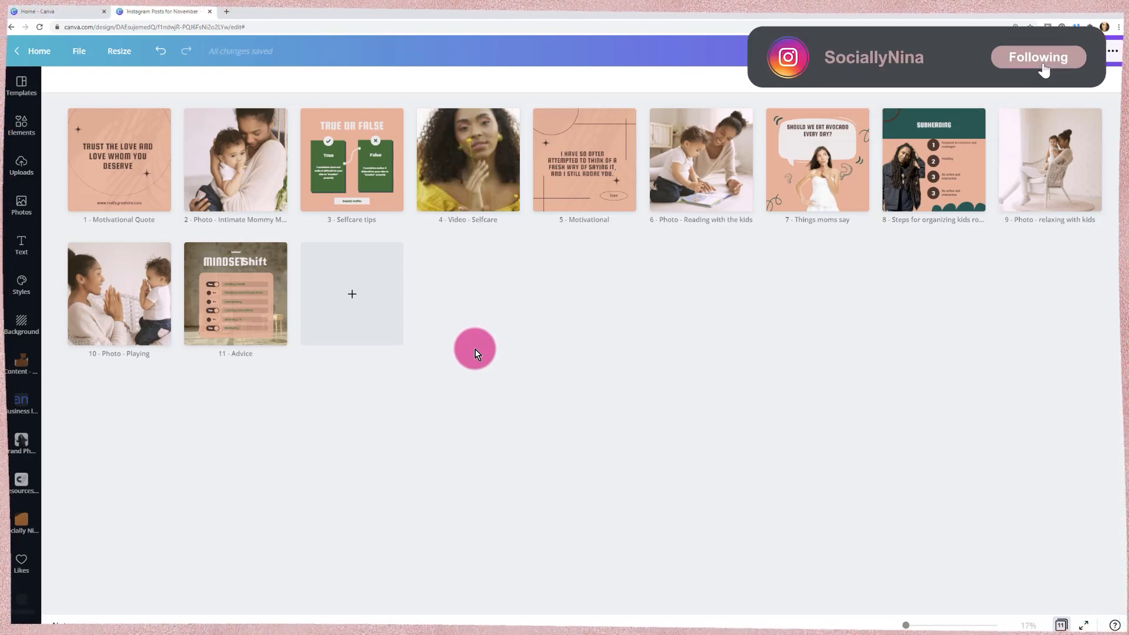